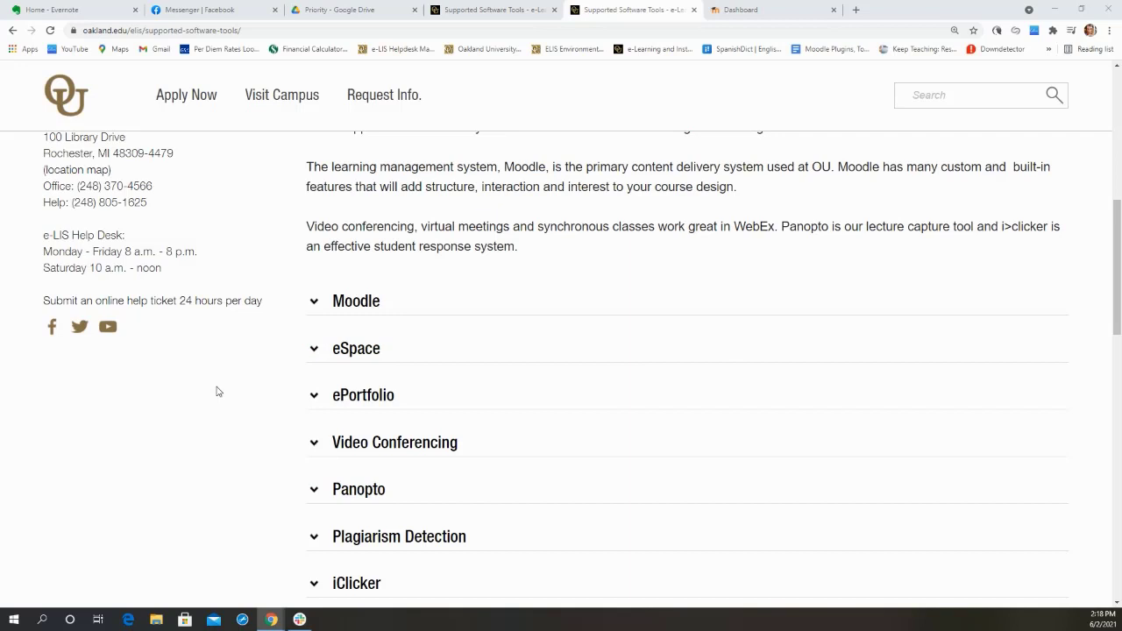
{"action": "mouse_move", "coordinate": [240, 394]}
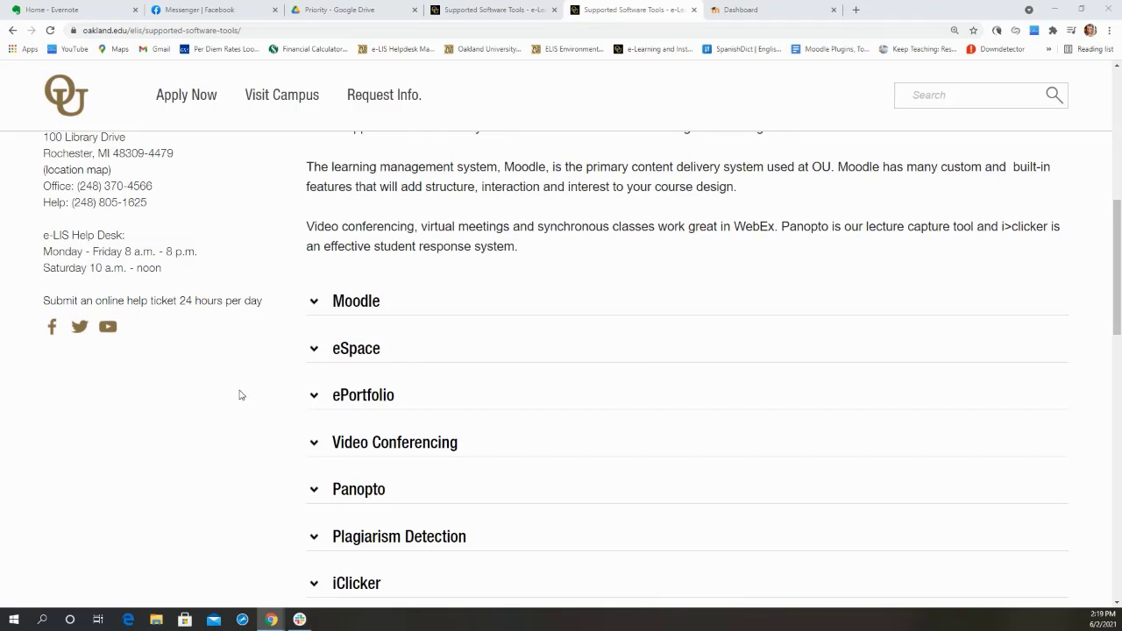
{"action": "mouse_move", "coordinate": [228, 391]}
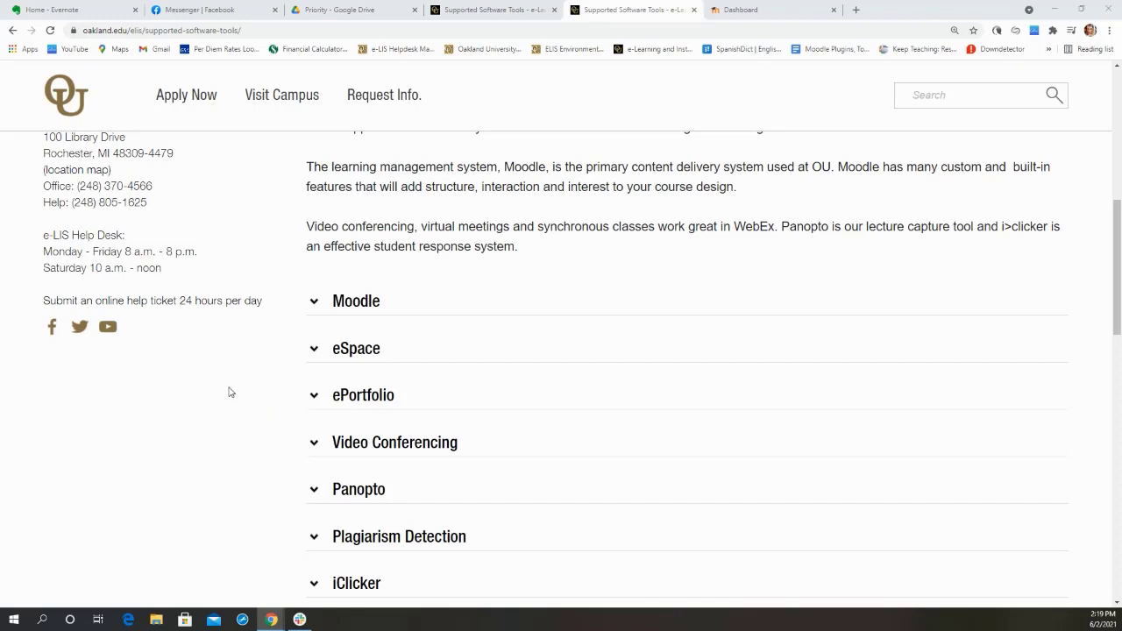
Step: Expand the eSpace accordion to show its description and login, help and request options
{"action": "left_click", "coordinate": [356, 348]}
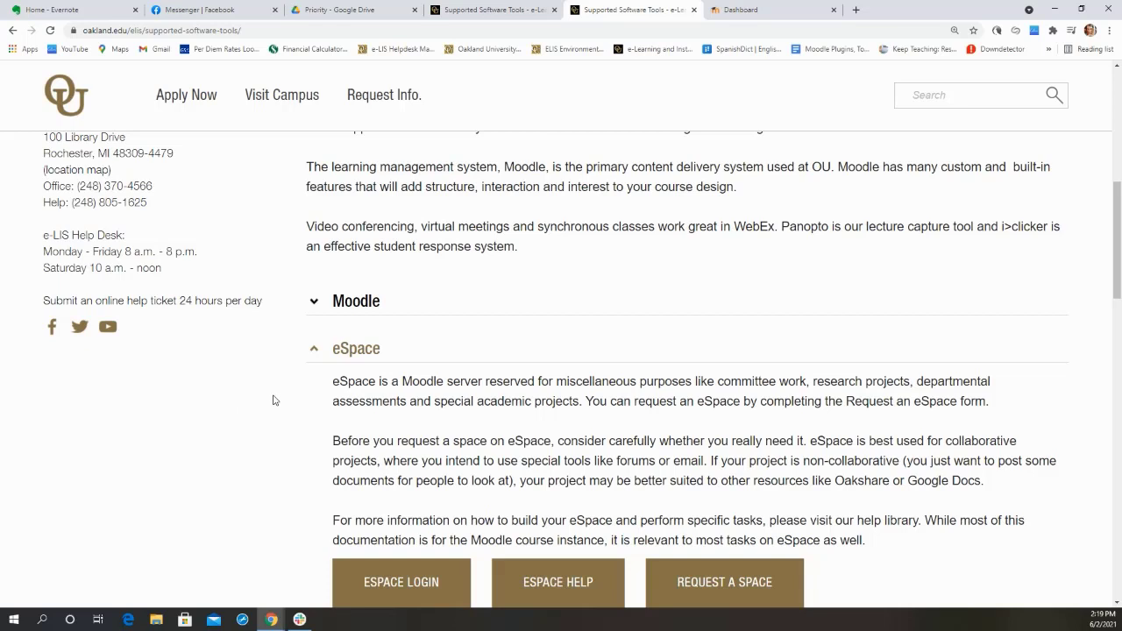
{"action": "mouse_move", "coordinate": [245, 394]}
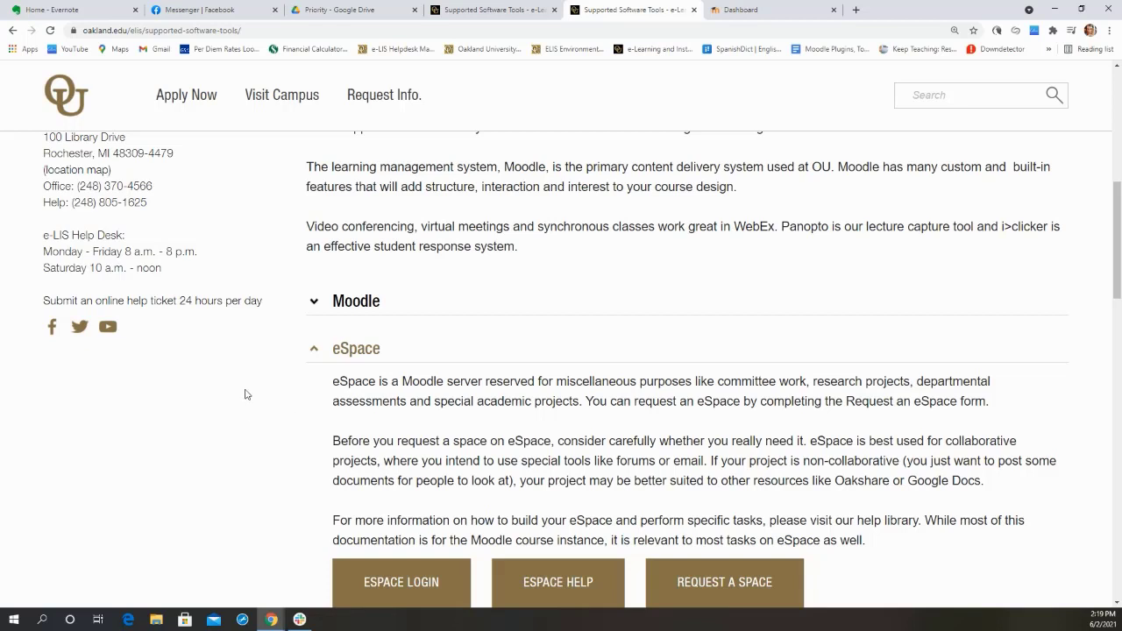
{"action": "mouse_move", "coordinate": [283, 400]}
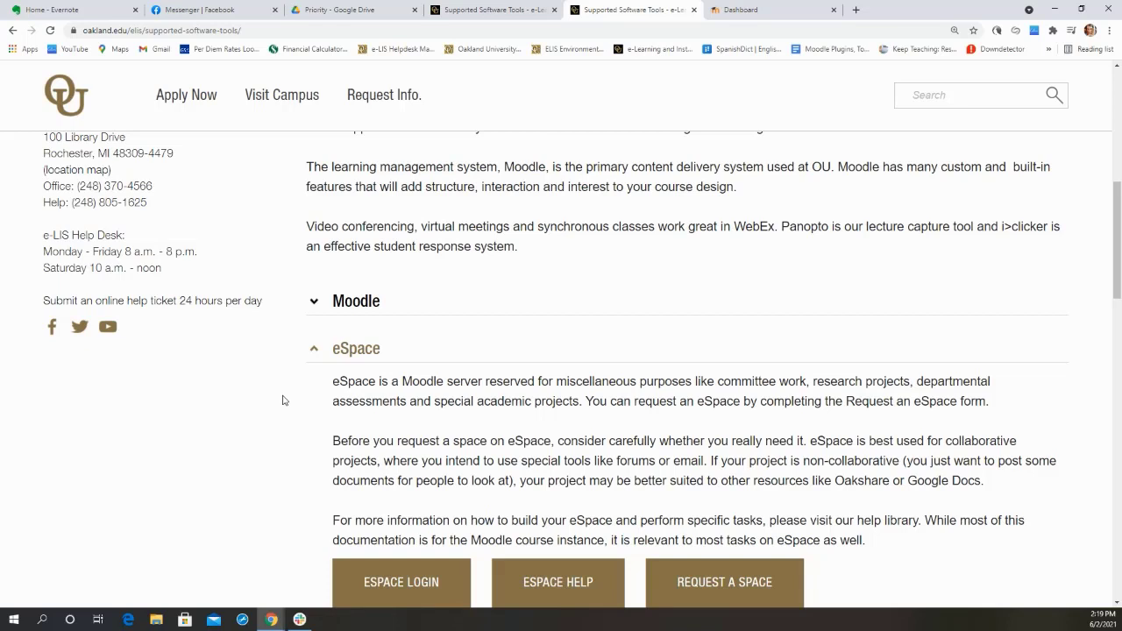
{"action": "mouse_move", "coordinate": [234, 399]}
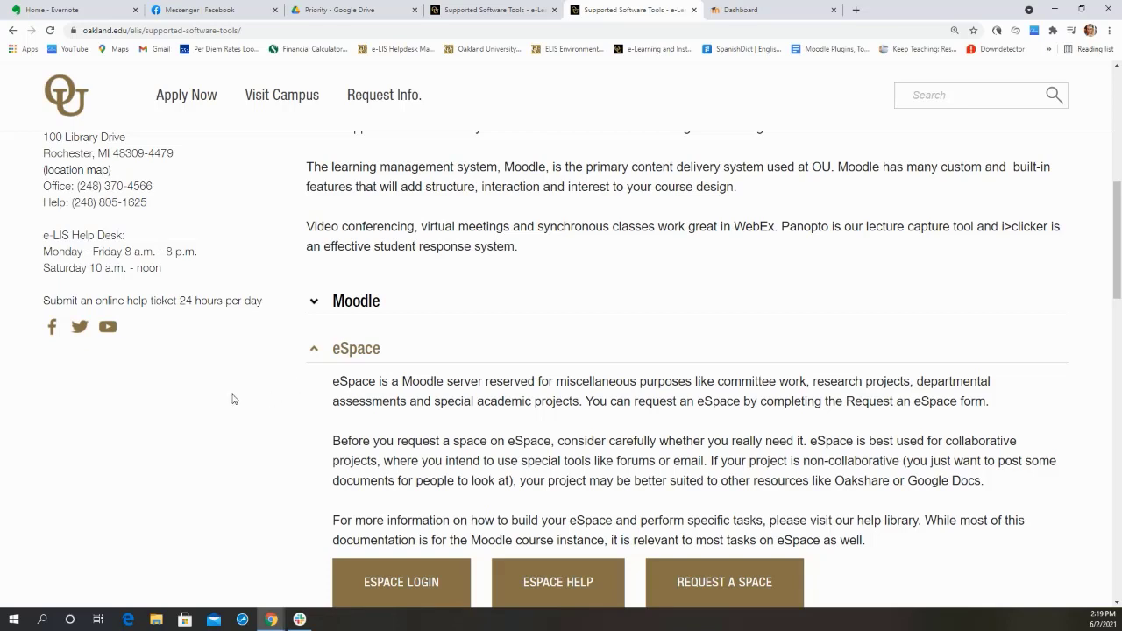
{"action": "mouse_move", "coordinate": [235, 401]}
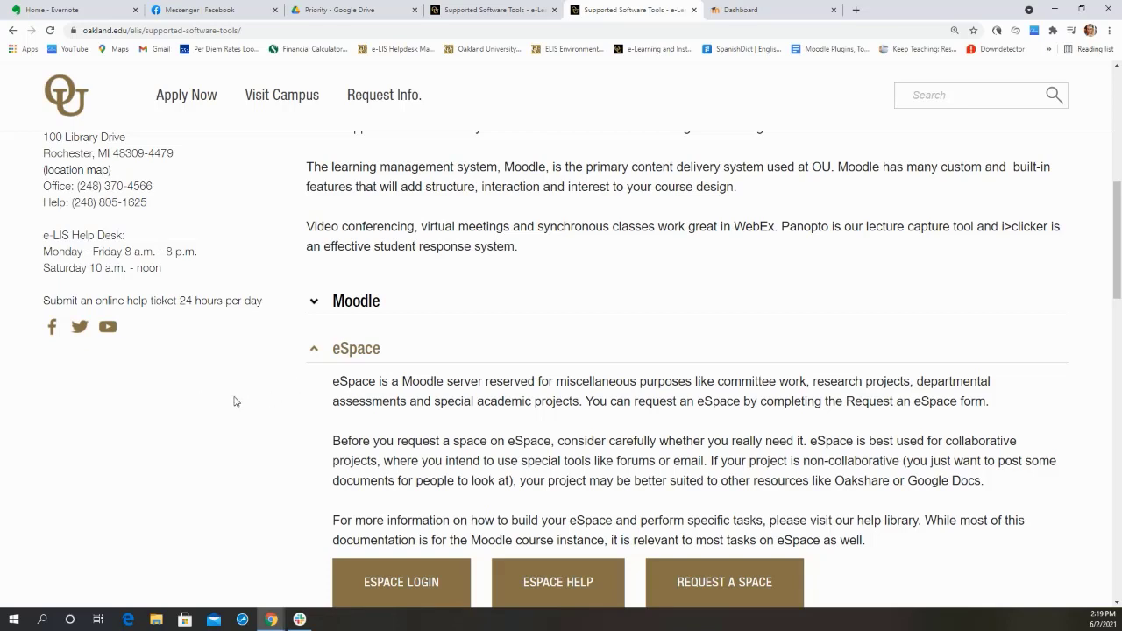
{"action": "mouse_move", "coordinate": [197, 352]}
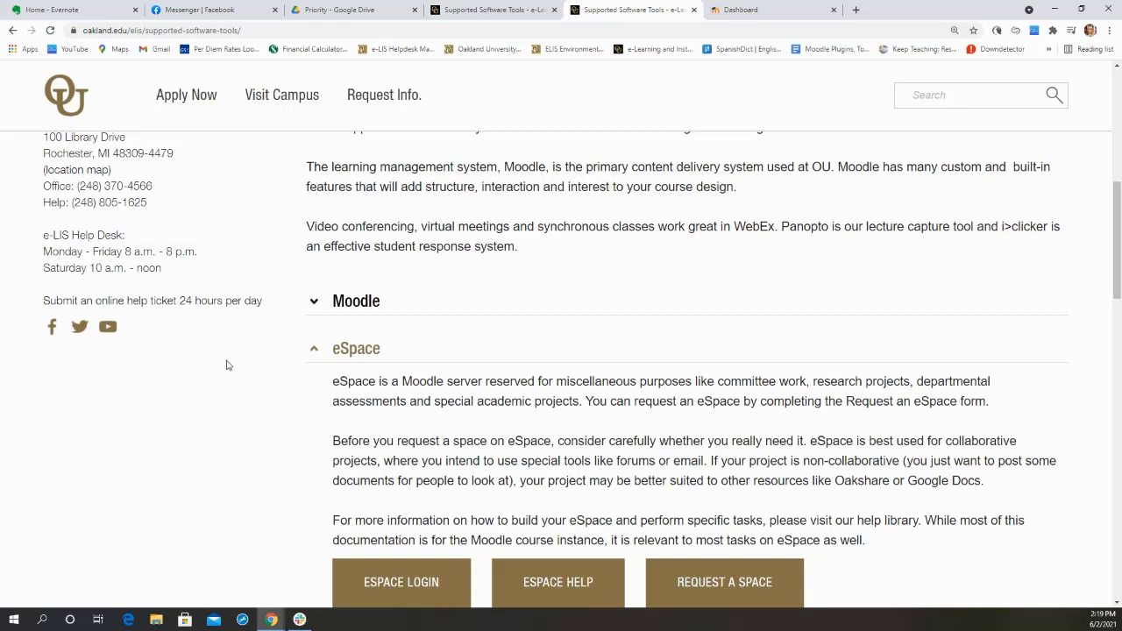
{"action": "mouse_move", "coordinate": [259, 383]}
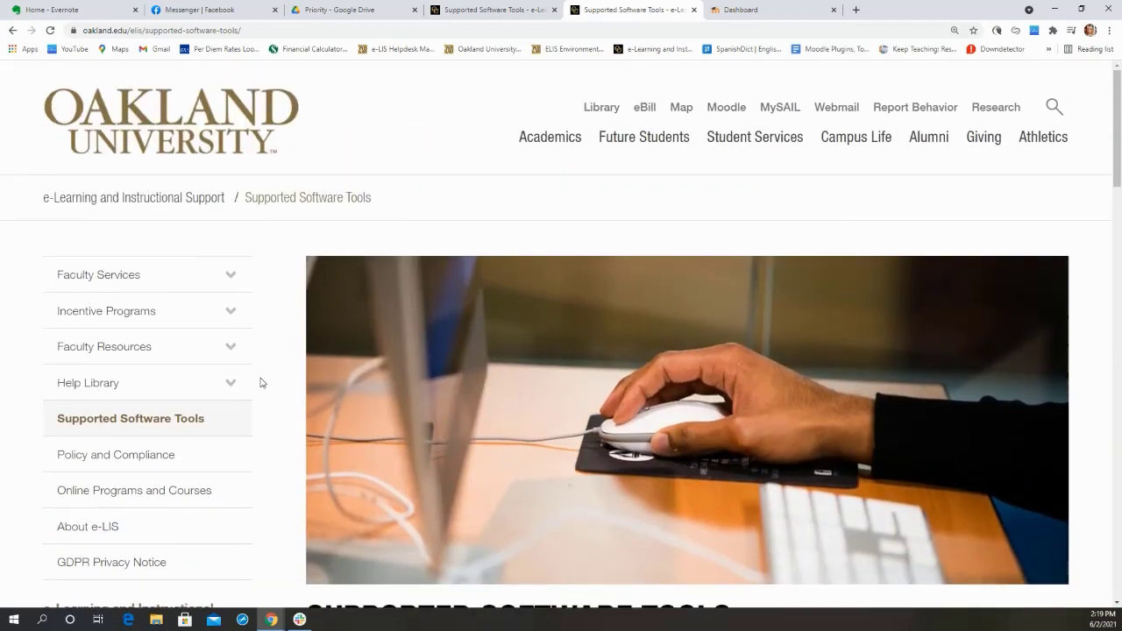
{"action": "mouse_move", "coordinate": [215, 422]}
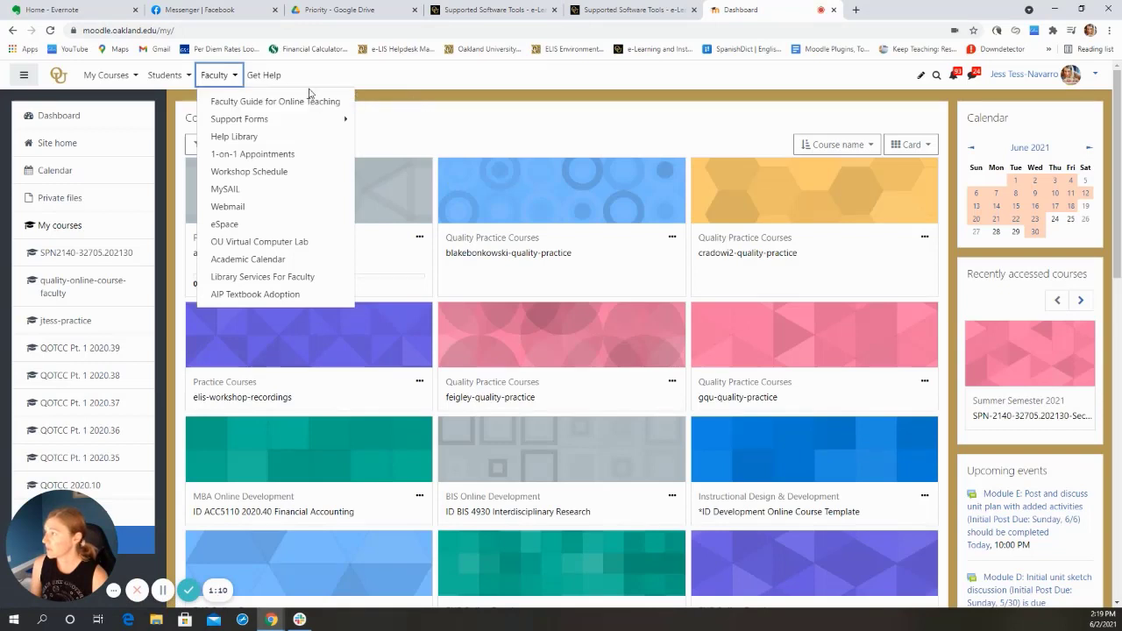
{"action": "mouse_move", "coordinate": [260, 241]}
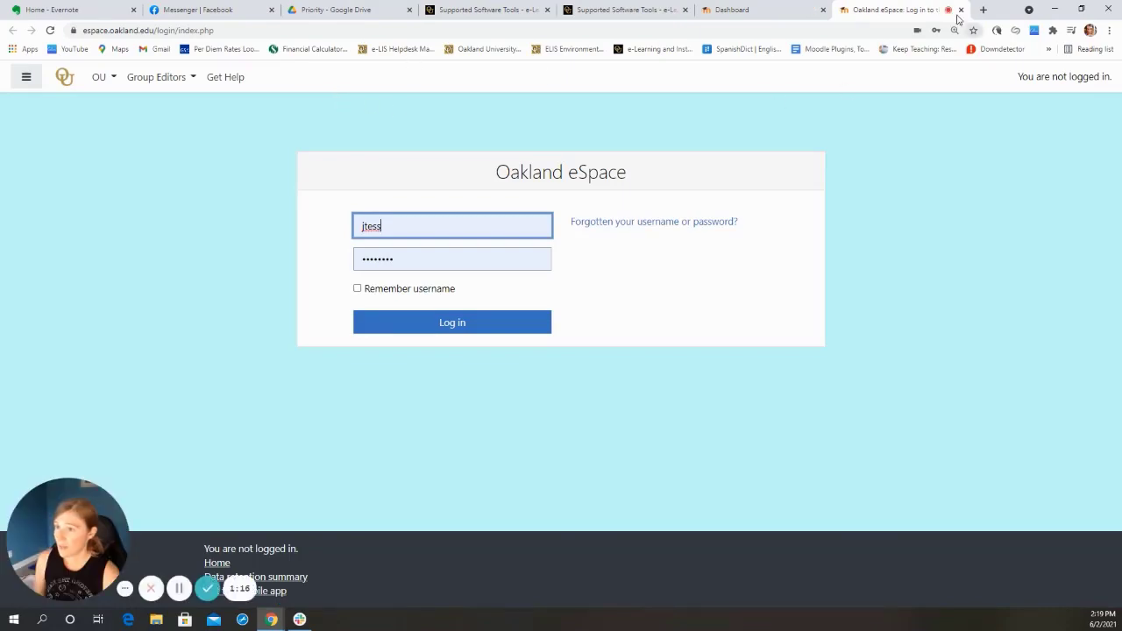
Step: Load espace.oakland.edu in a new Chrome tab via the login suggestion
{"action": "left_click", "coordinate": [982, 9]}
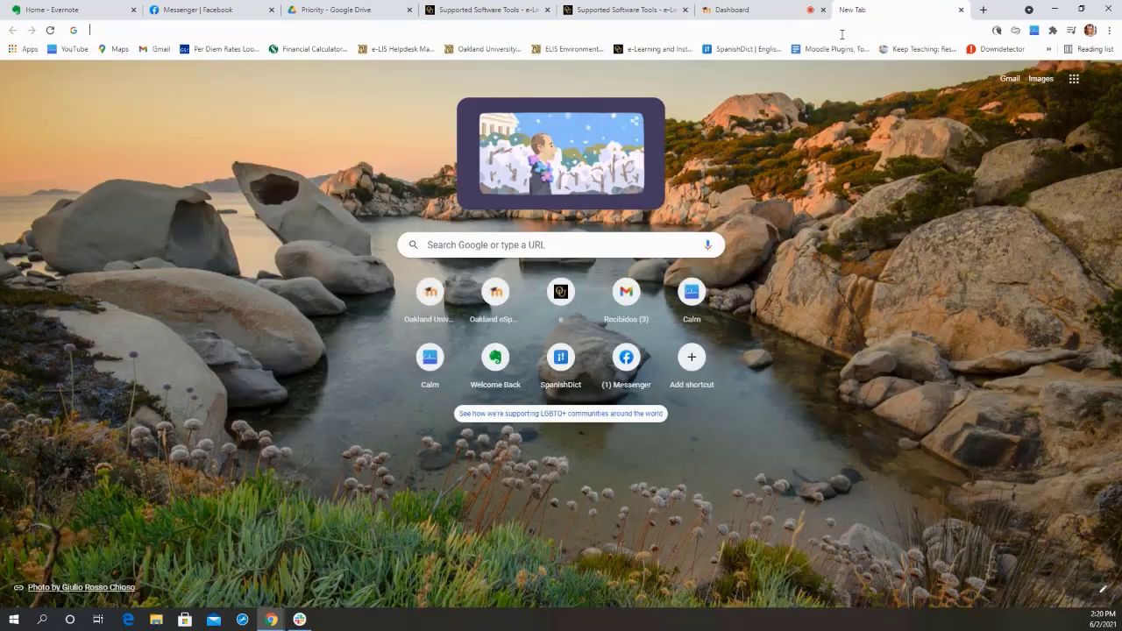
{"action": "type", "text": "espace.oakland.edu"}
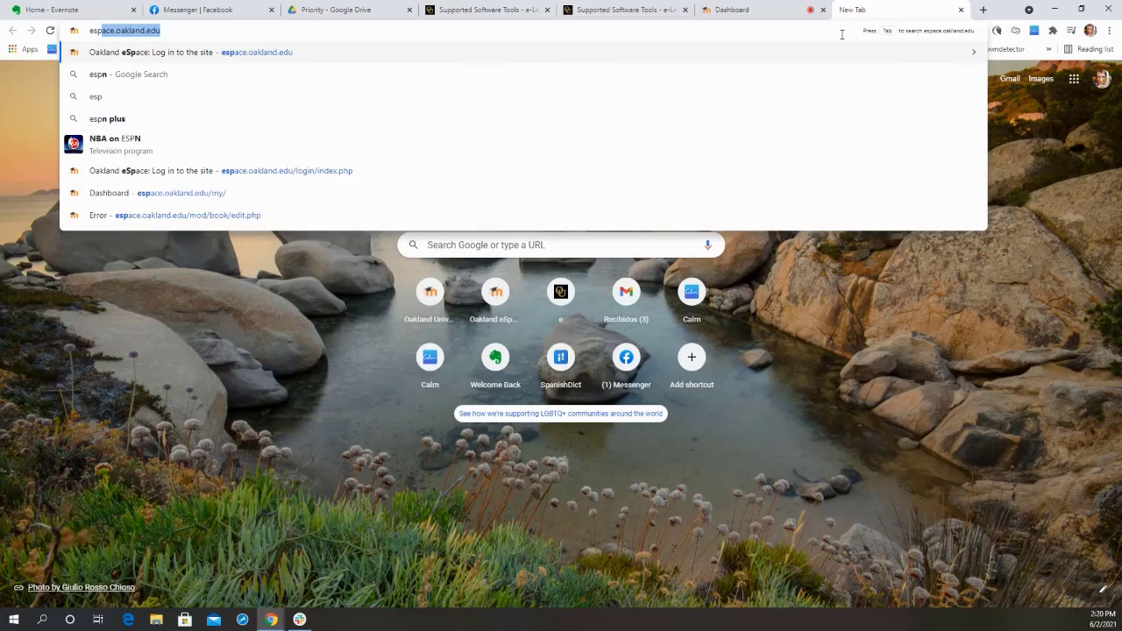
{"action": "left_click", "coordinate": [191, 52]}
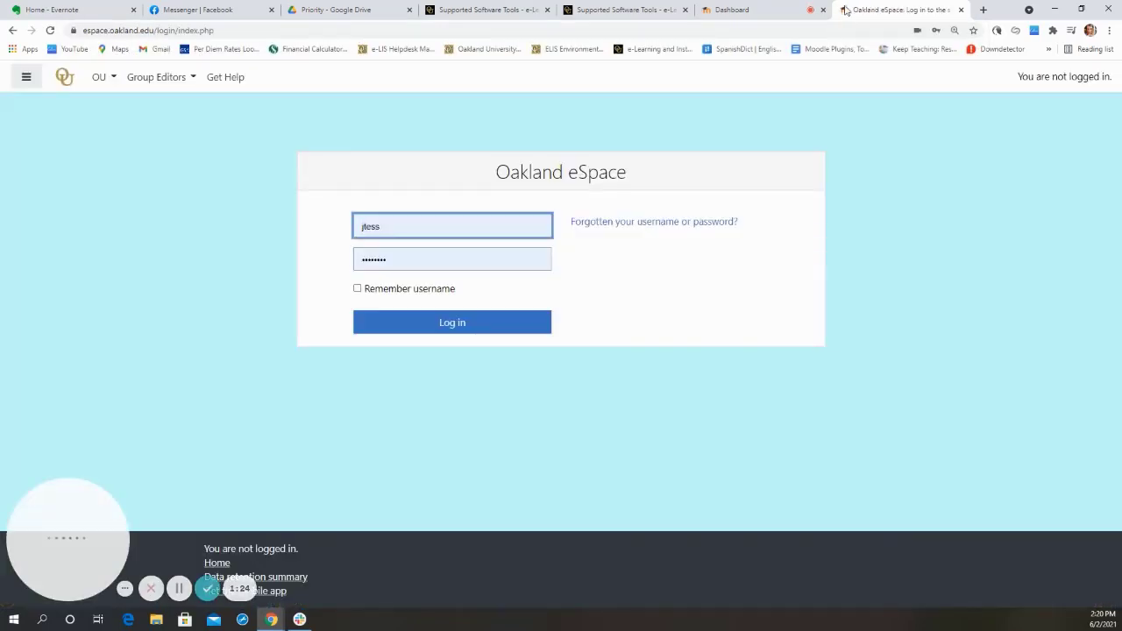
{"action": "mouse_move", "coordinate": [471, 402]}
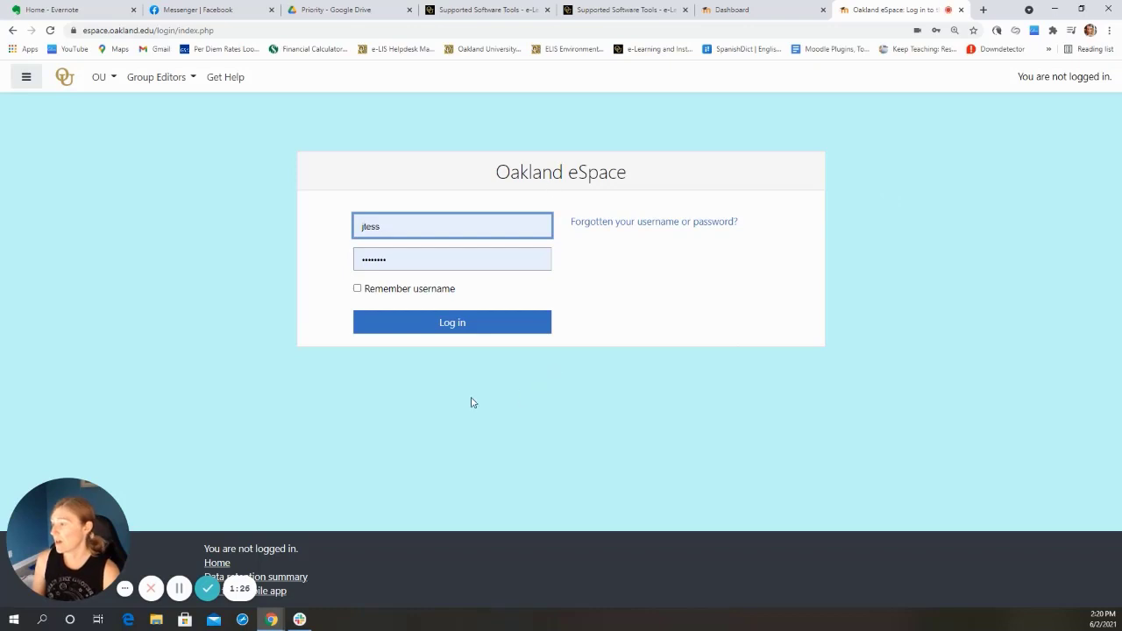
{"action": "mouse_move", "coordinate": [420, 382]}
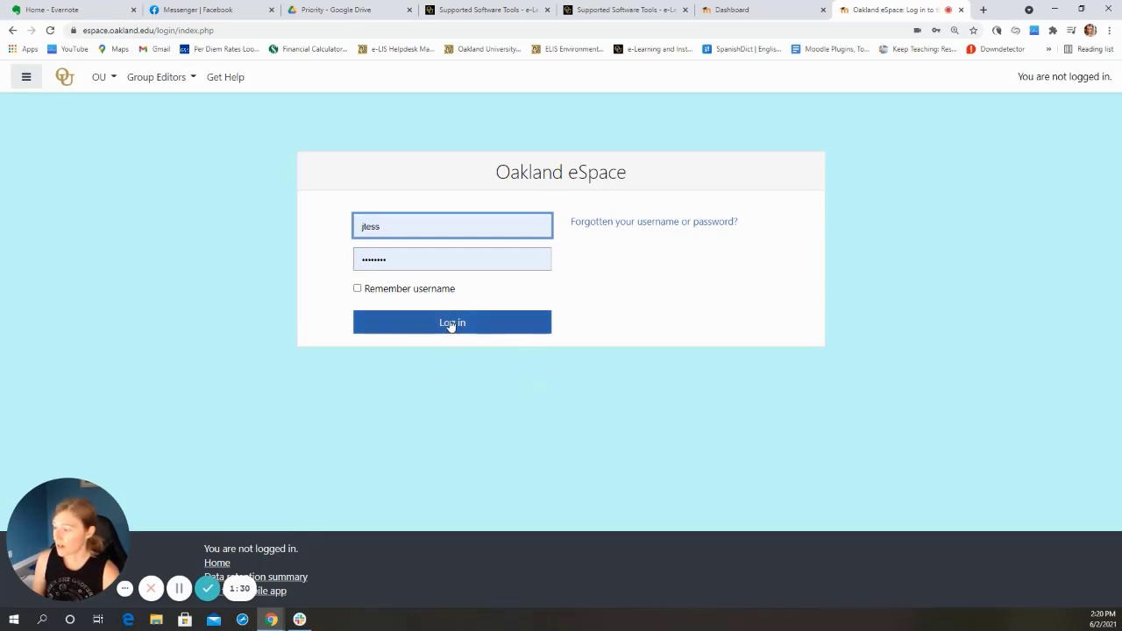
Step: Log in and scroll the Dashboard course overview cards, bringing up the sort options
{"action": "left_click", "coordinate": [452, 322]}
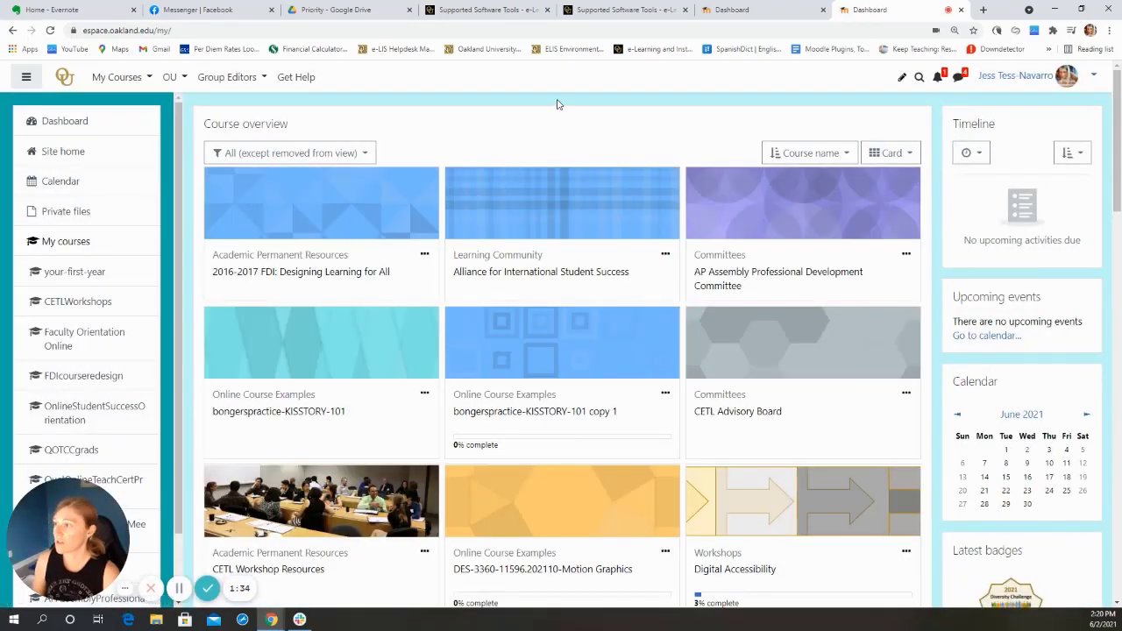
{"action": "mouse_move", "coordinate": [495, 85]}
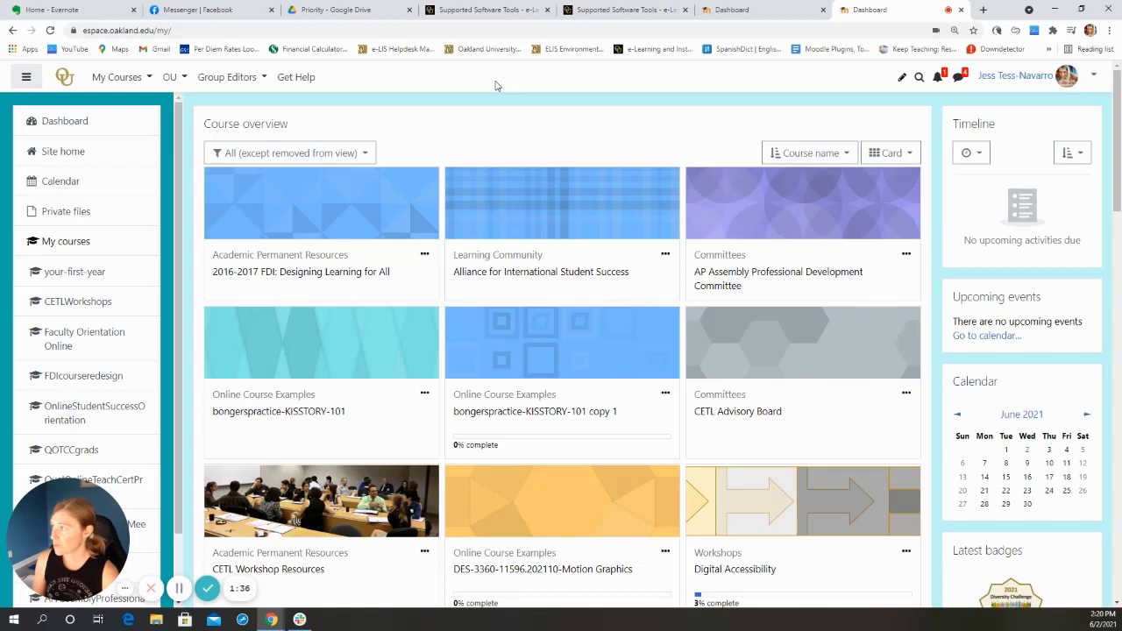
{"action": "mouse_move", "coordinate": [504, 130]}
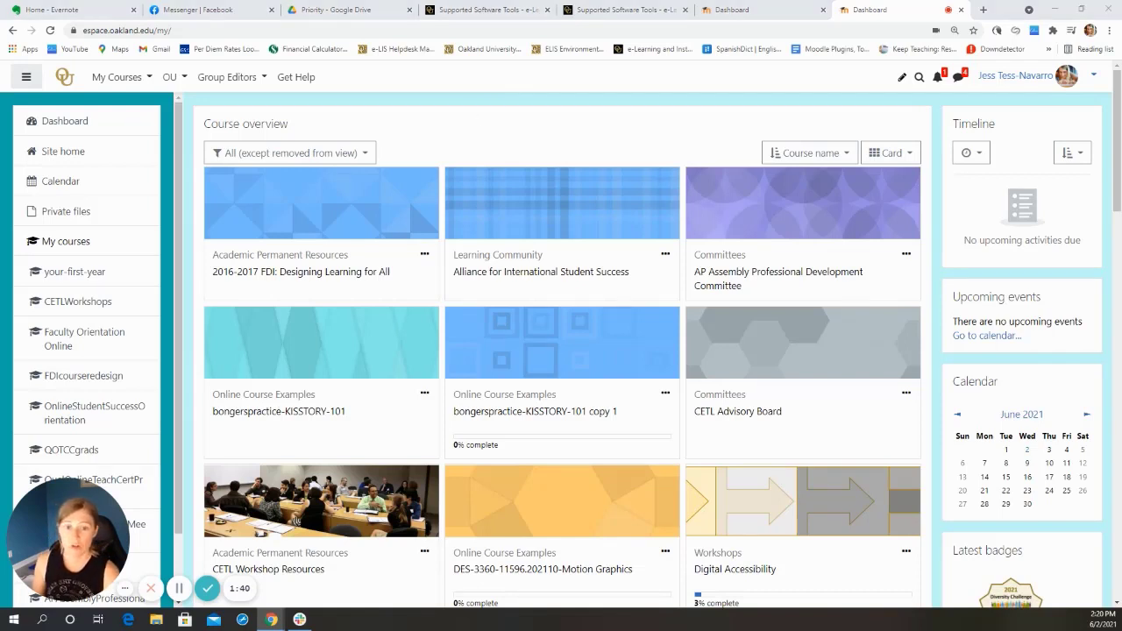
{"action": "scroll", "scroll_direction": "down", "scroll_amount": 3}
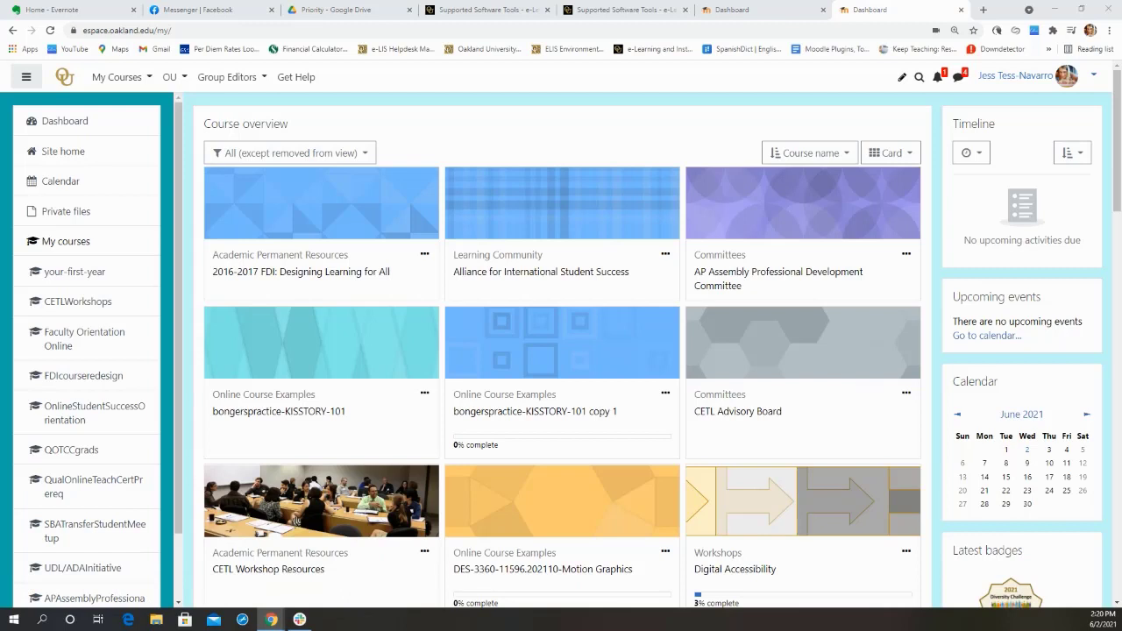
{"action": "mouse_move", "coordinate": [804, 314]}
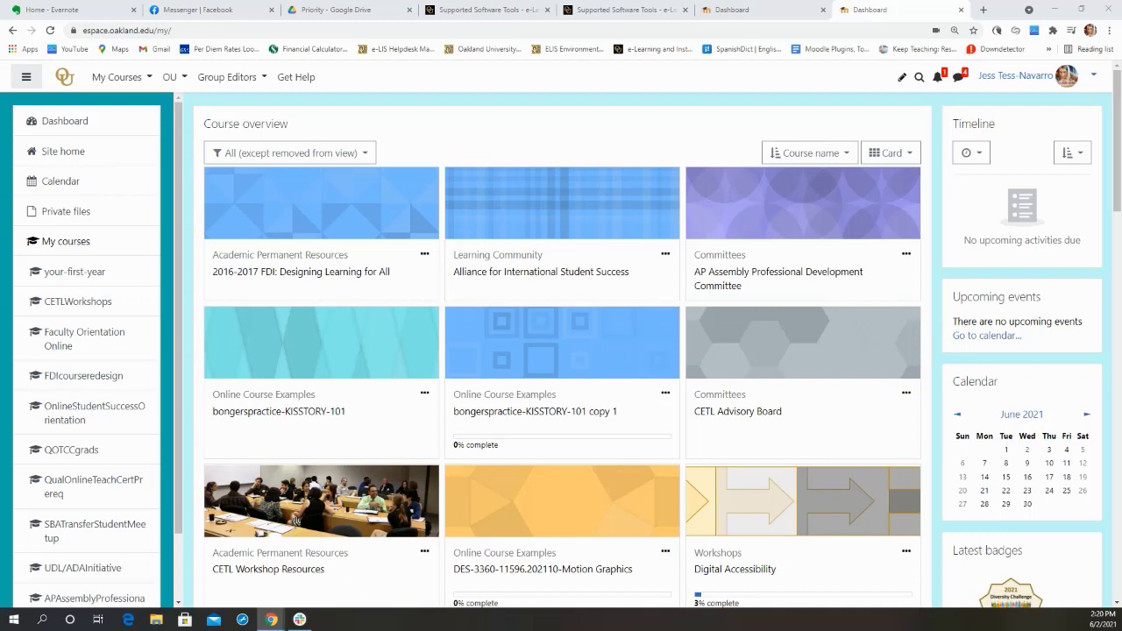
{"action": "mouse_move", "coordinate": [430, 177]}
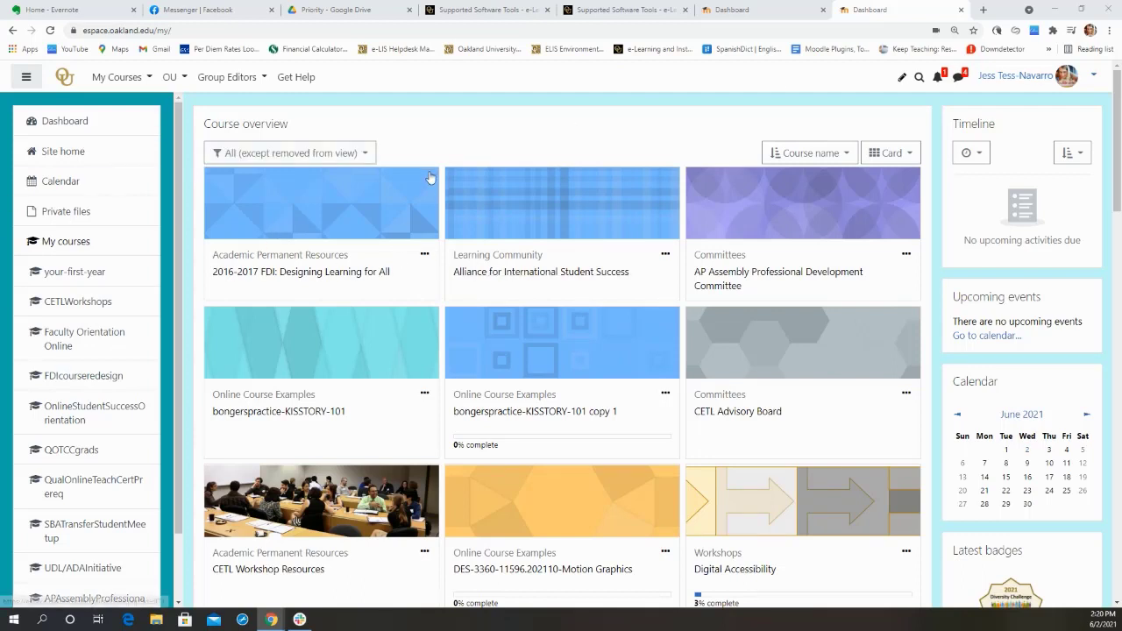
{"action": "mouse_move", "coordinate": [296, 188]}
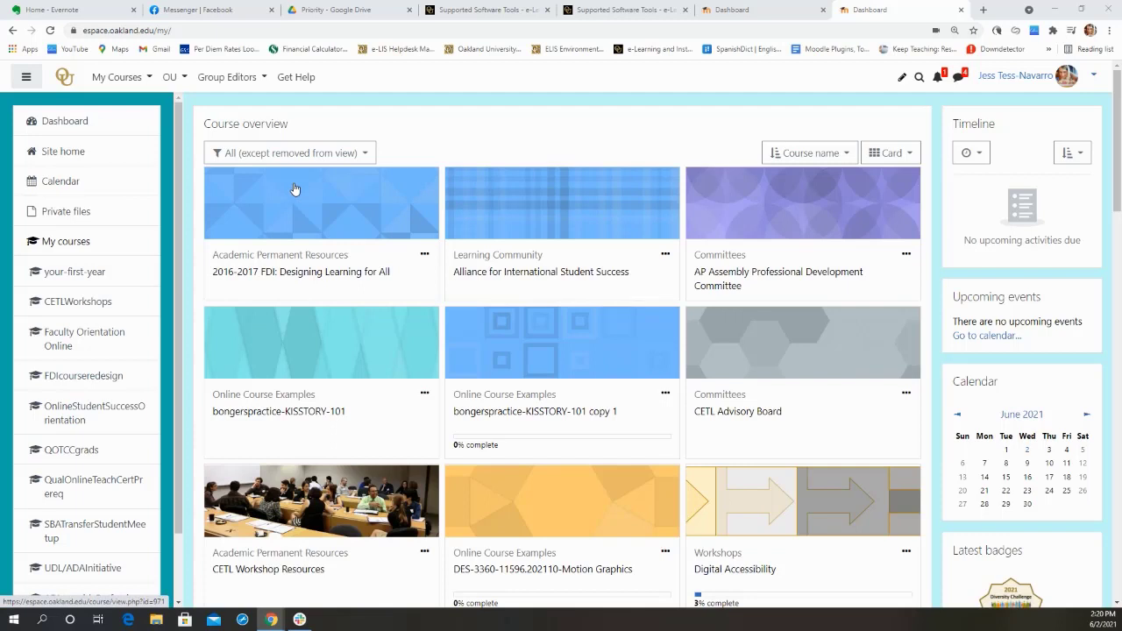
{"action": "mouse_move", "coordinate": [617, 142]}
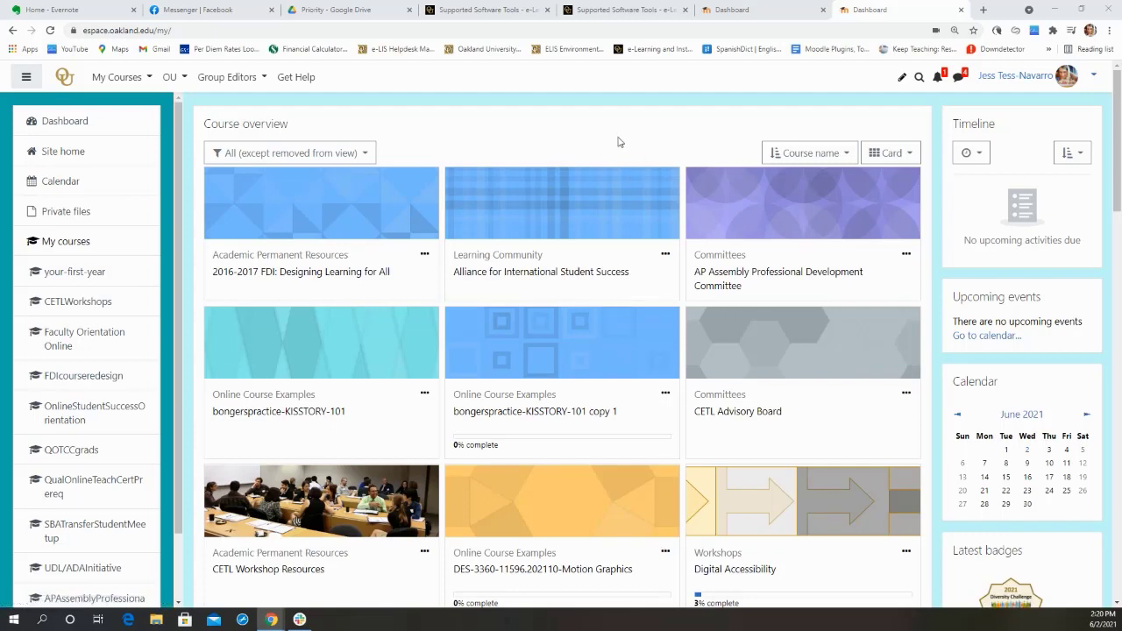
{"action": "mouse_move", "coordinate": [675, 202]}
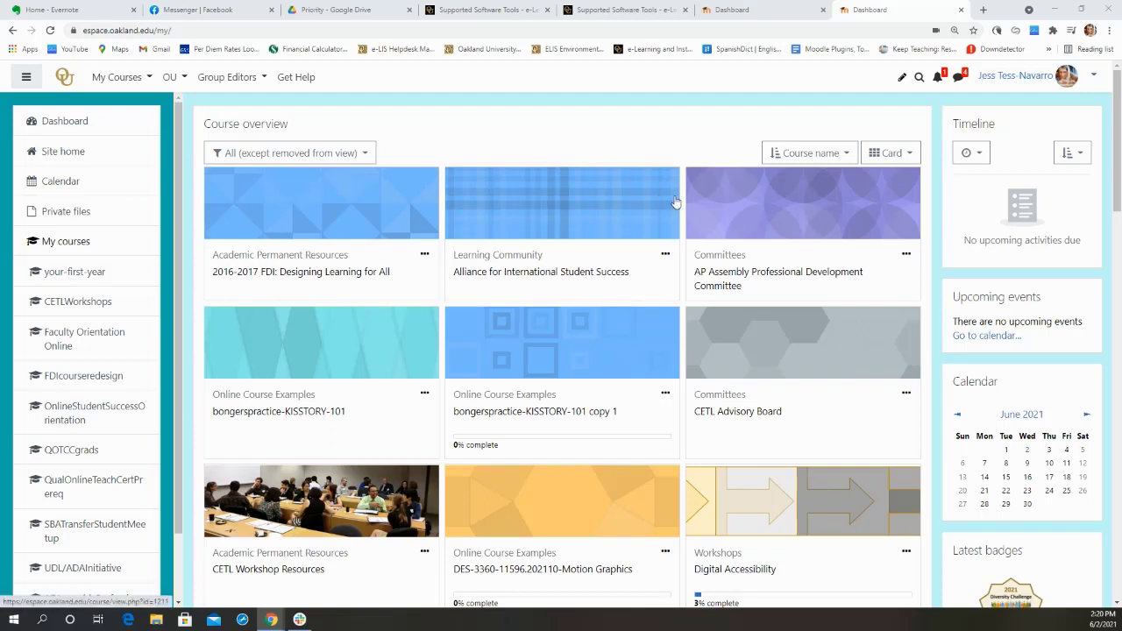
{"action": "left_click", "coordinate": [808, 153]}
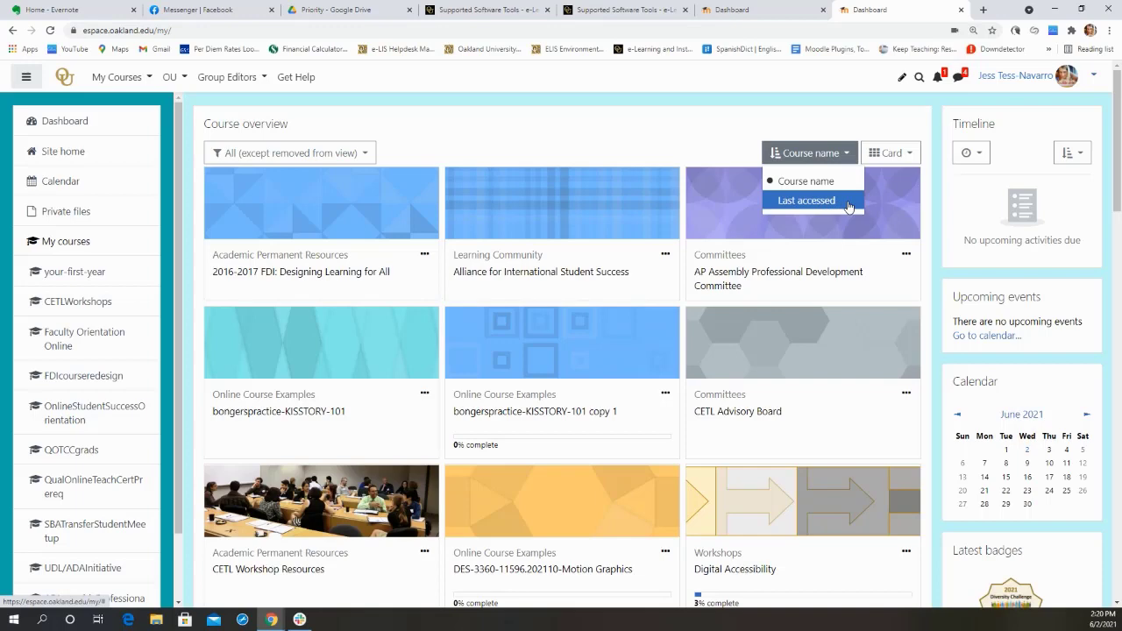
Step: Keep courses sorted by Last accessed and show the Card layout choices
{"action": "left_click", "coordinate": [806, 200]}
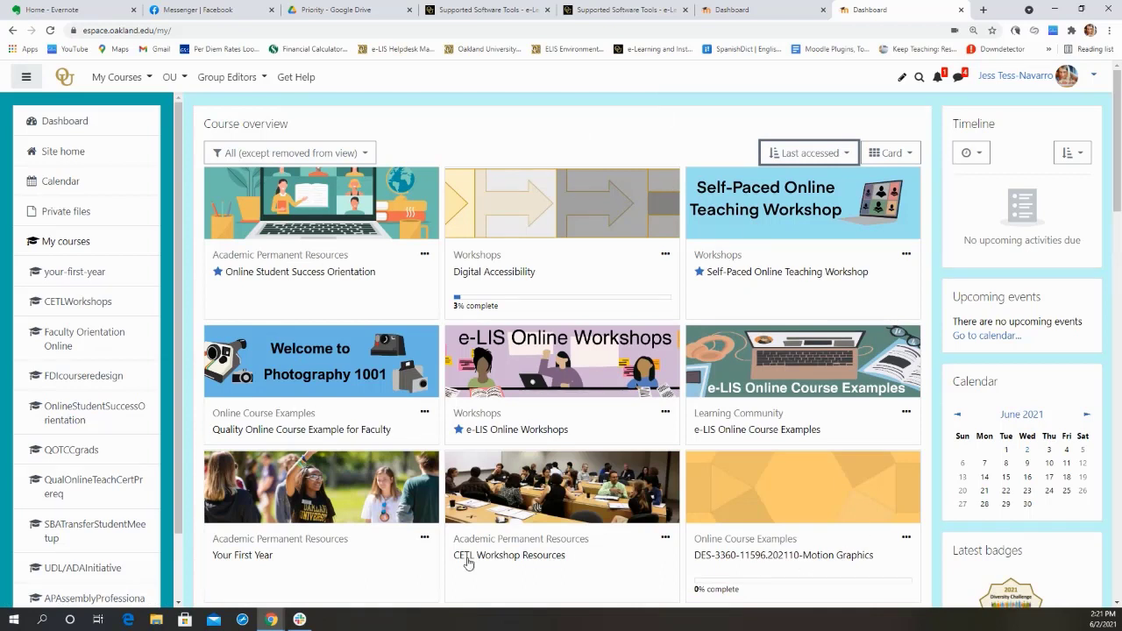
{"action": "mouse_move", "coordinate": [476, 141]}
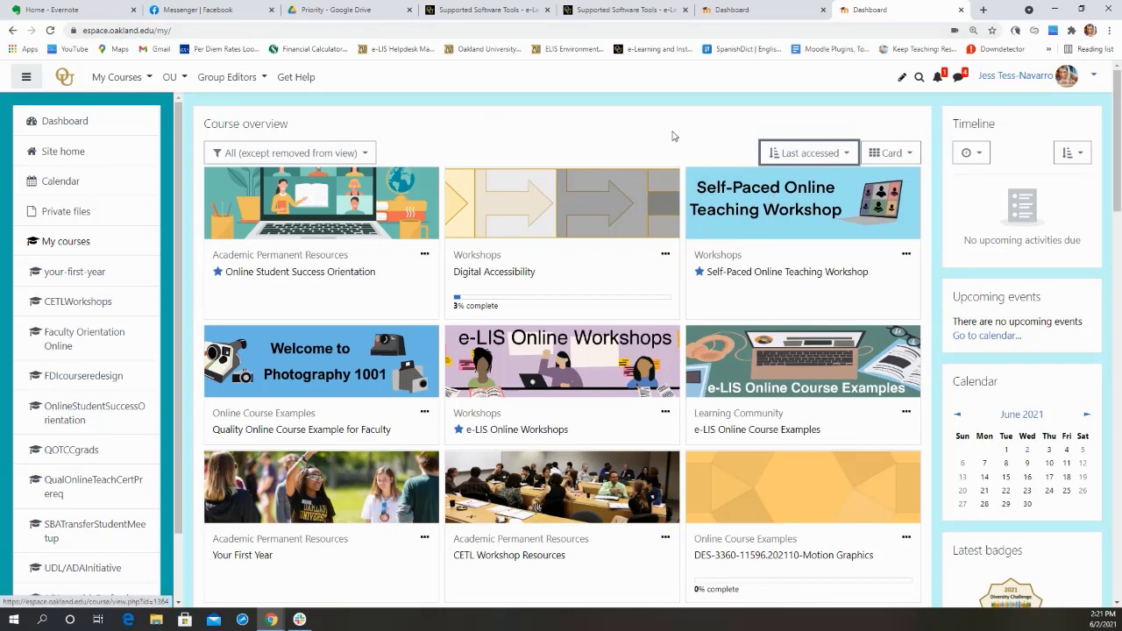
{"action": "left_click", "coordinate": [807, 153]}
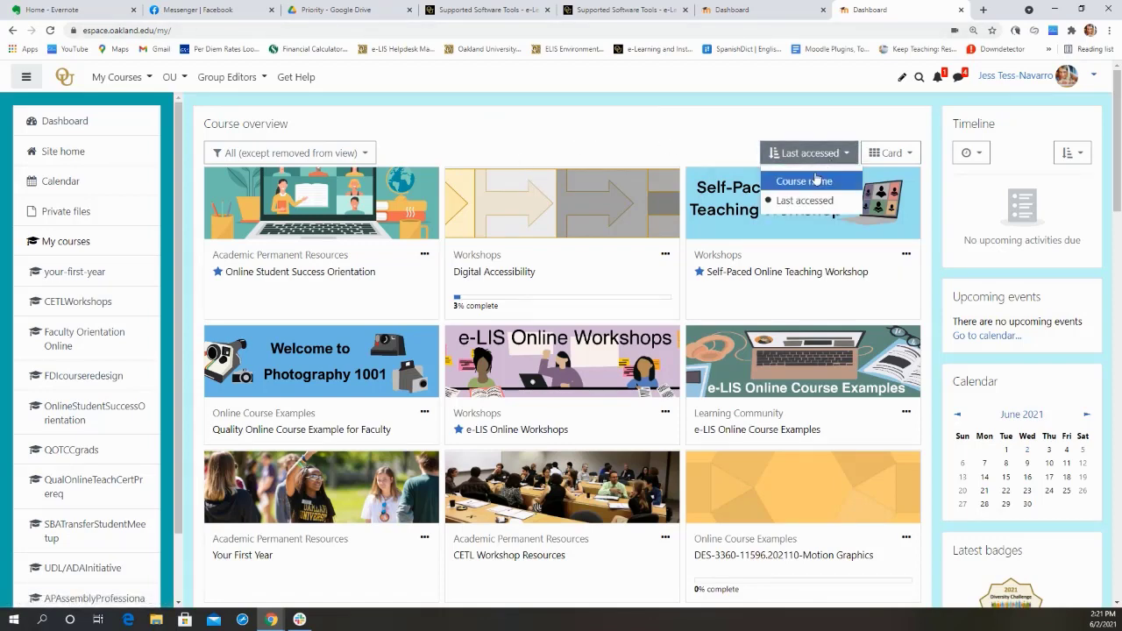
{"action": "left_click", "coordinate": [809, 181]}
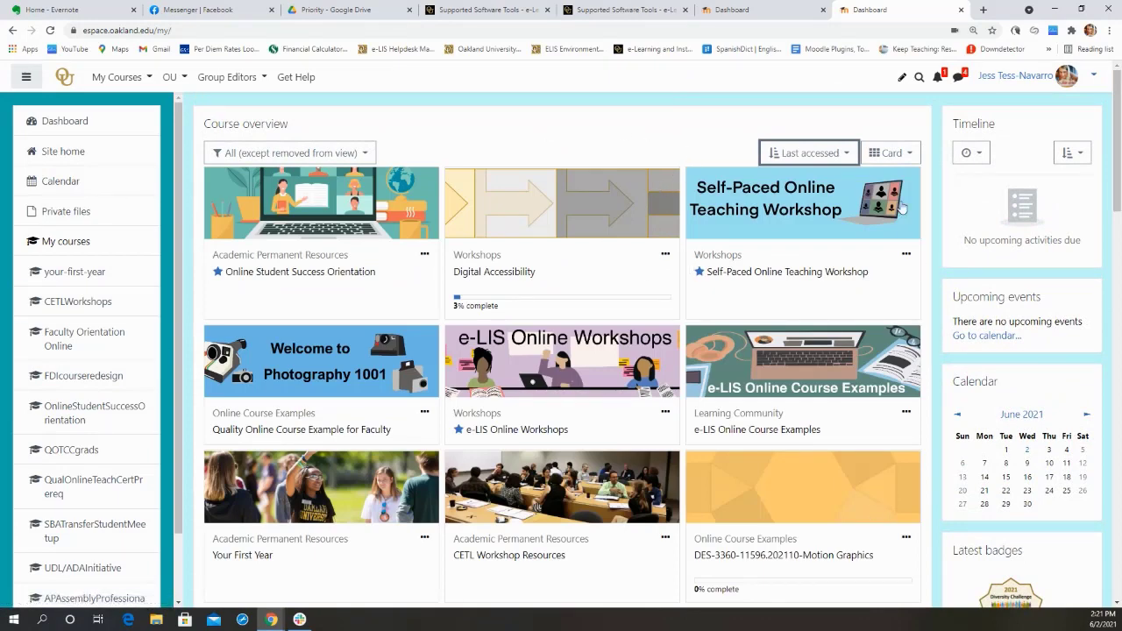
{"action": "left_click", "coordinate": [889, 153]}
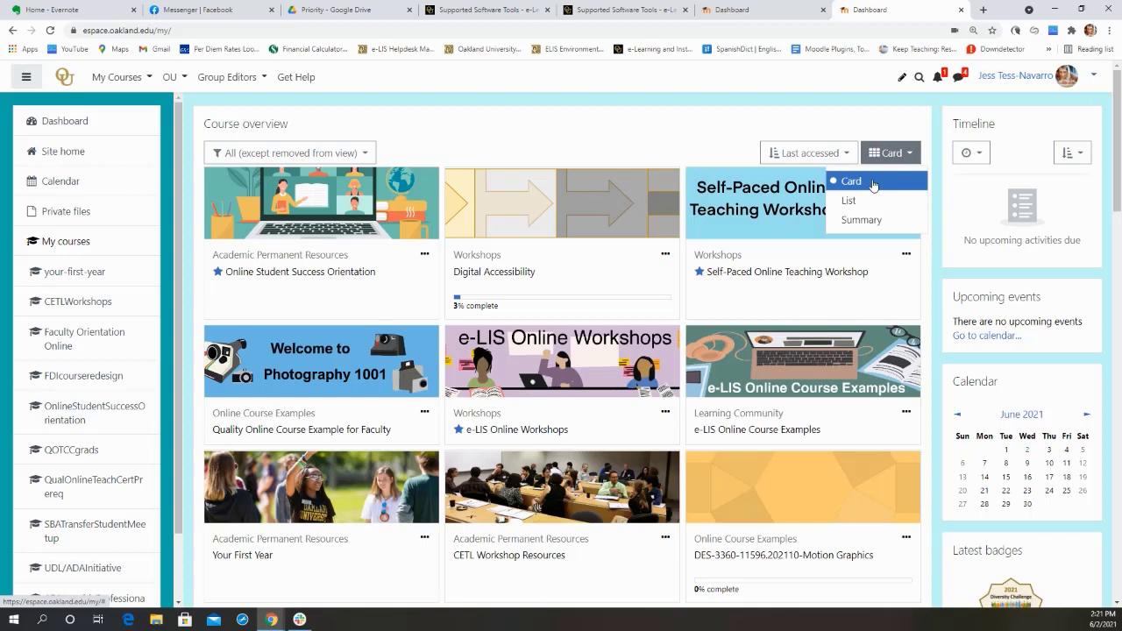
{"action": "left_click", "coordinate": [848, 200]}
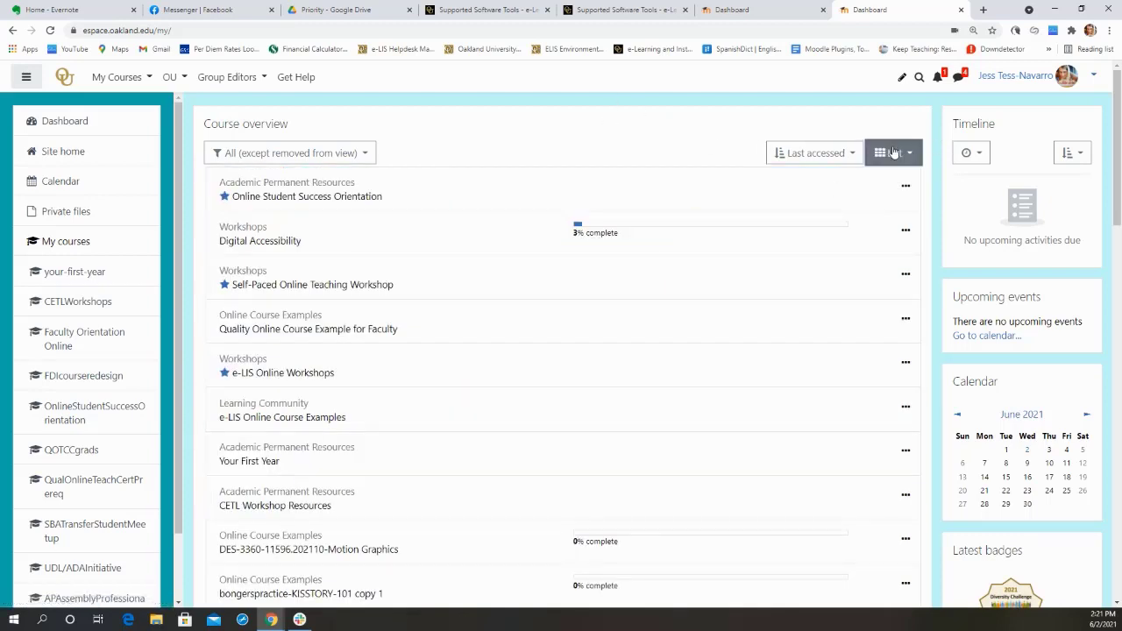
{"action": "left_click", "coordinate": [892, 152]}
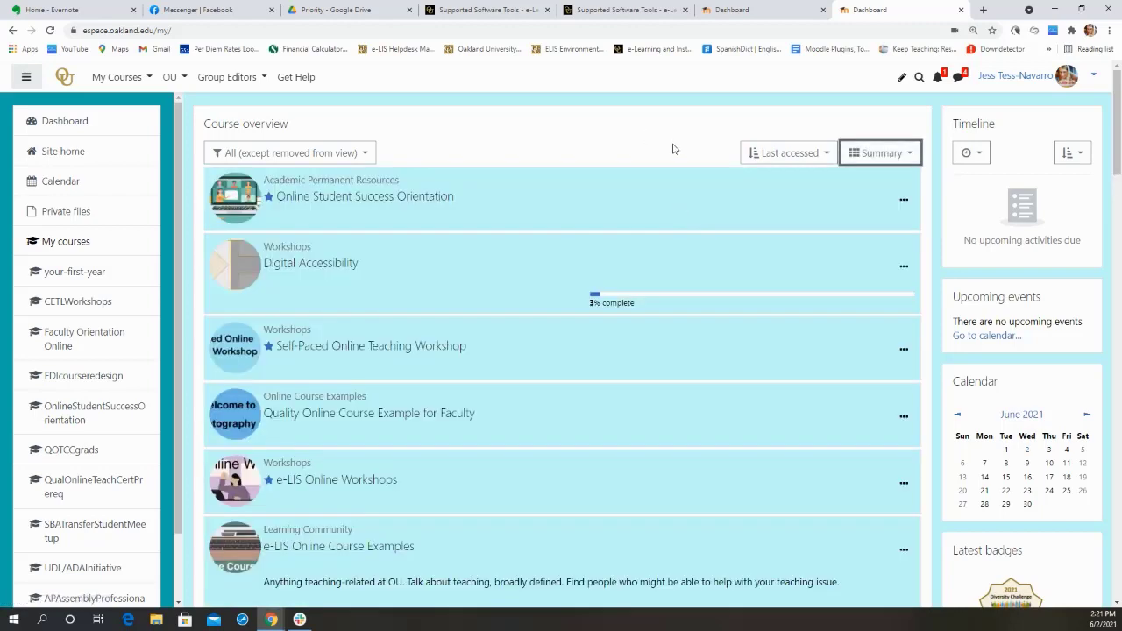
{"action": "mouse_move", "coordinate": [752, 379]}
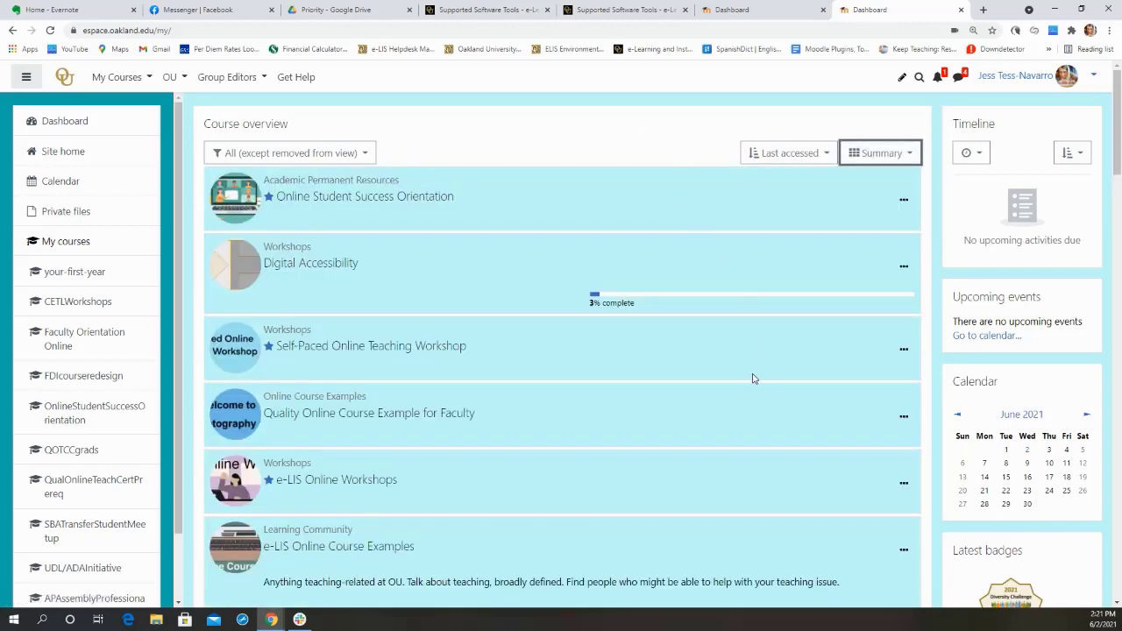
{"action": "scroll", "scroll_direction": "down", "scroll_amount": 3}
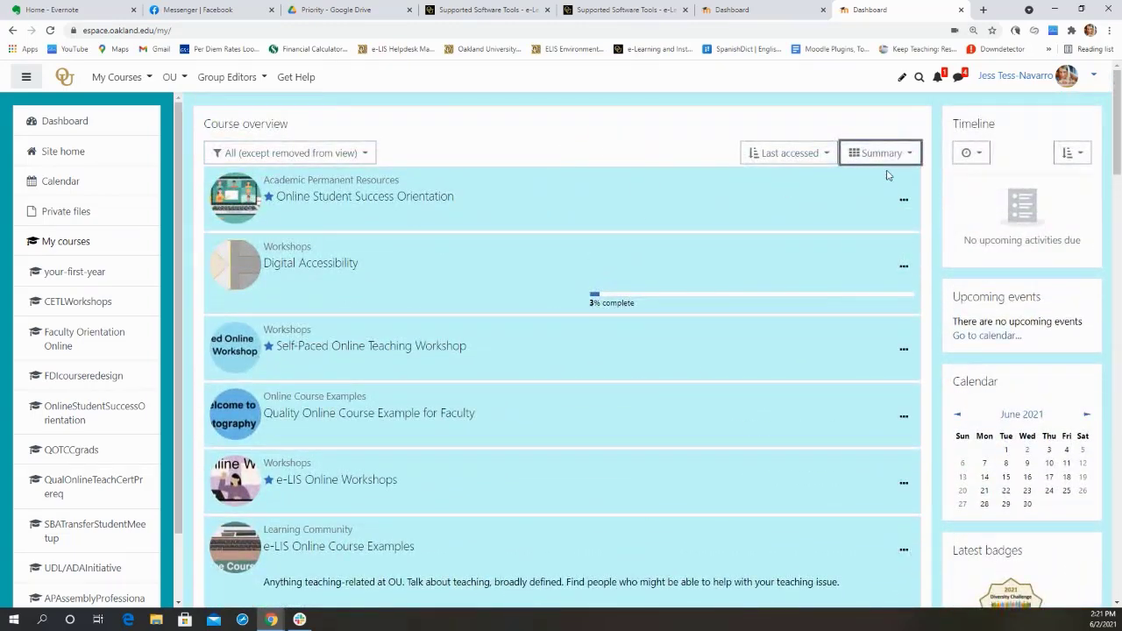
{"action": "left_click", "coordinate": [880, 152]}
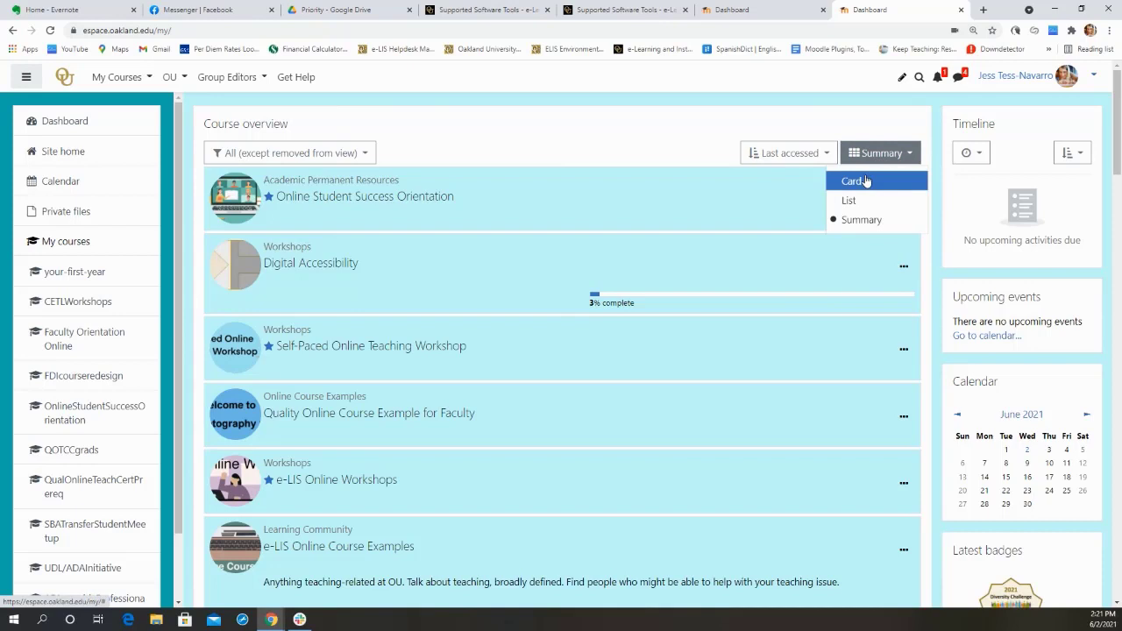
{"action": "left_click", "coordinate": [852, 181]}
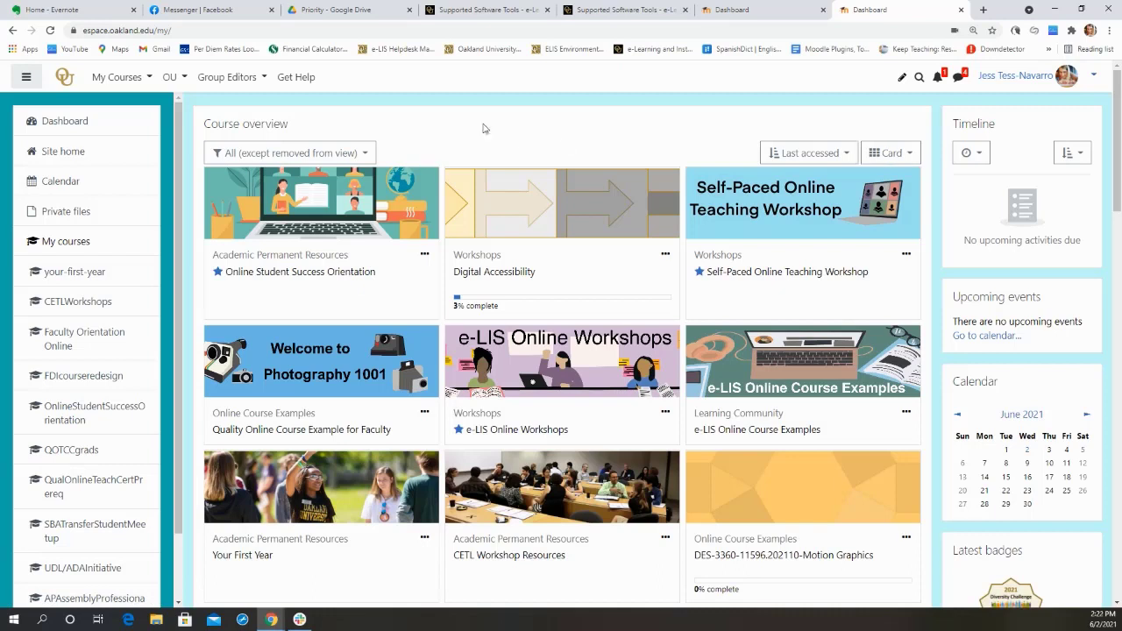
{"action": "mouse_move", "coordinate": [515, 156]}
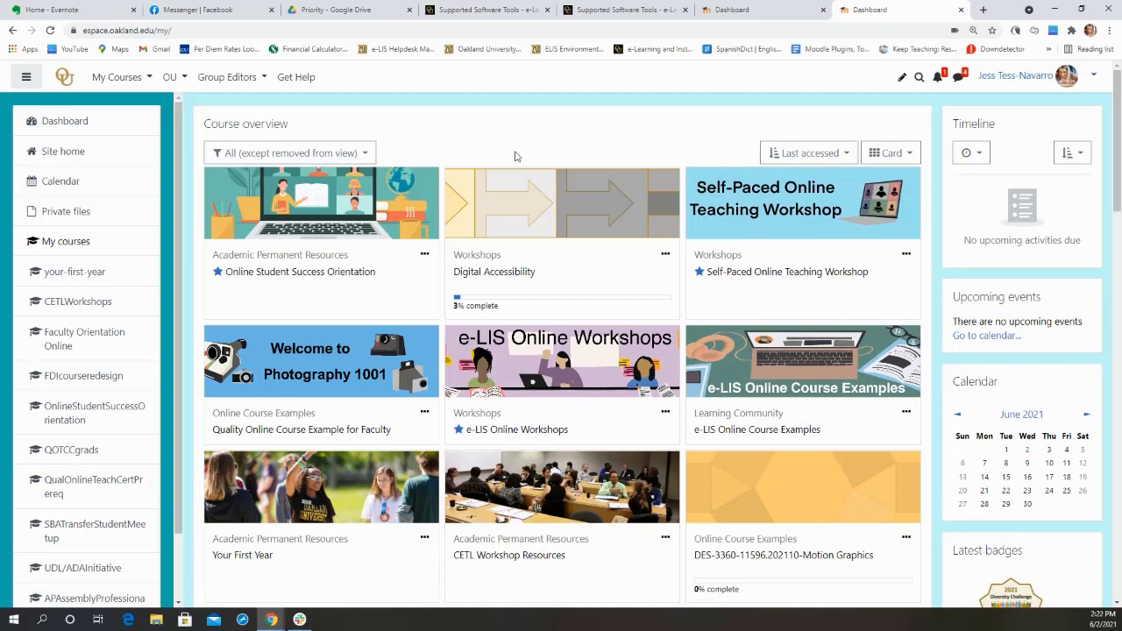
{"action": "mouse_move", "coordinate": [542, 315]}
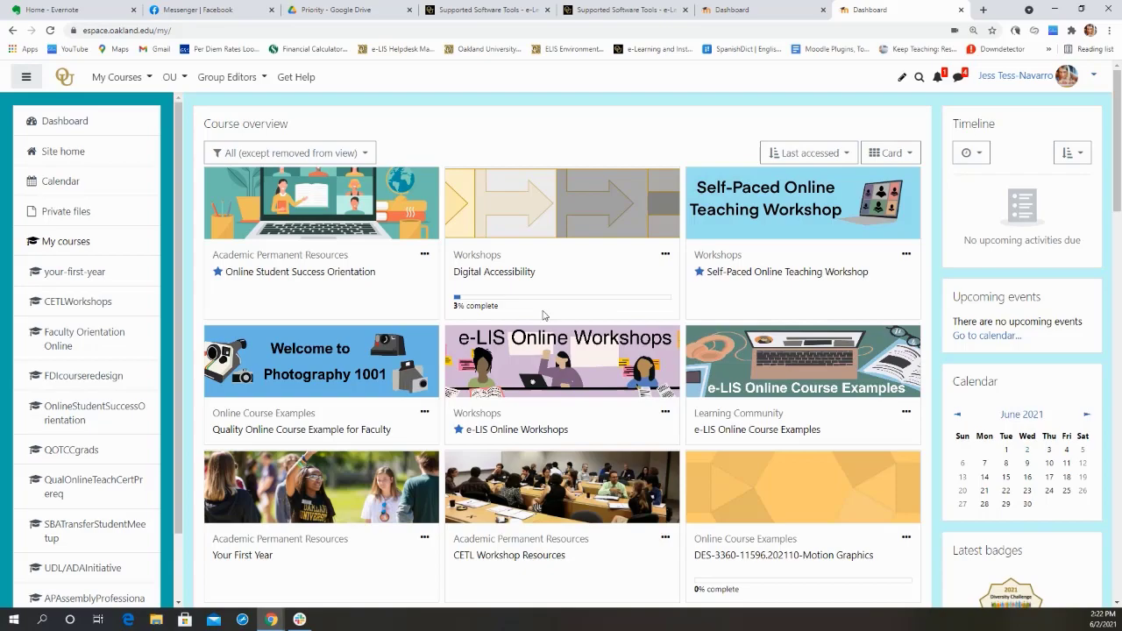
{"action": "scroll", "scroll_direction": "down", "scroll_amount": 3}
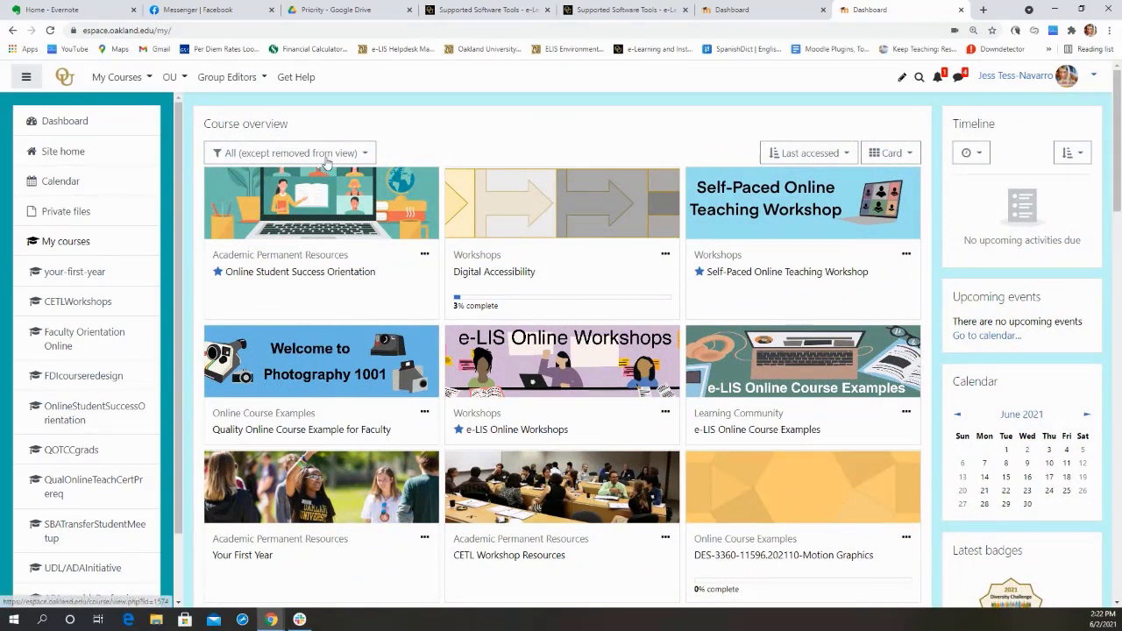
Step: Star Digital Accessibility, filter to Starred courses, then set the filter back to All
{"action": "left_click", "coordinate": [289, 152]}
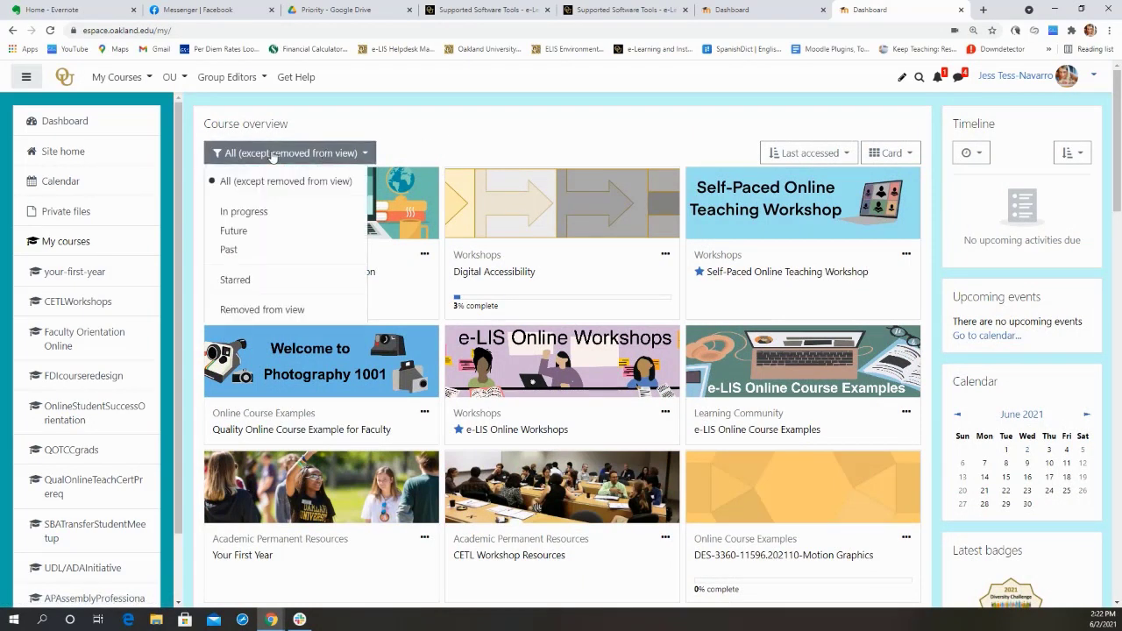
{"action": "mouse_move", "coordinate": [243, 212]}
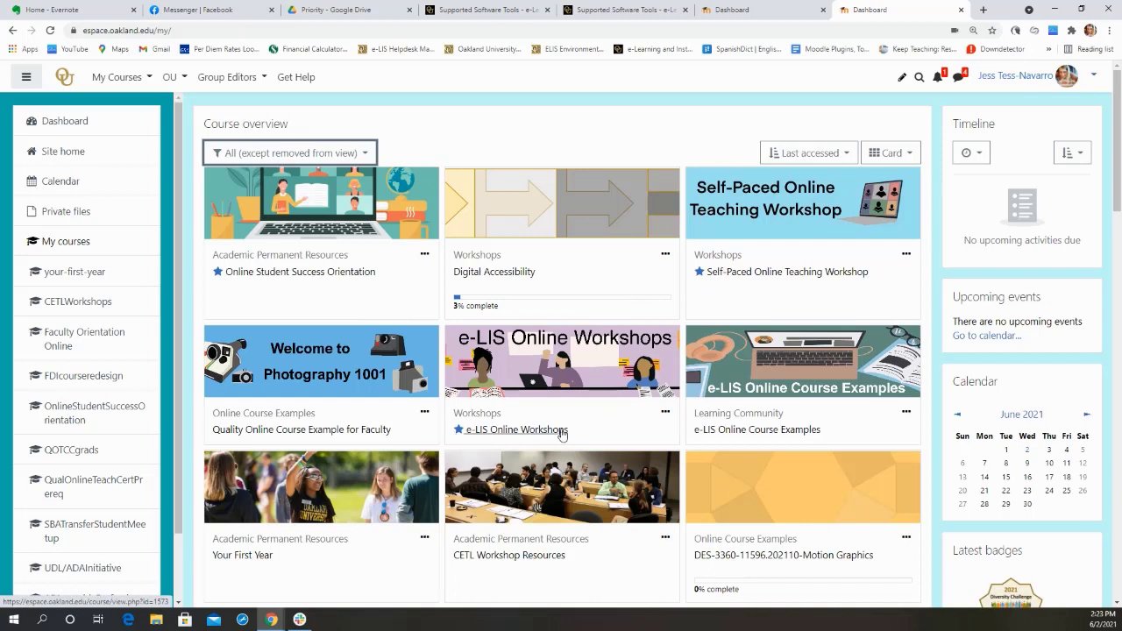
{"action": "mouse_move", "coordinate": [637, 423]}
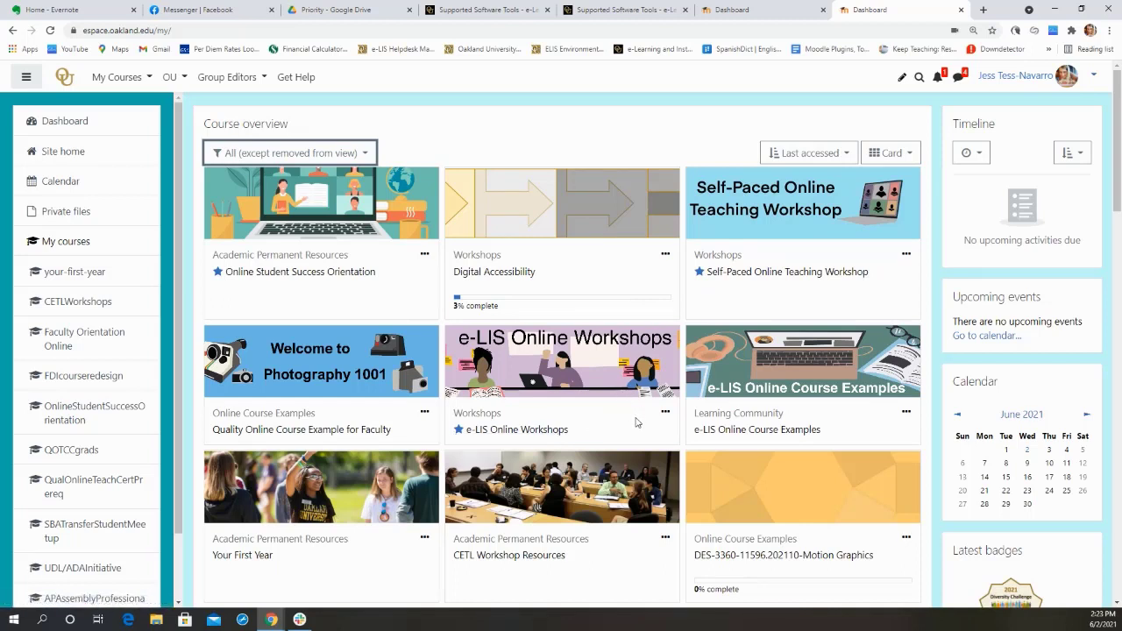
{"action": "mouse_move", "coordinate": [627, 426]}
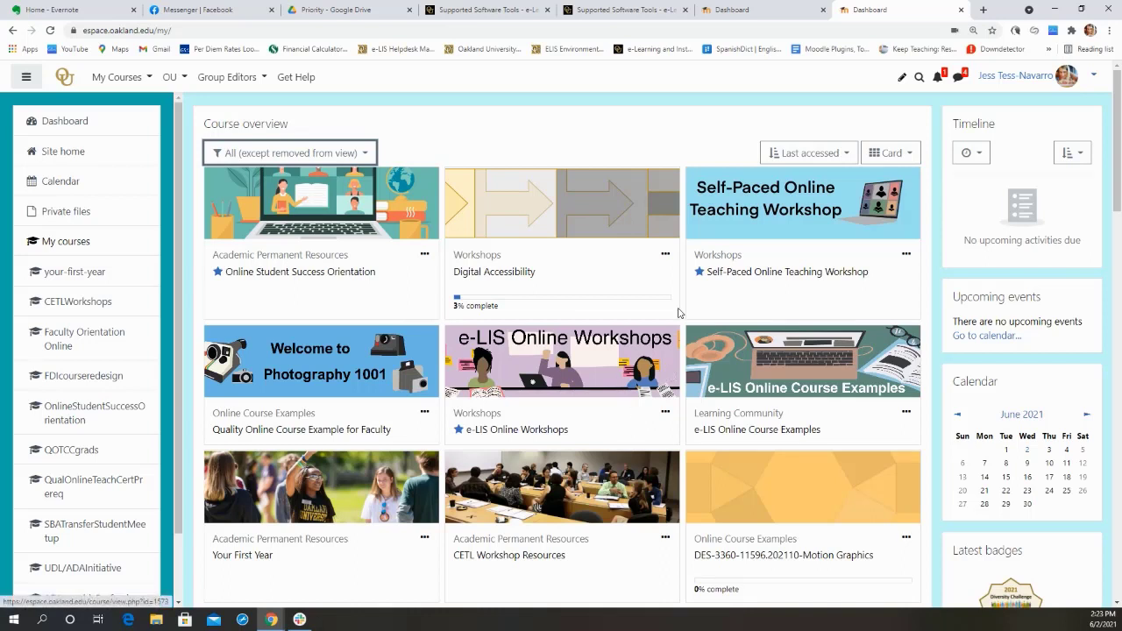
{"action": "mouse_move", "coordinate": [652, 275]}
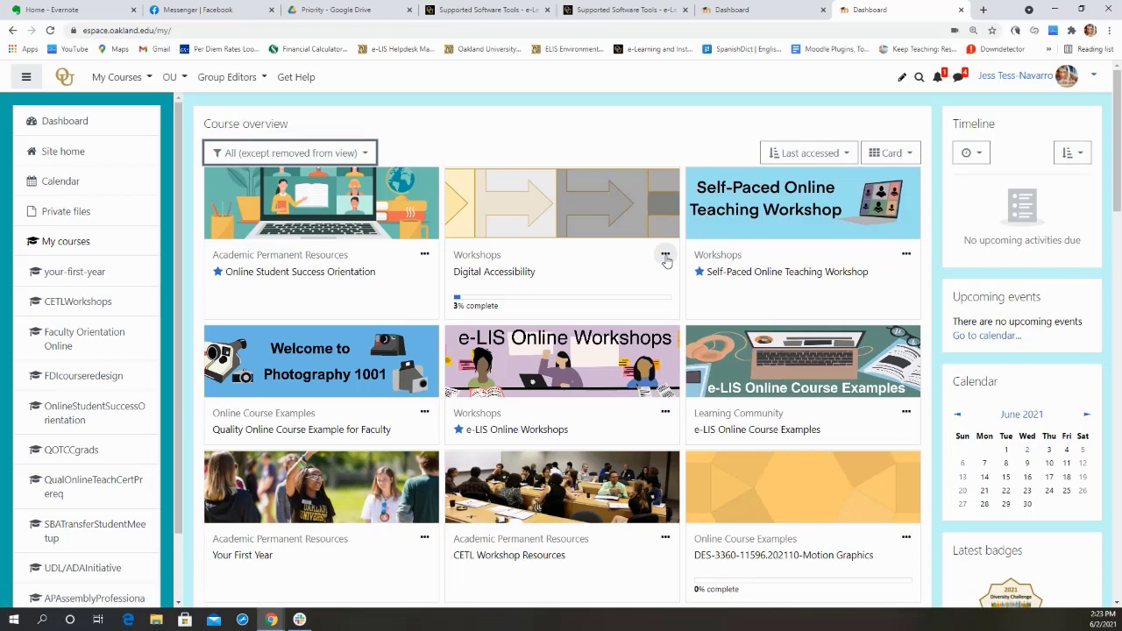
{"action": "left_click", "coordinate": [665, 254]}
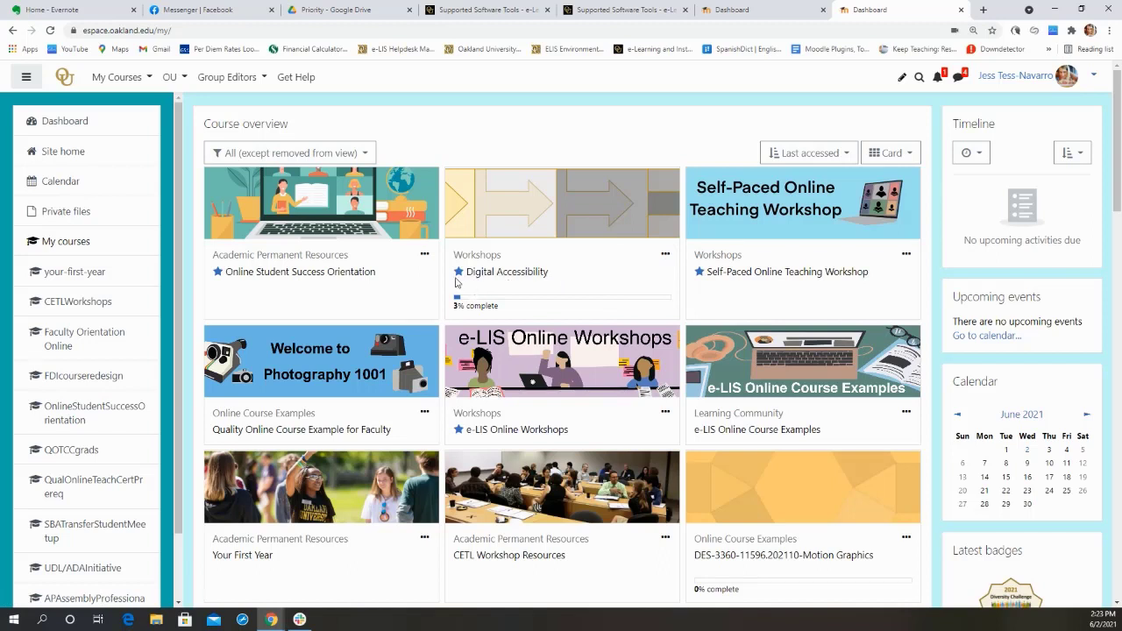
{"action": "left_click", "coordinate": [289, 152]}
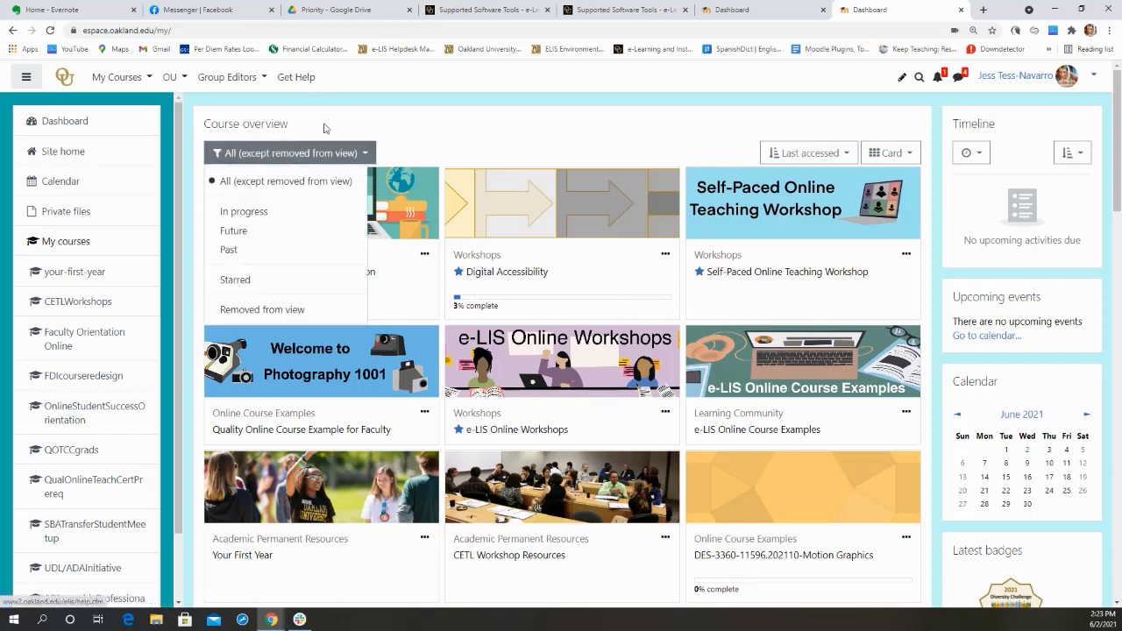
{"action": "mouse_move", "coordinate": [250, 280]}
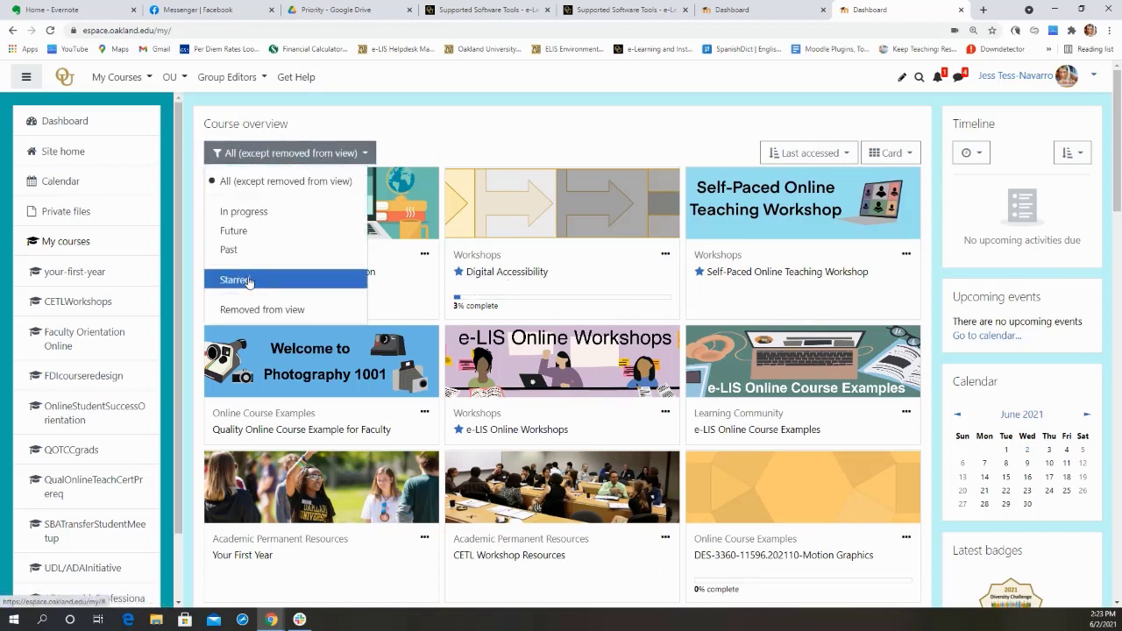
{"action": "left_click", "coordinate": [237, 279]}
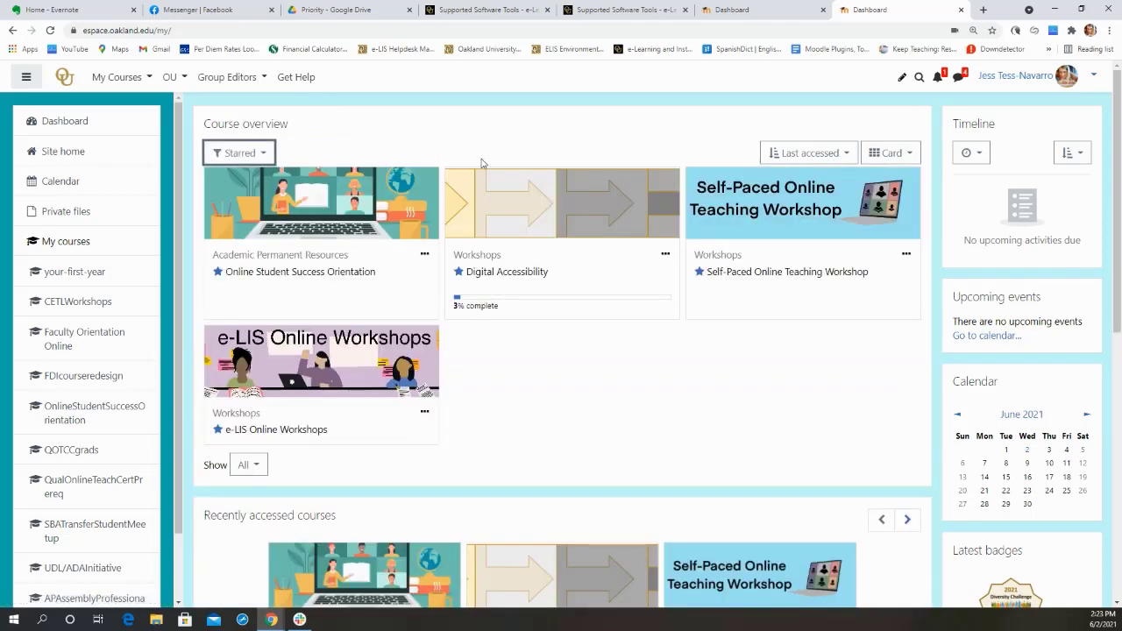
{"action": "mouse_move", "coordinate": [333, 251]}
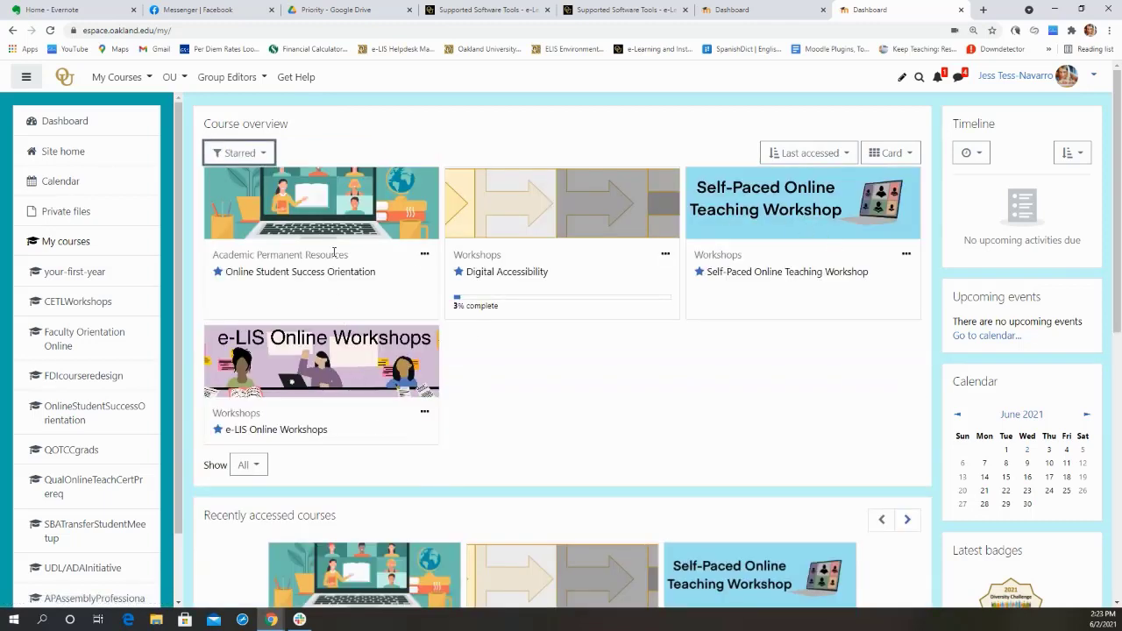
{"action": "left_click", "coordinate": [240, 152]}
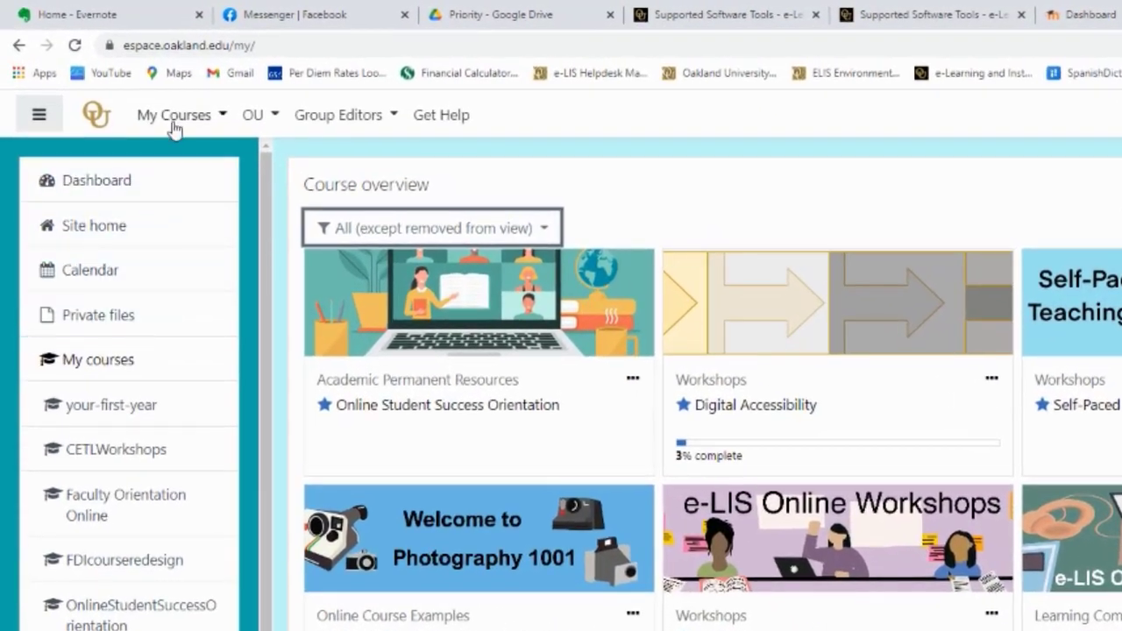
Step: Browse the My Courses category menus, then bring up the OU links menu
{"action": "left_click", "coordinate": [173, 115]}
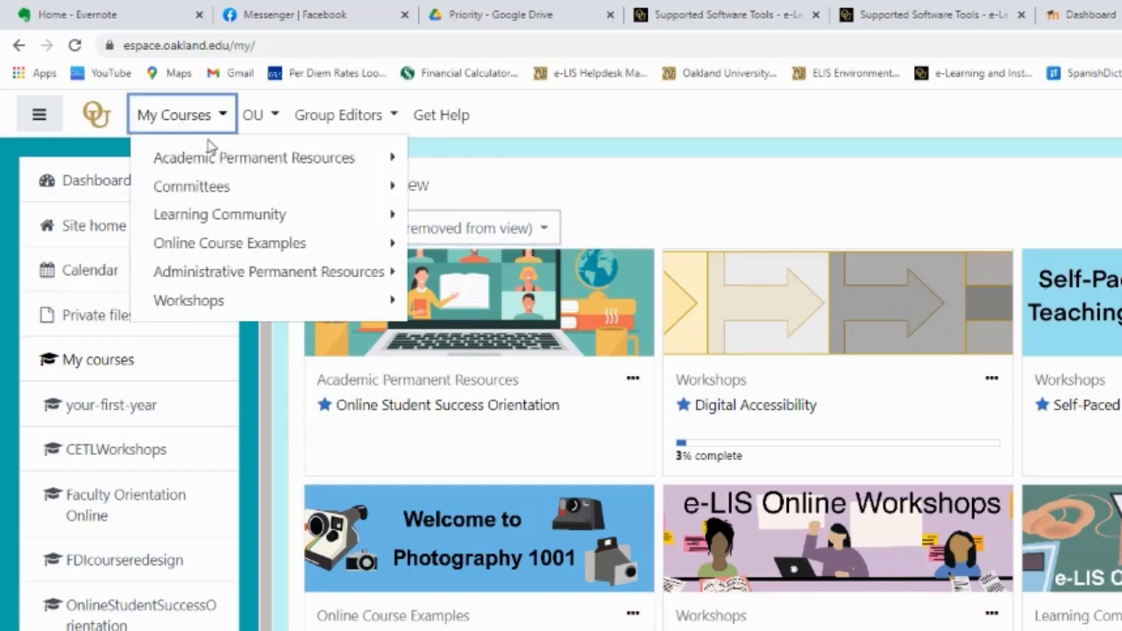
{"action": "mouse_move", "coordinate": [253, 157]}
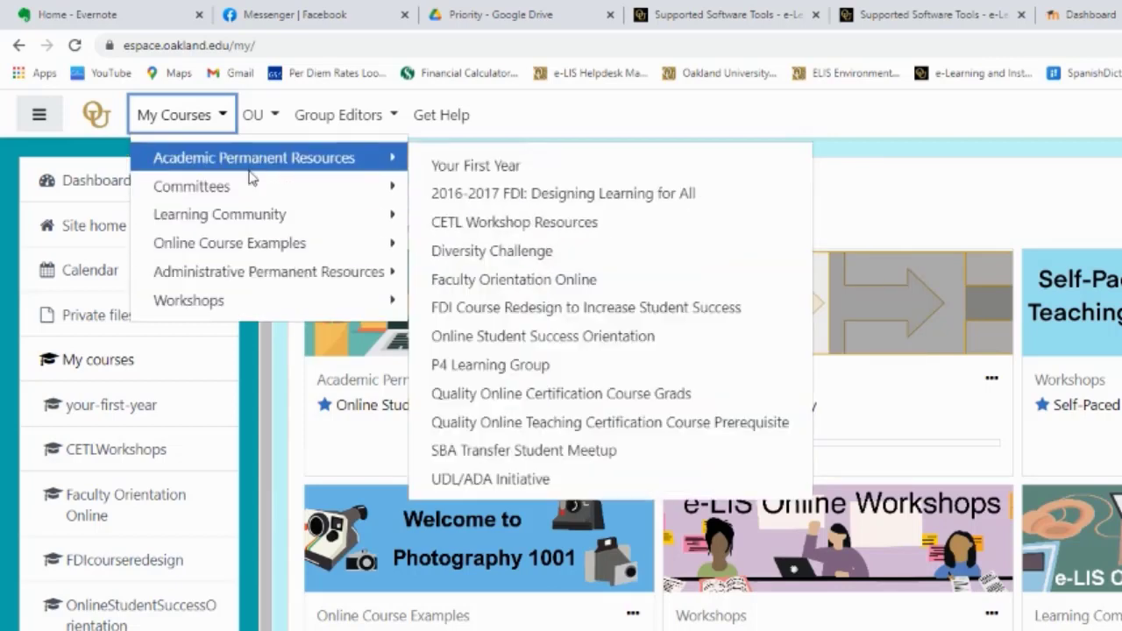
{"action": "mouse_move", "coordinate": [188, 299]}
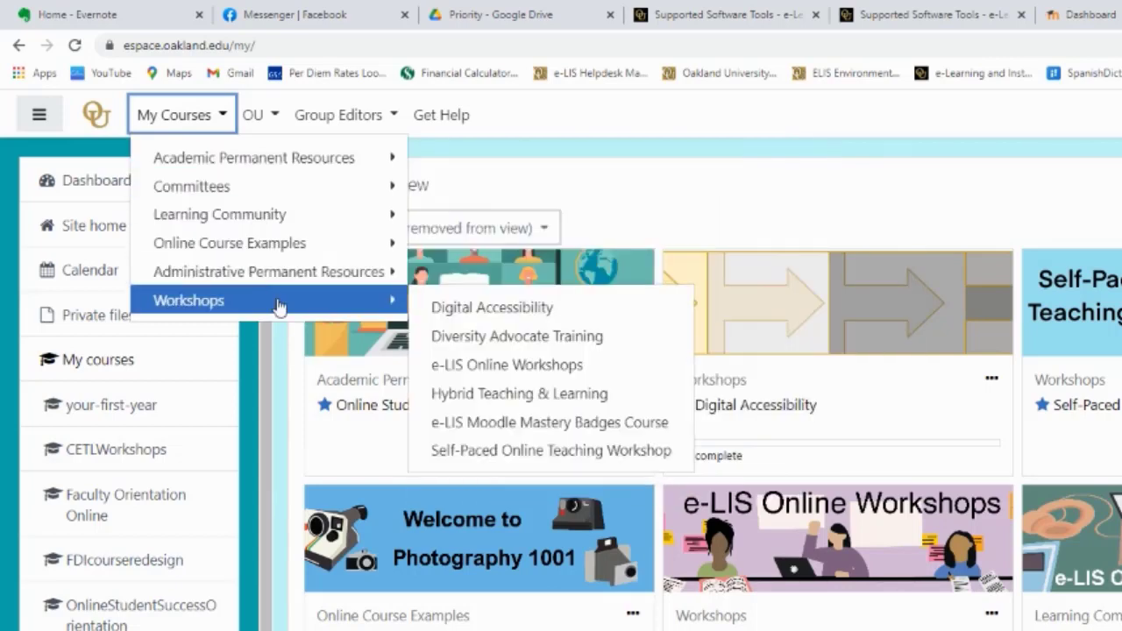
{"action": "mouse_move", "coordinate": [277, 301]}
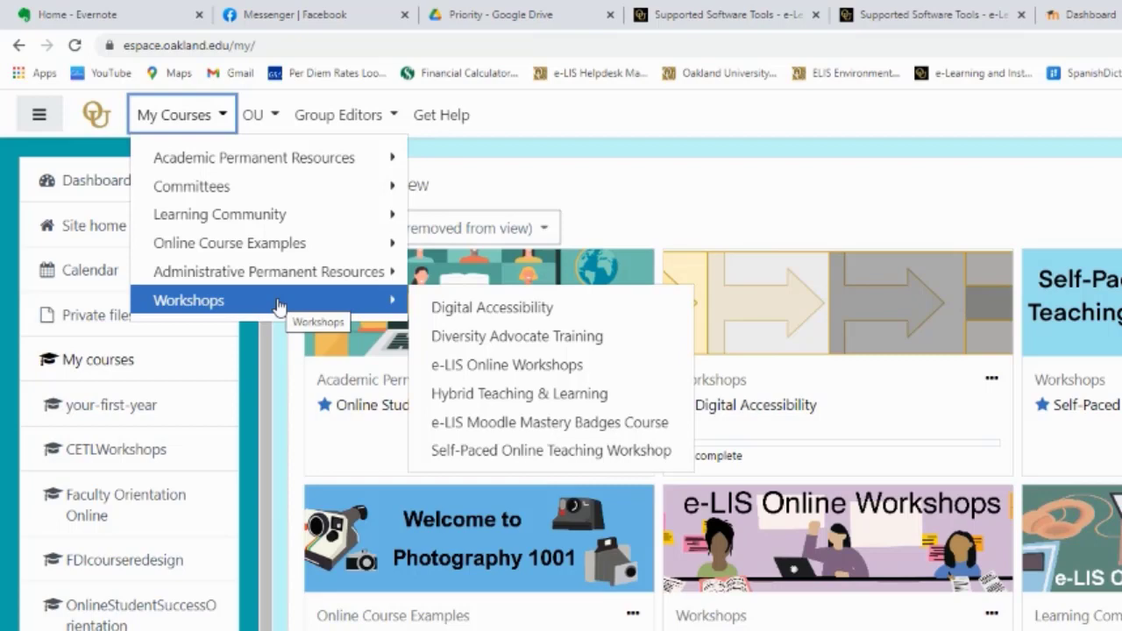
{"action": "mouse_move", "coordinate": [253, 157]}
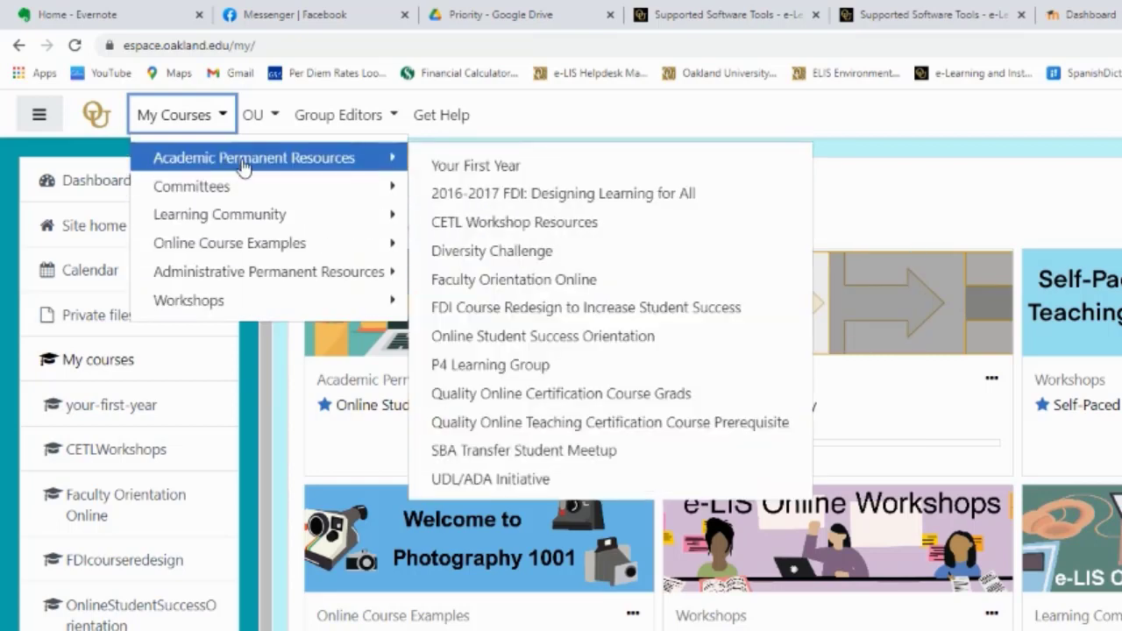
{"action": "mouse_move", "coordinate": [252, 158]}
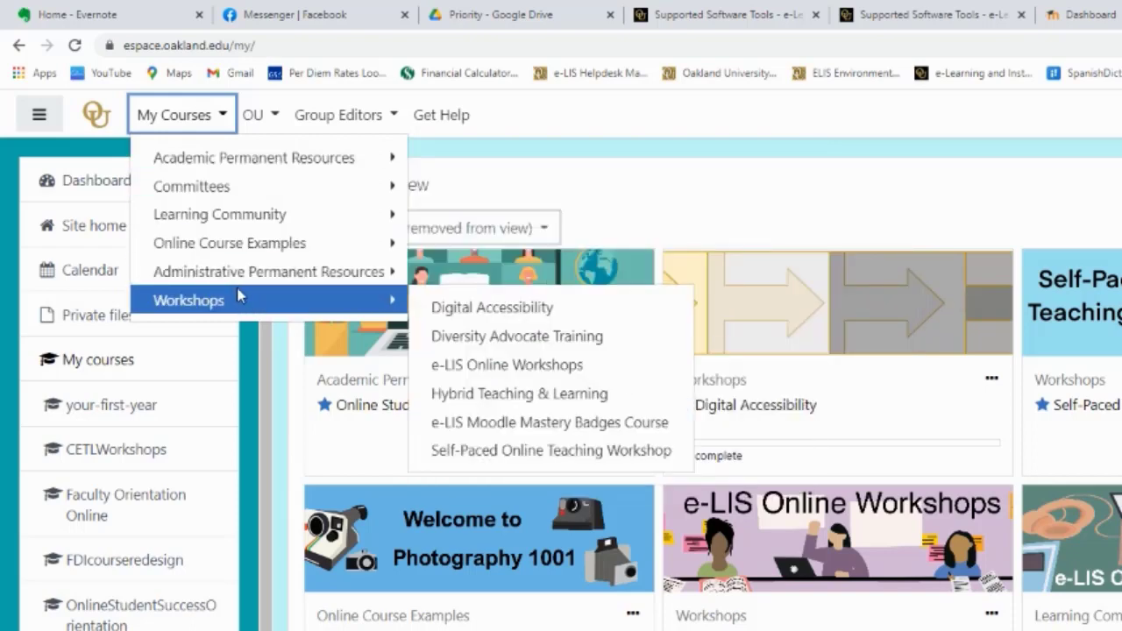
{"action": "mouse_move", "coordinate": [219, 214]}
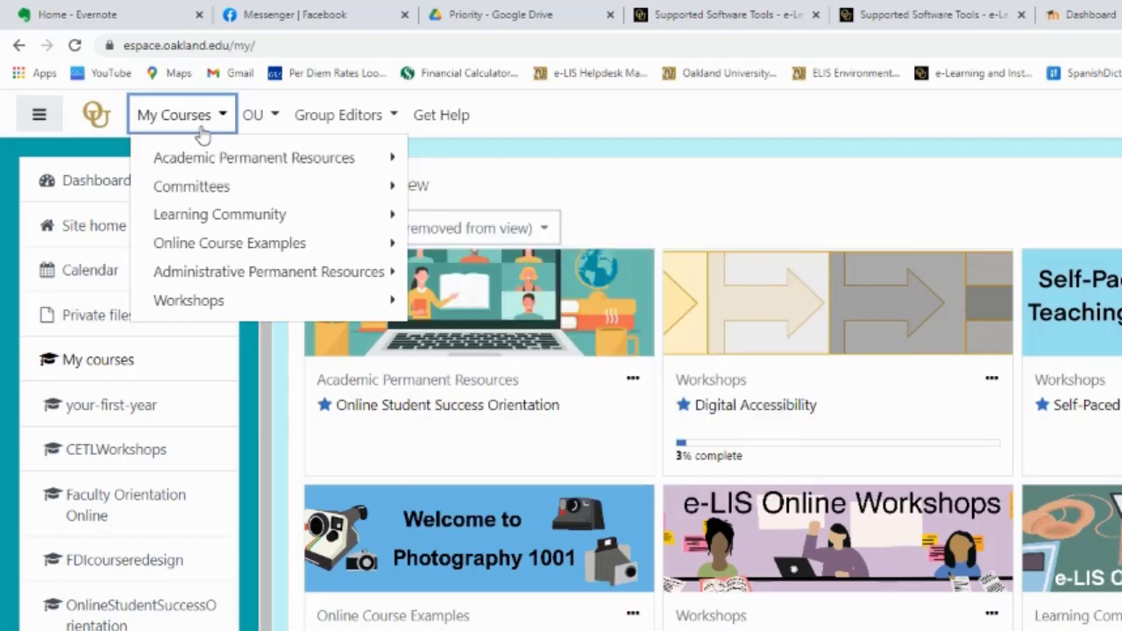
{"action": "left_click", "coordinate": [253, 115]}
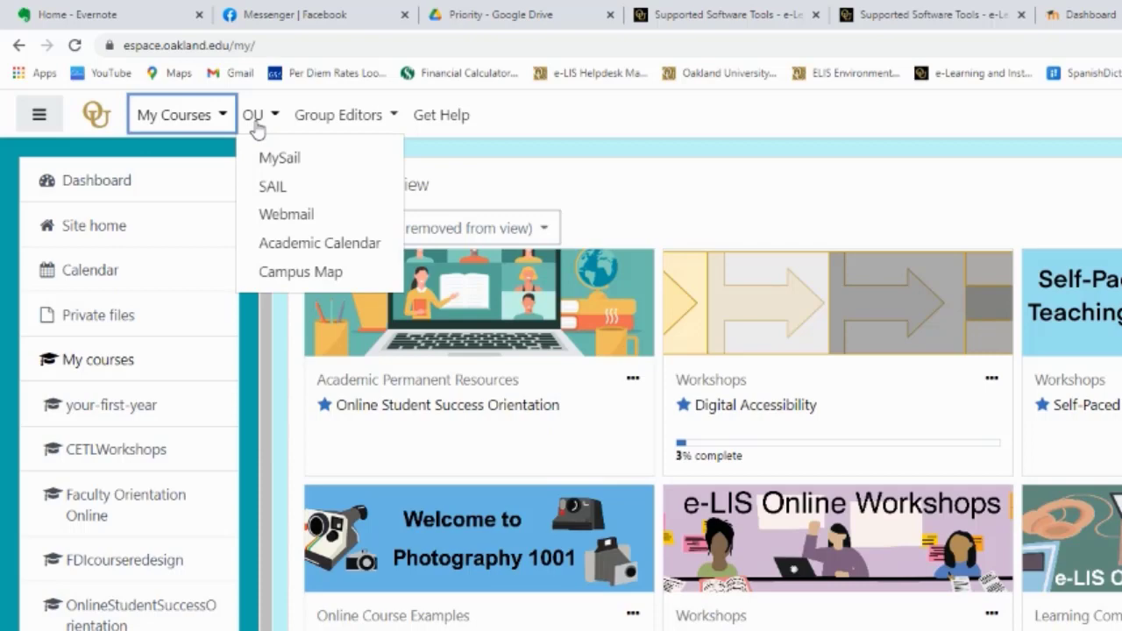
{"action": "mouse_move", "coordinate": [319, 243]}
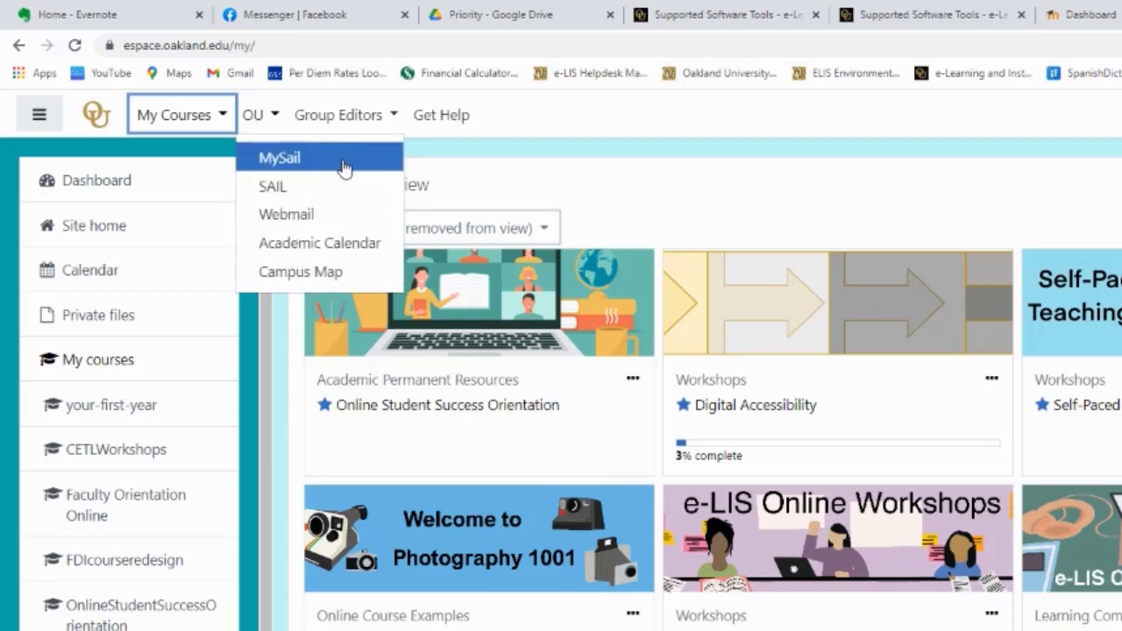
{"action": "mouse_move", "coordinate": [300, 271]}
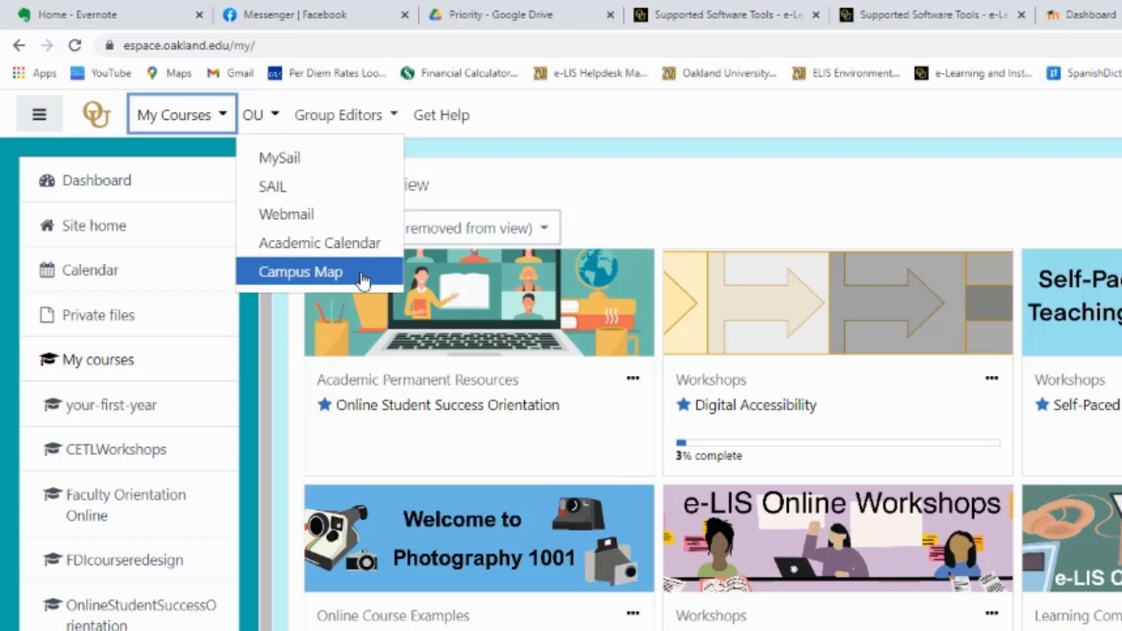
{"action": "mouse_move", "coordinate": [286, 214]}
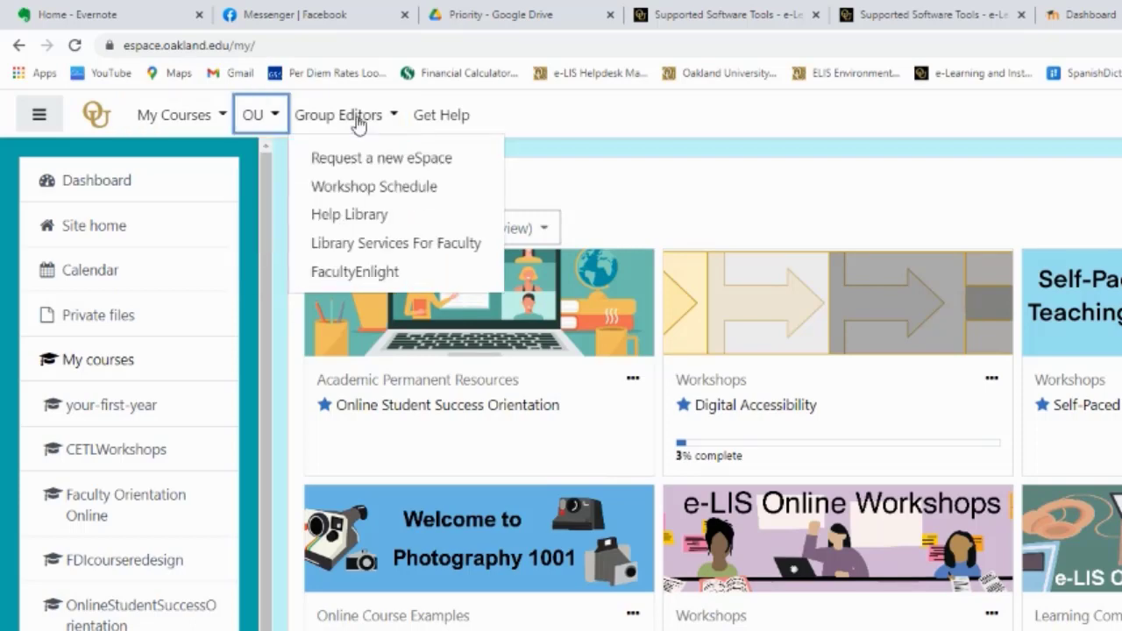
{"action": "mouse_move", "coordinate": [395, 242]}
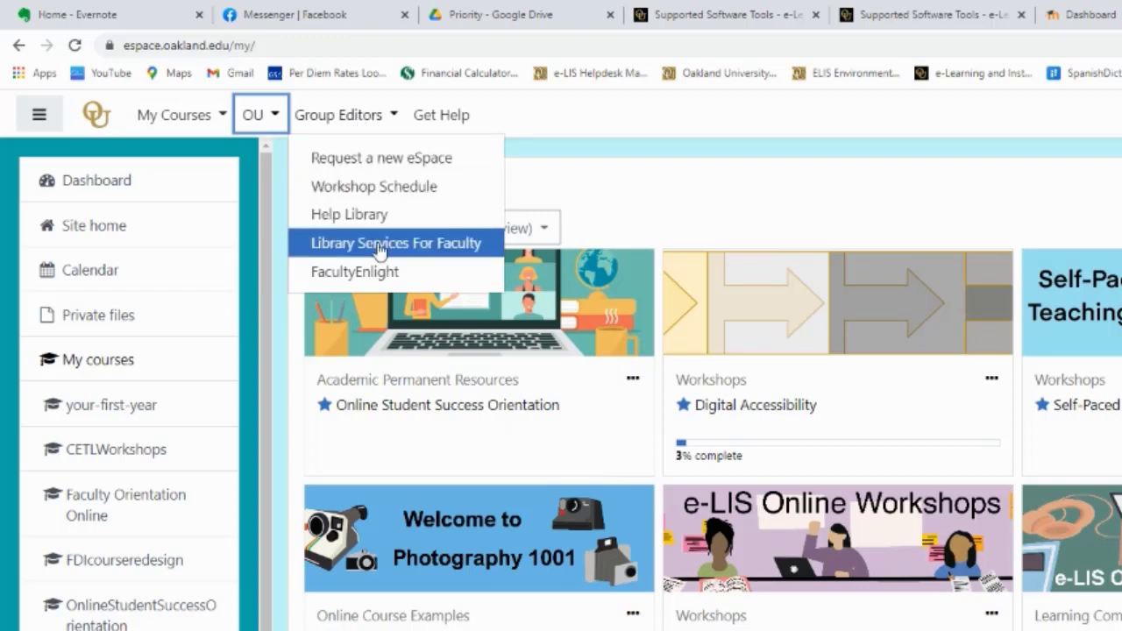
{"action": "mouse_move", "coordinate": [401, 214]}
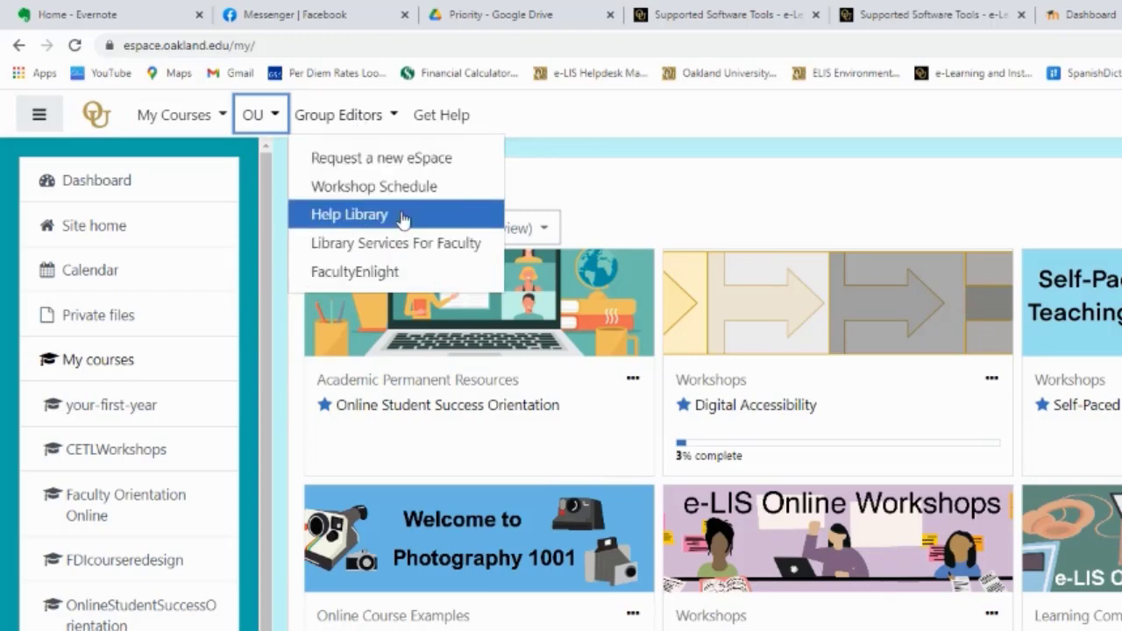
{"action": "mouse_move", "coordinate": [482, 148]}
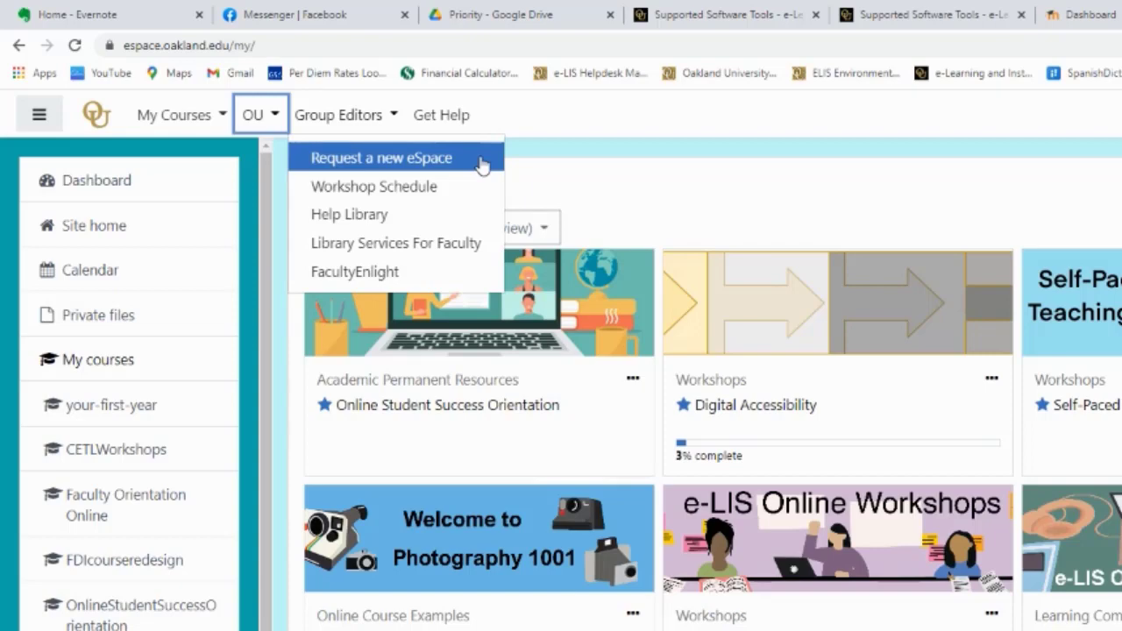
{"action": "mouse_move", "coordinate": [395, 186]}
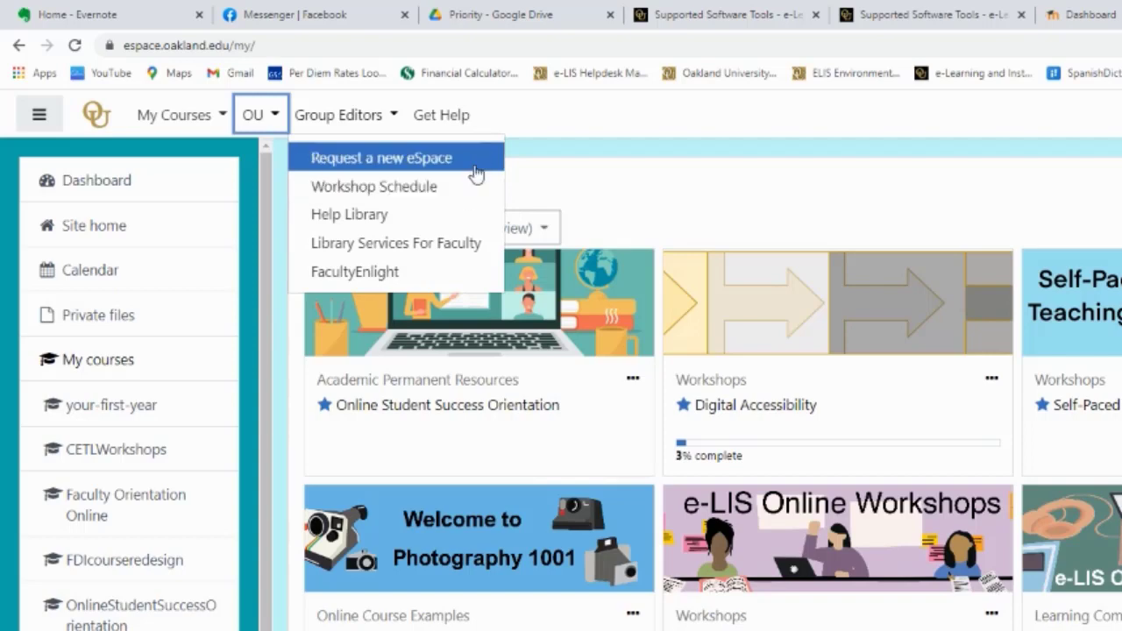
{"action": "mouse_move", "coordinate": [471, 169]}
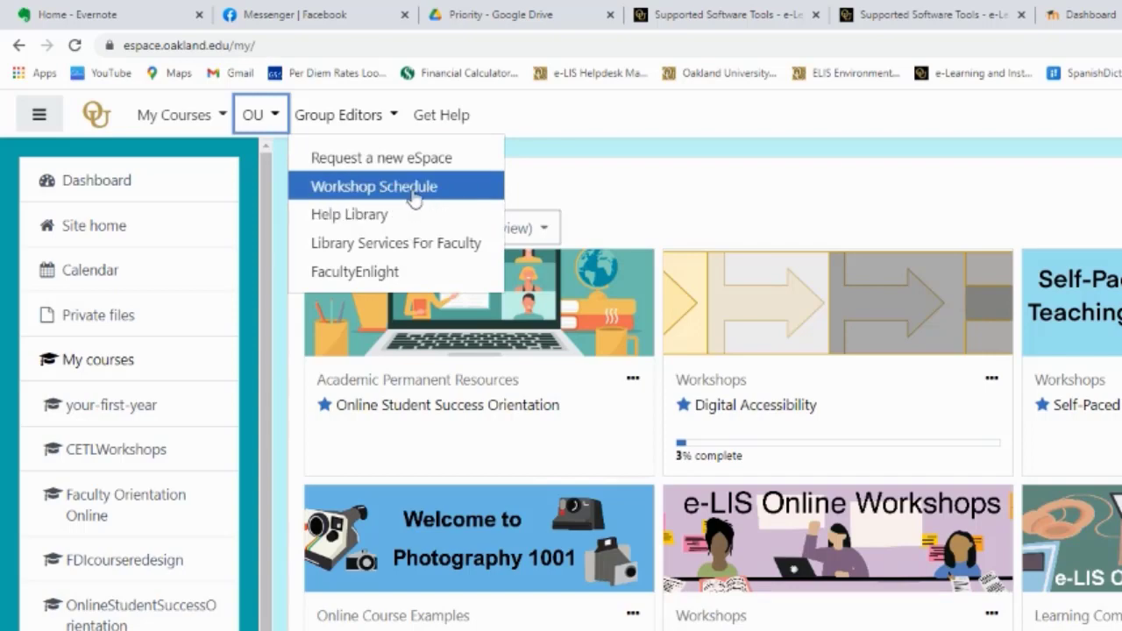
{"action": "mouse_move", "coordinate": [454, 194]}
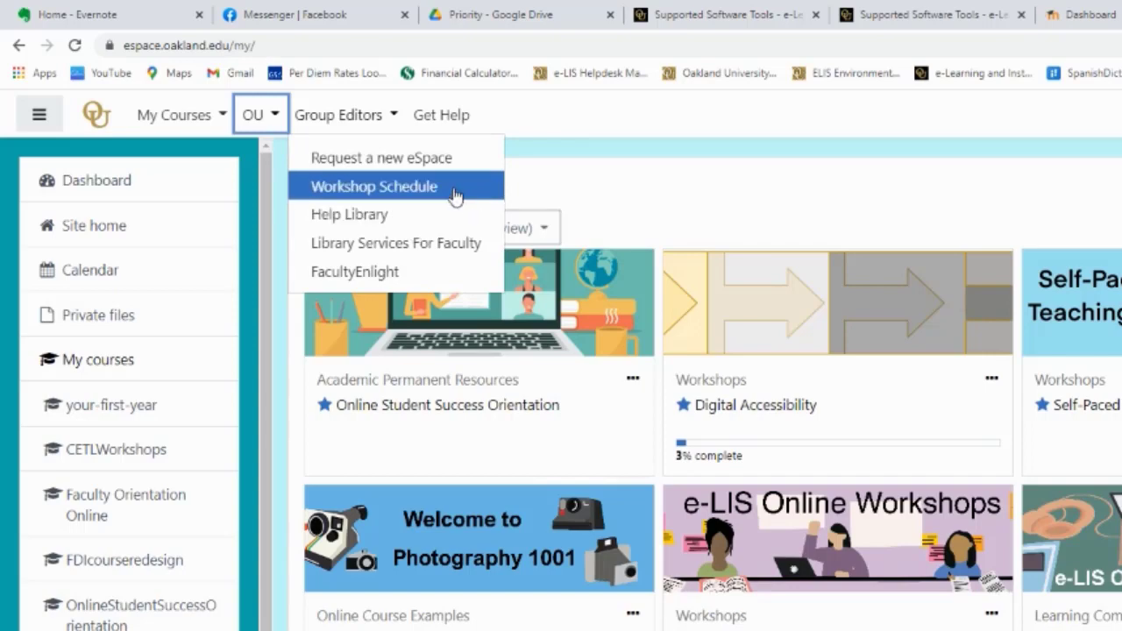
{"action": "mouse_move", "coordinate": [348, 214]}
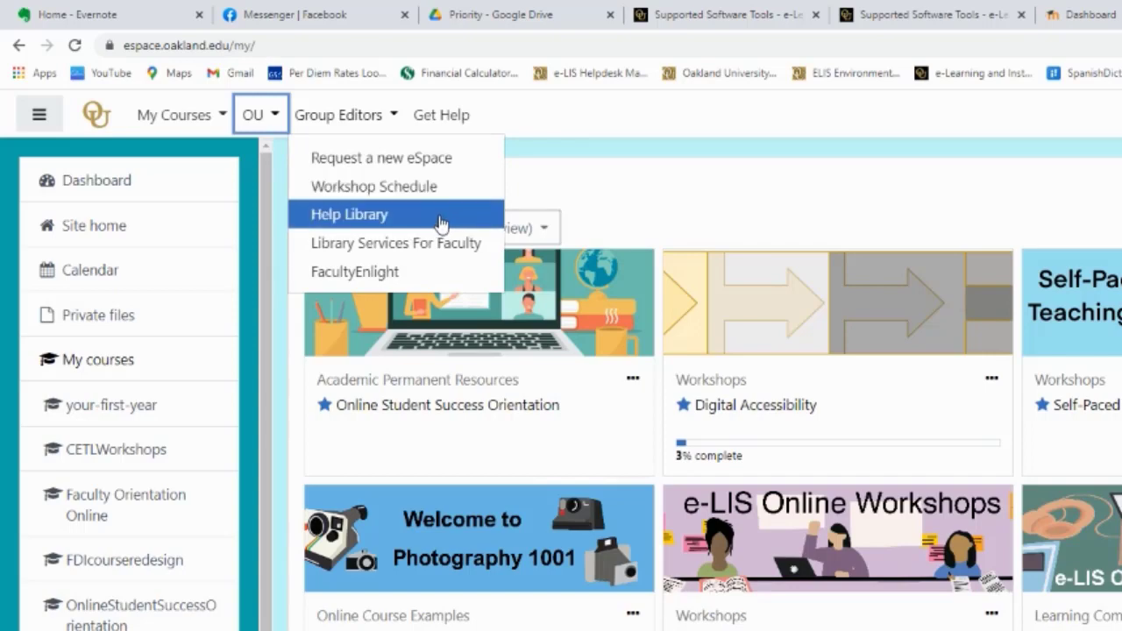
Step: Open the Help Library in a new tab, then show and dismiss the faculty resource links
{"action": "left_click", "coordinate": [348, 213]}
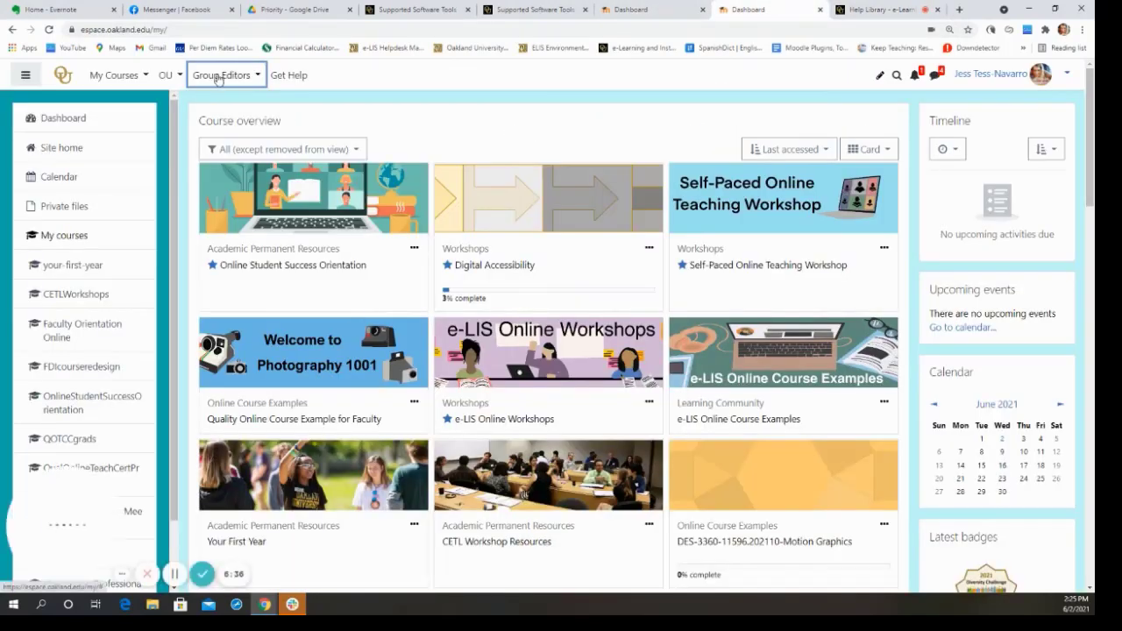
{"action": "left_click", "coordinate": [226, 75]}
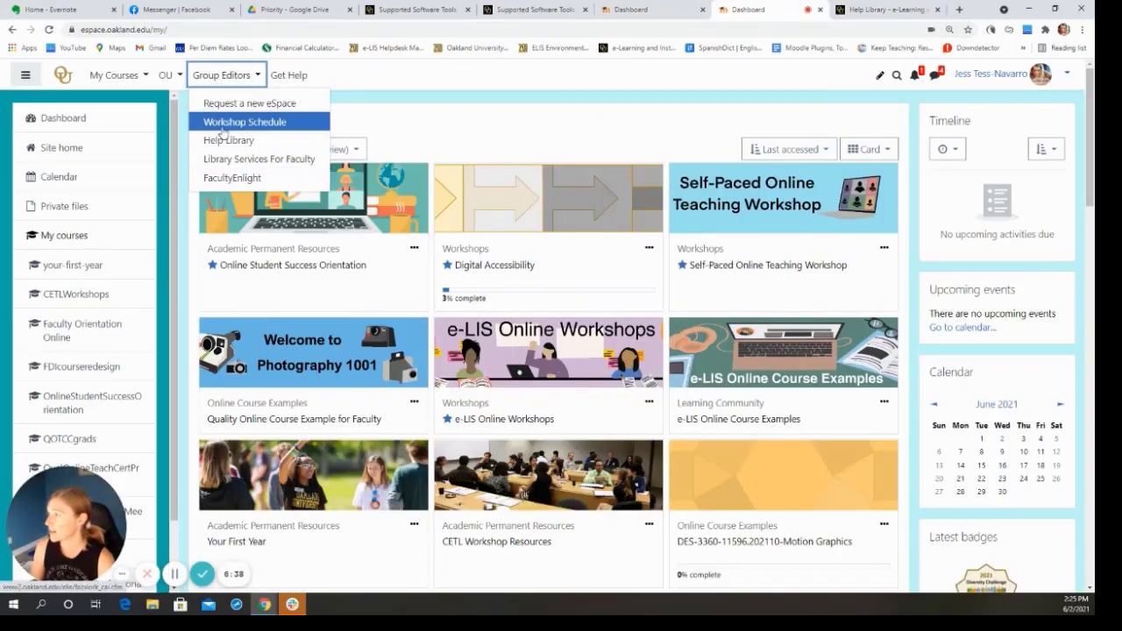
{"action": "mouse_move", "coordinate": [259, 159]}
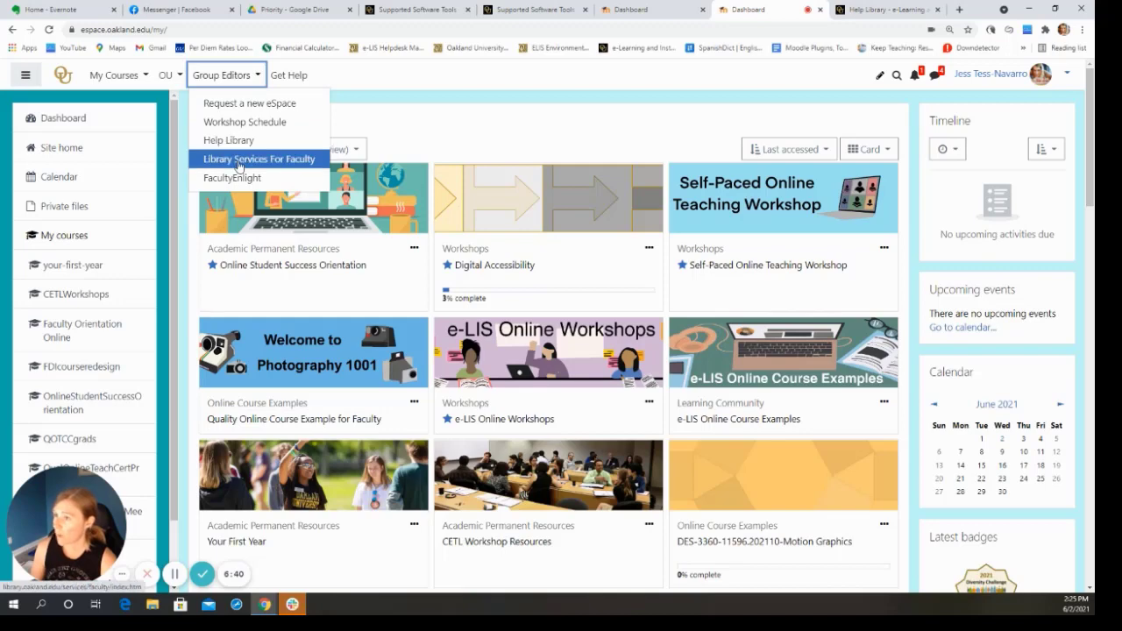
{"action": "left_click", "coordinate": [289, 75]}
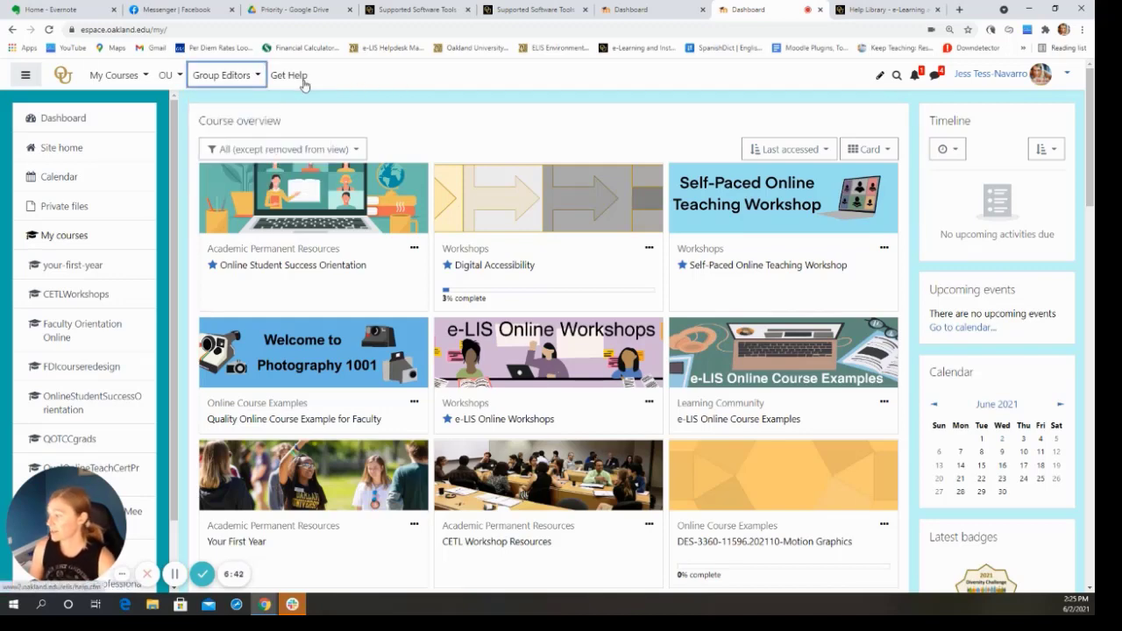
{"action": "mouse_move", "coordinate": [289, 93]}
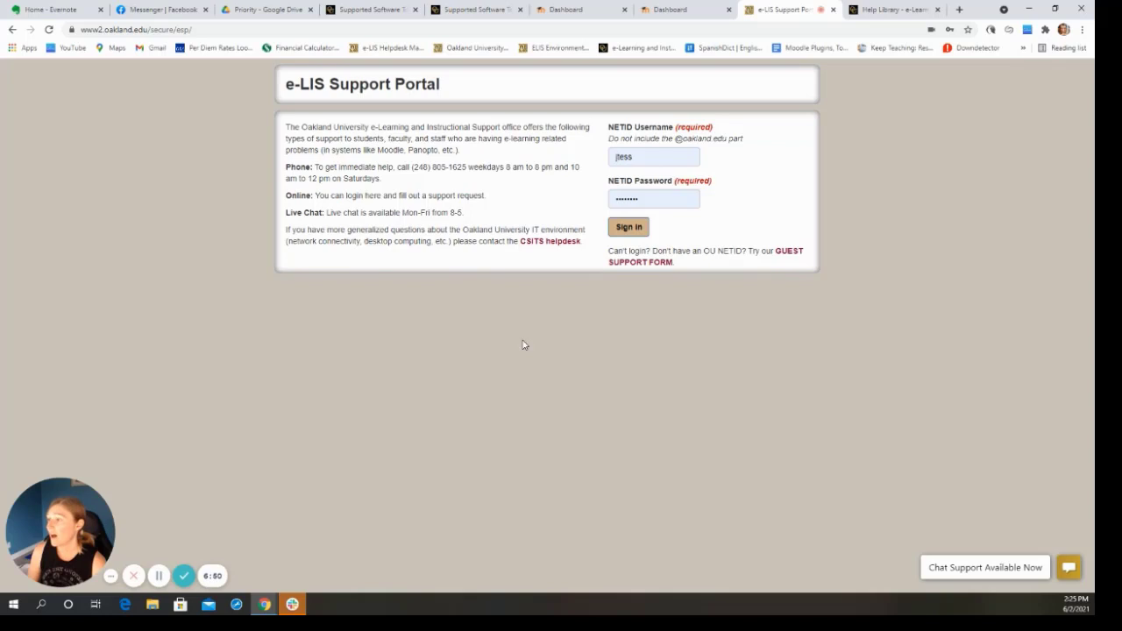
{"action": "mouse_move", "coordinate": [430, 190]}
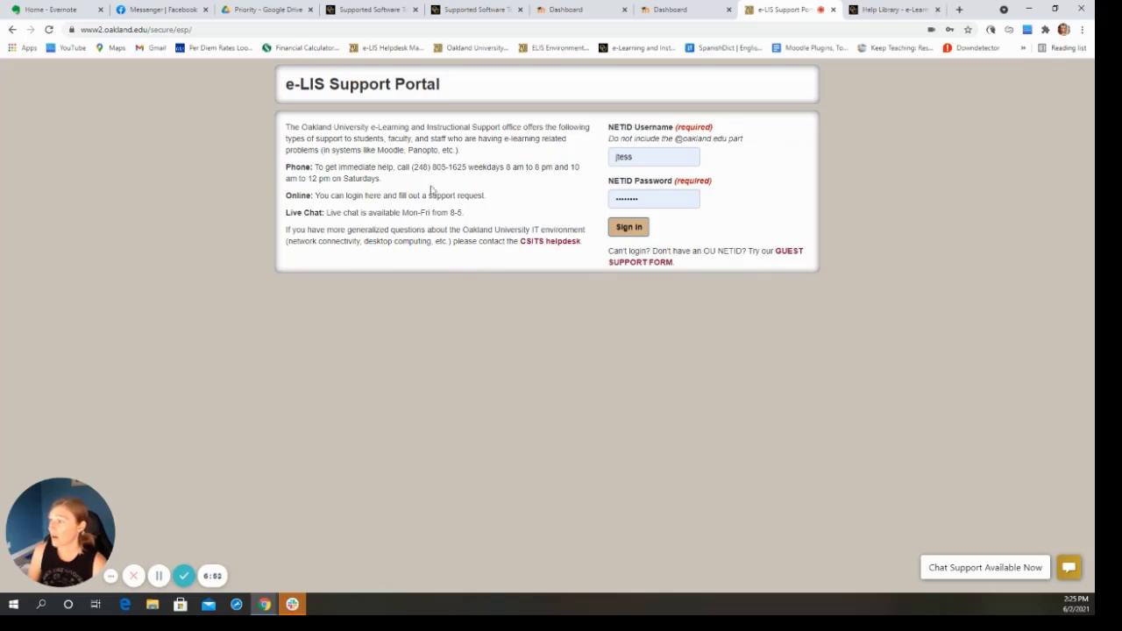
{"action": "mouse_move", "coordinate": [469, 199]}
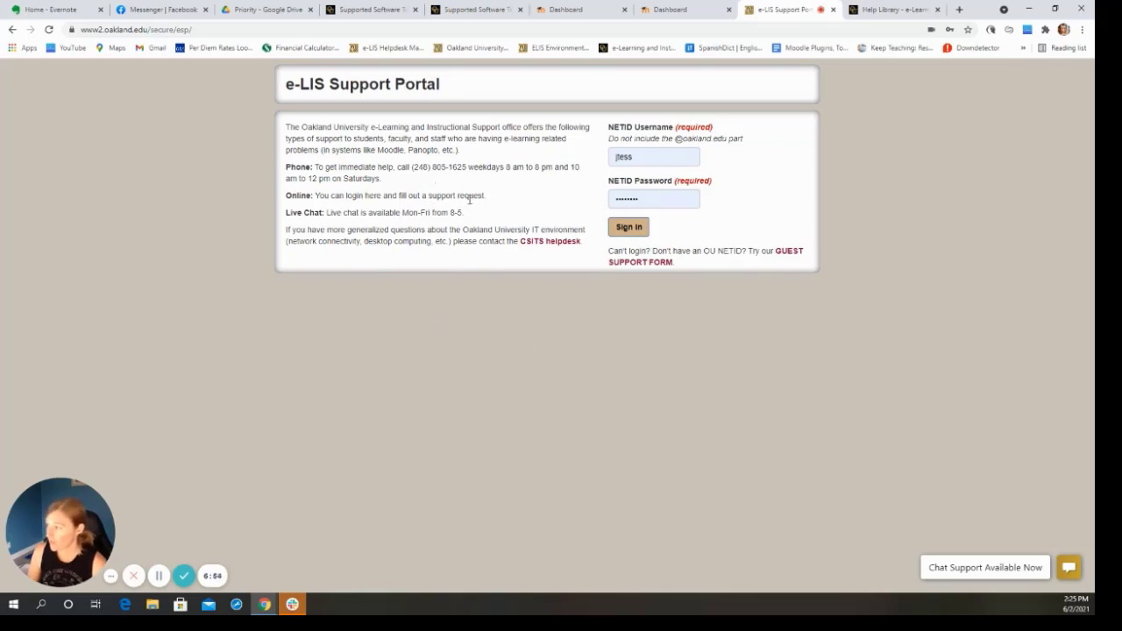
{"action": "mouse_move", "coordinate": [469, 217]}
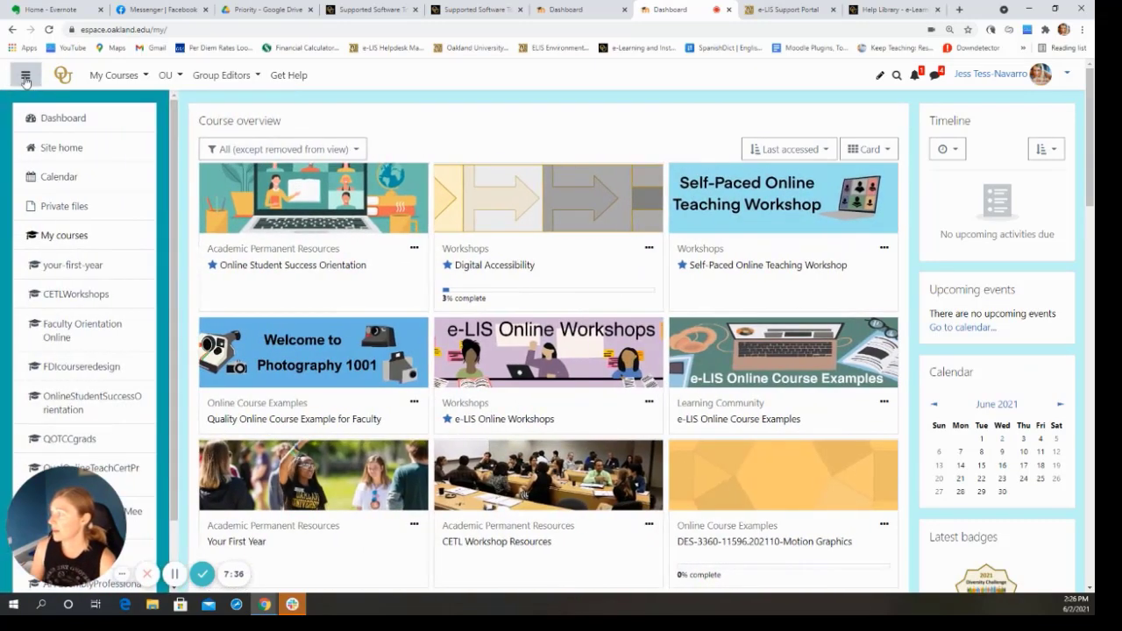
Step: Collapse the hamburger navigation drawer and then show it again
{"action": "left_click", "coordinate": [26, 75]}
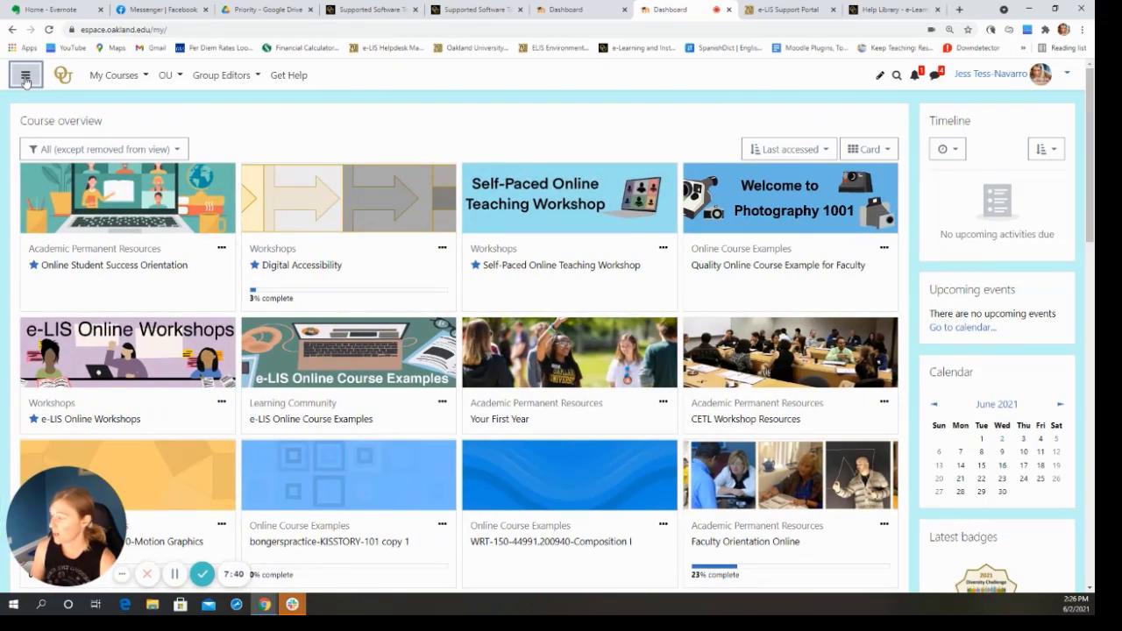
{"action": "left_click", "coordinate": [24, 74]}
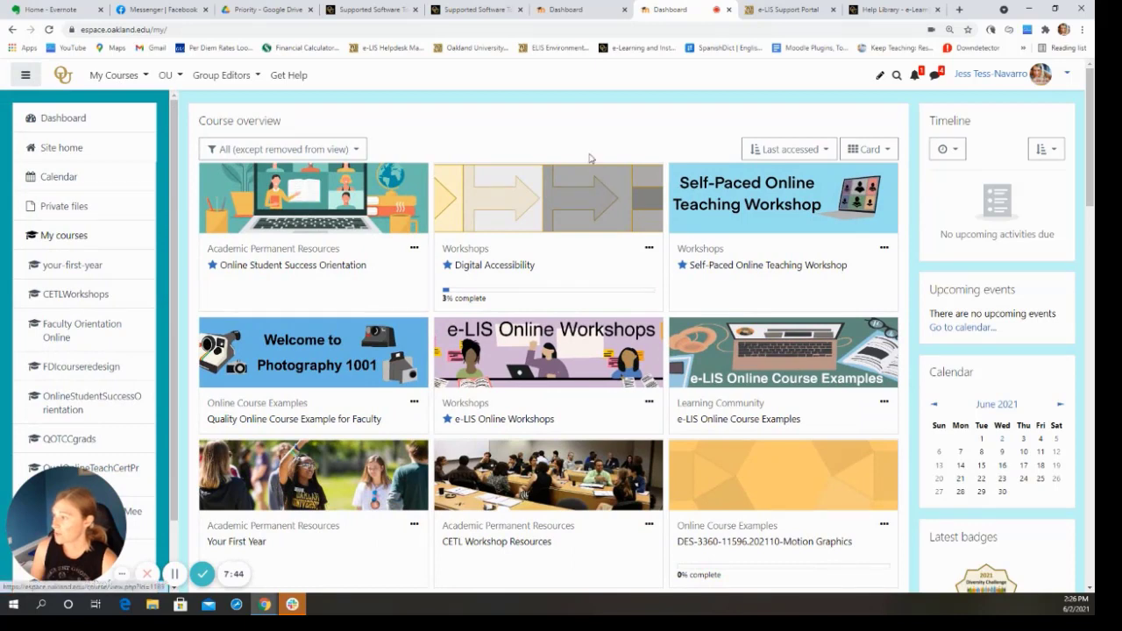
{"action": "mouse_move", "coordinate": [815, 282]}
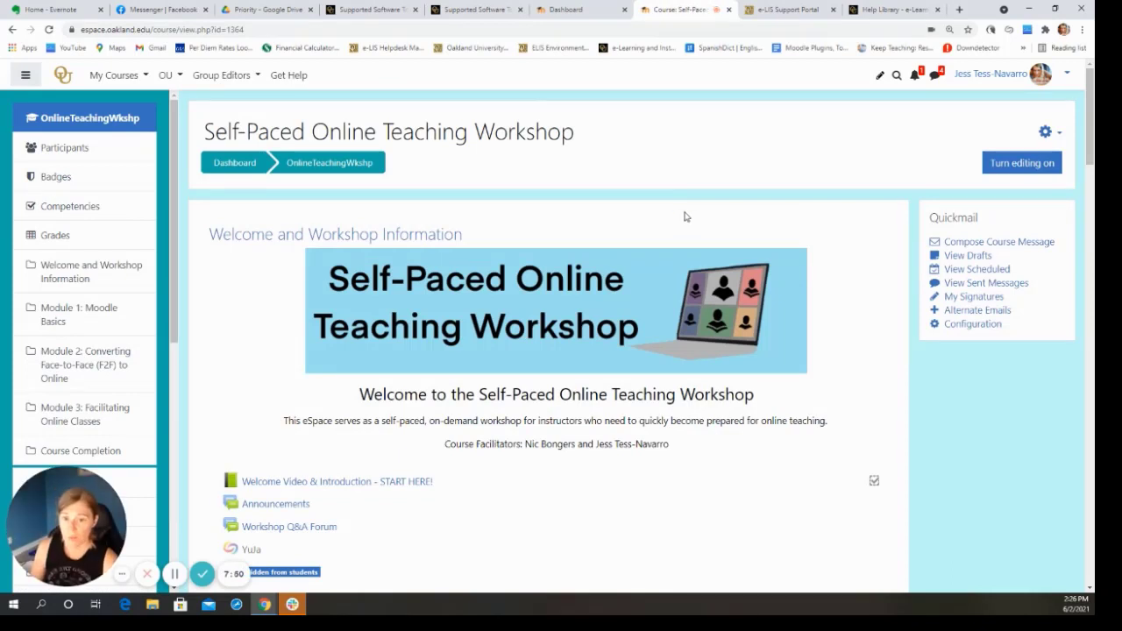
{"action": "mouse_move", "coordinate": [713, 209]}
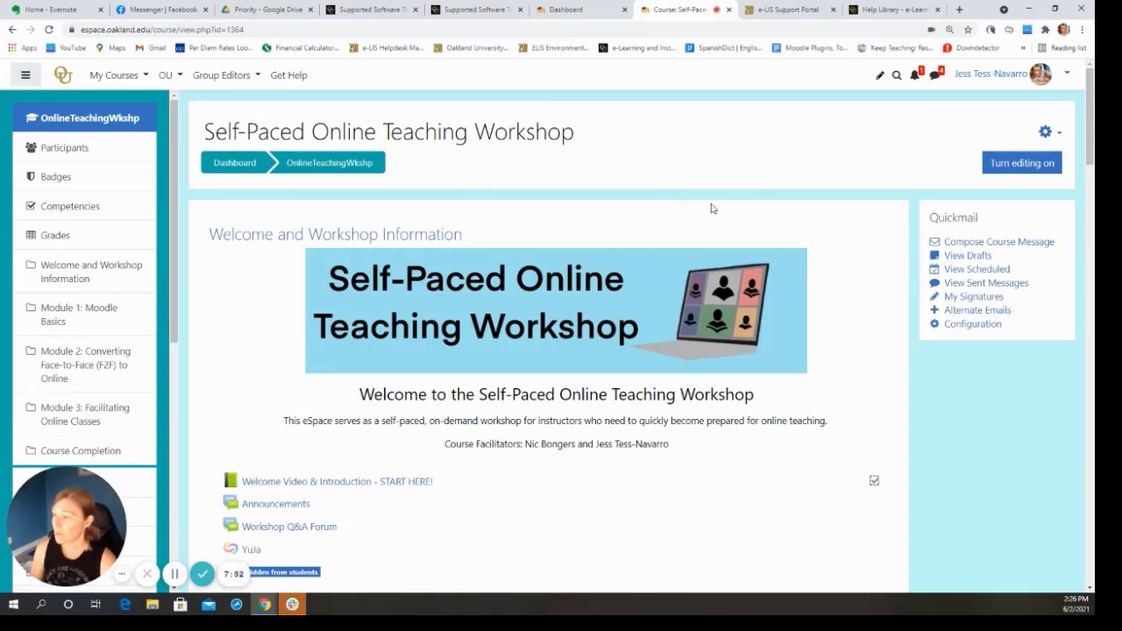
{"action": "mouse_move", "coordinate": [701, 205]}
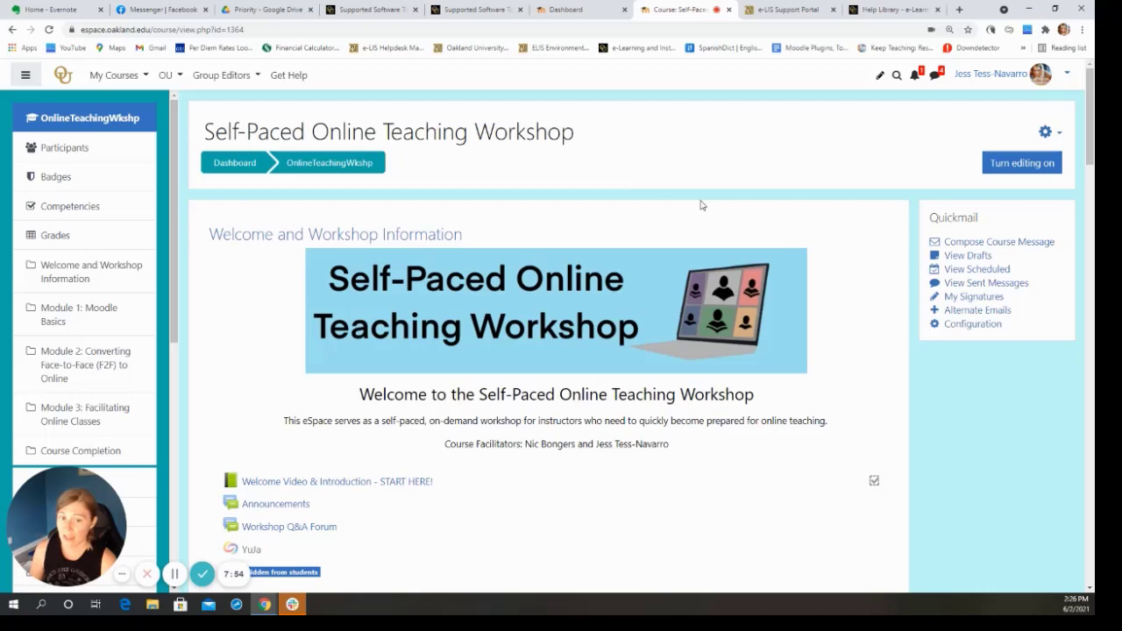
Step: View and scroll through the workshop's 622-person Participants list
{"action": "left_click", "coordinate": [66, 147]}
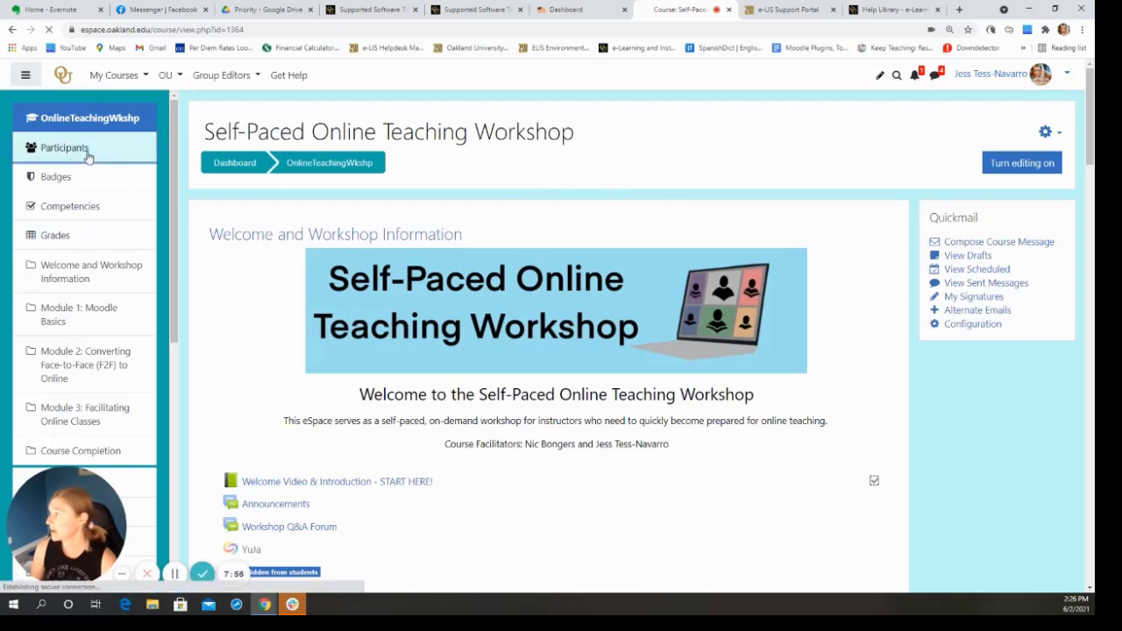
{"action": "left_click", "coordinate": [66, 147]}
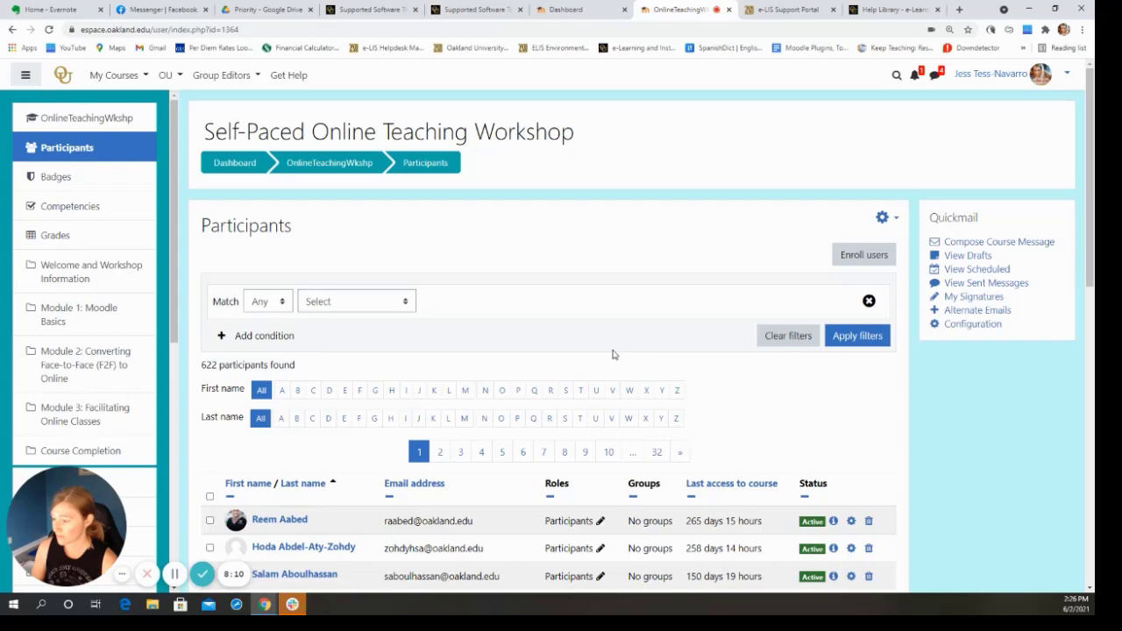
{"action": "scroll", "scroll_direction": "down", "scroll_amount": 3}
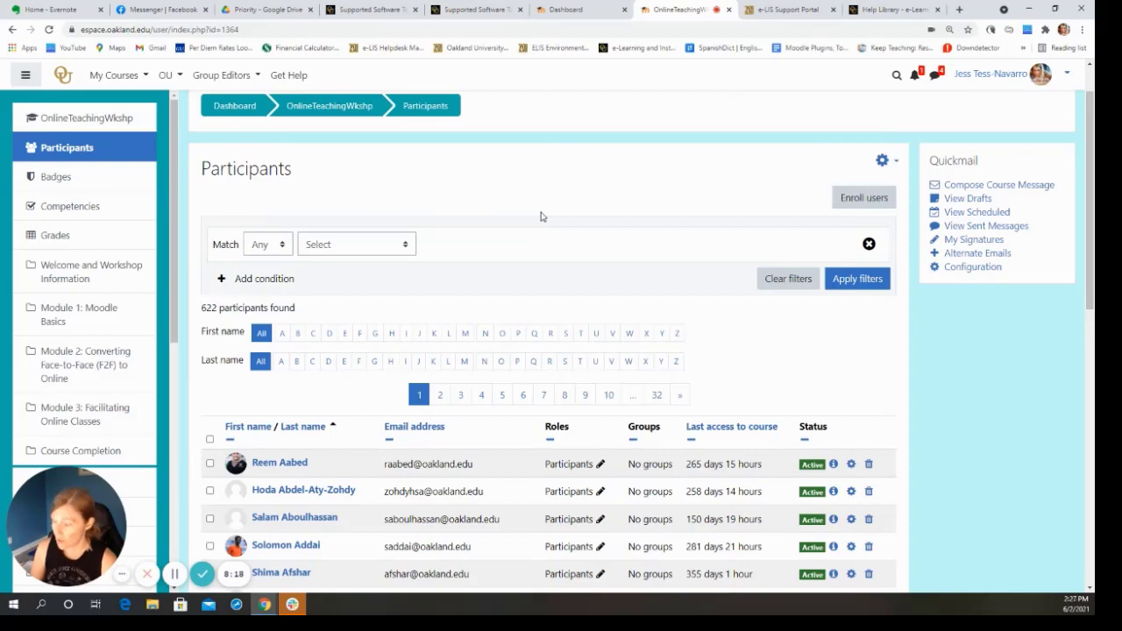
{"action": "mouse_move", "coordinate": [574, 248]}
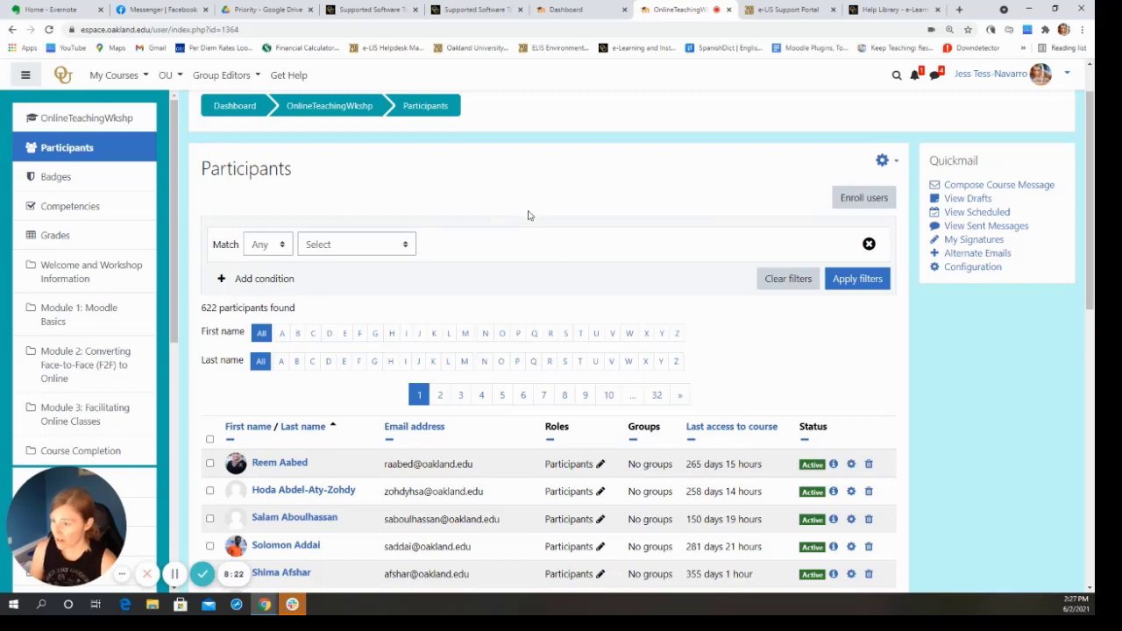
{"action": "mouse_move", "coordinate": [561, 234]}
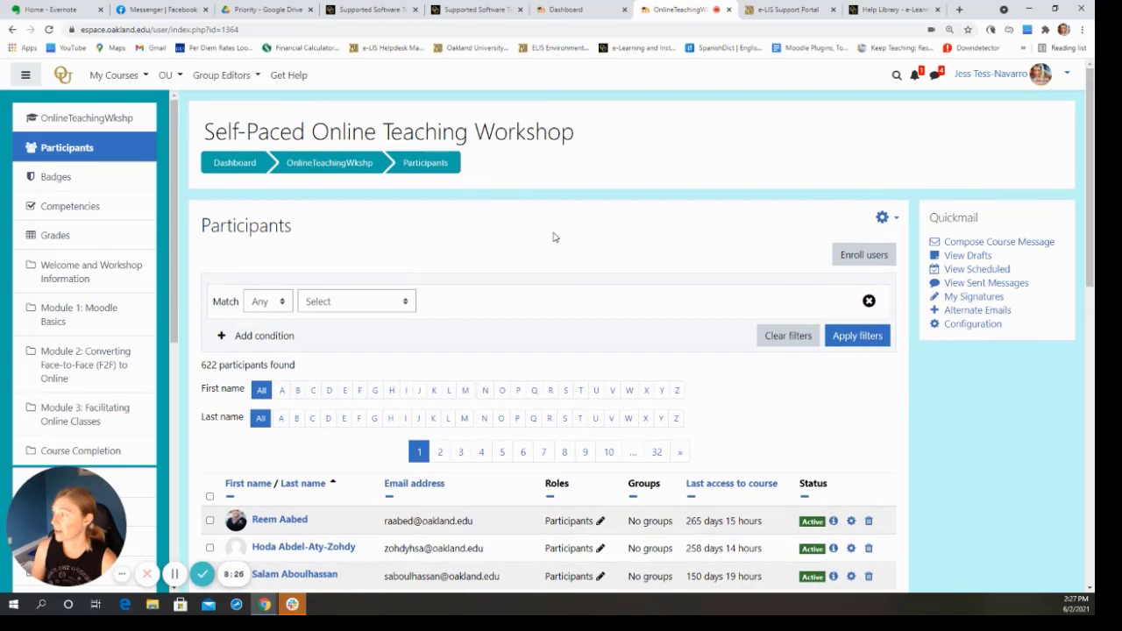
{"action": "mouse_move", "coordinate": [490, 264]}
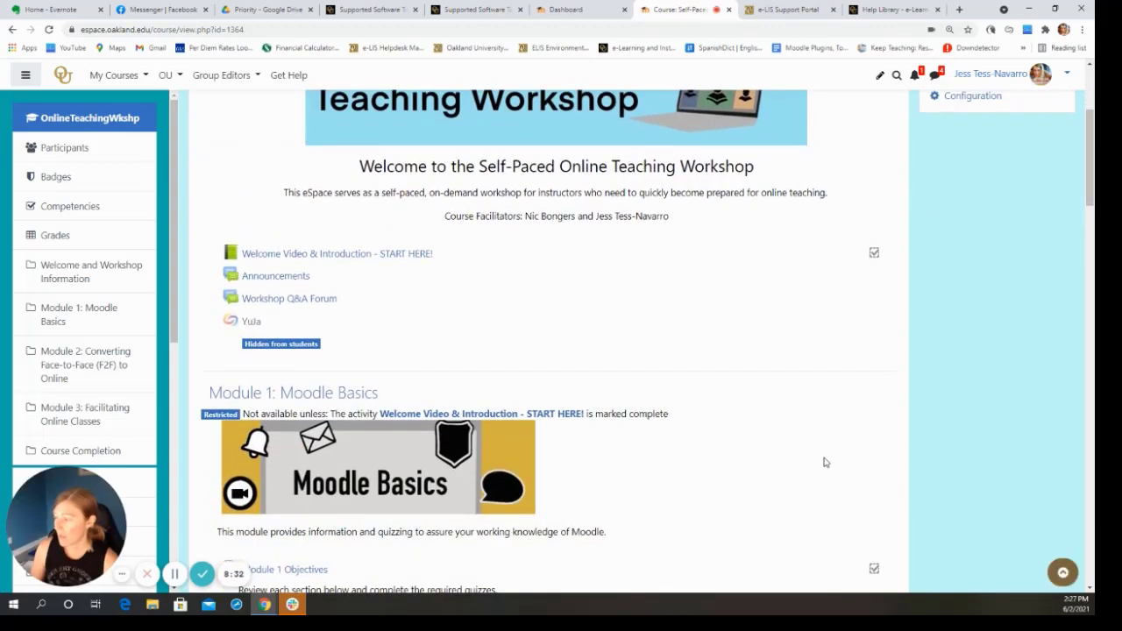
{"action": "scroll", "scroll_direction": "down", "scroll_amount": 3}
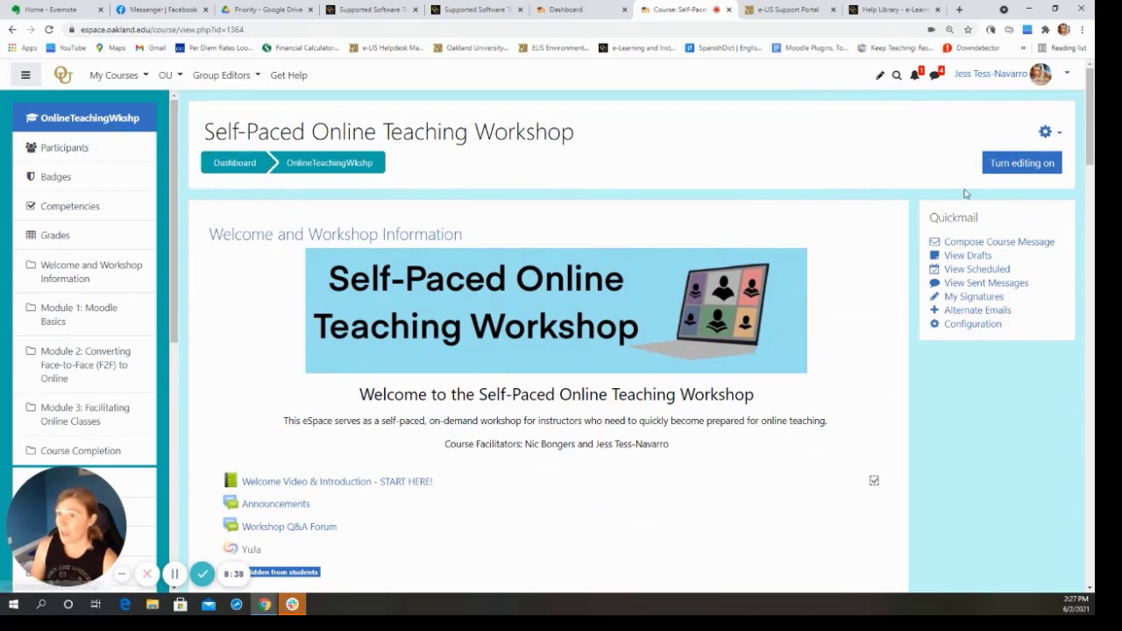
Step: Switch role to Participants to preview the workshop, then open the Participants list
{"action": "left_click", "coordinate": [991, 74]}
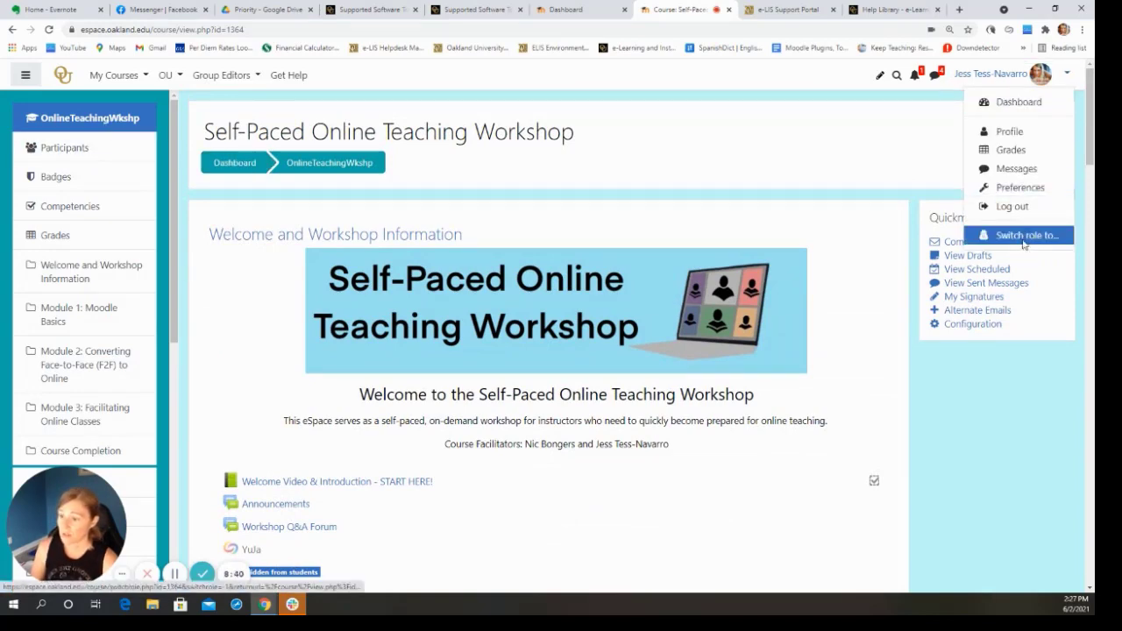
{"action": "left_click", "coordinate": [1017, 234]}
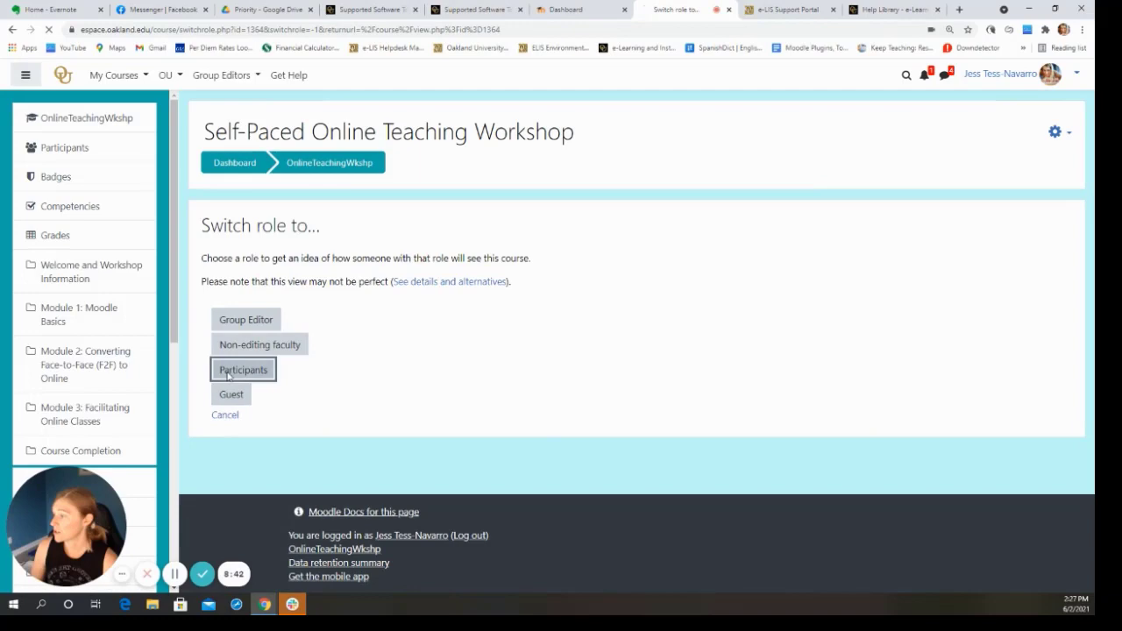
{"action": "left_click", "coordinate": [243, 368]}
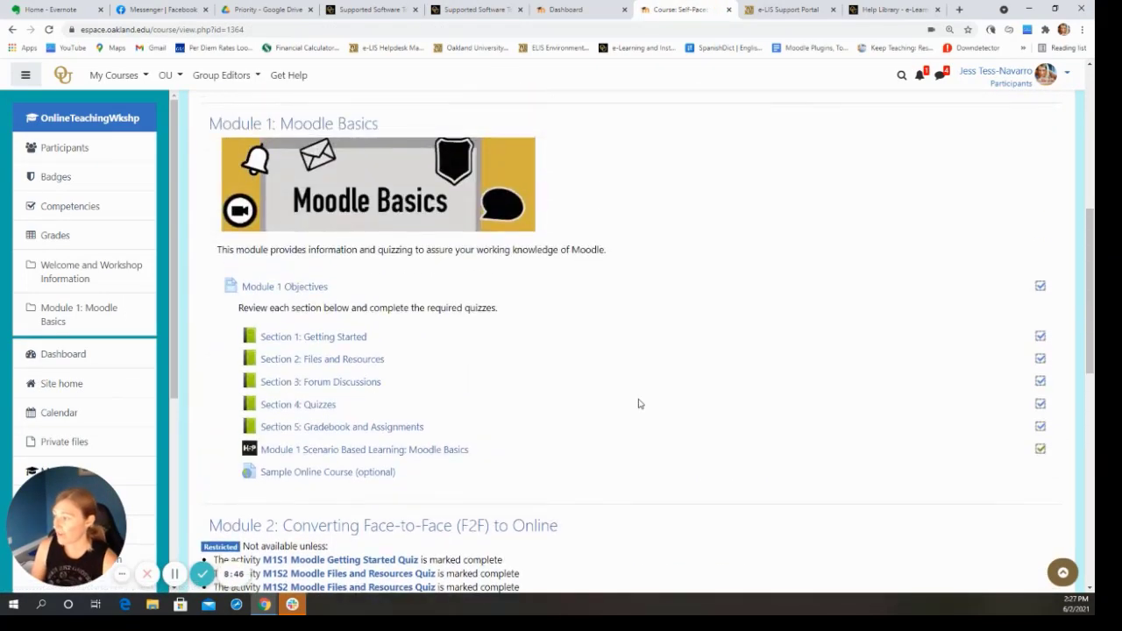
{"action": "mouse_move", "coordinate": [688, 324]}
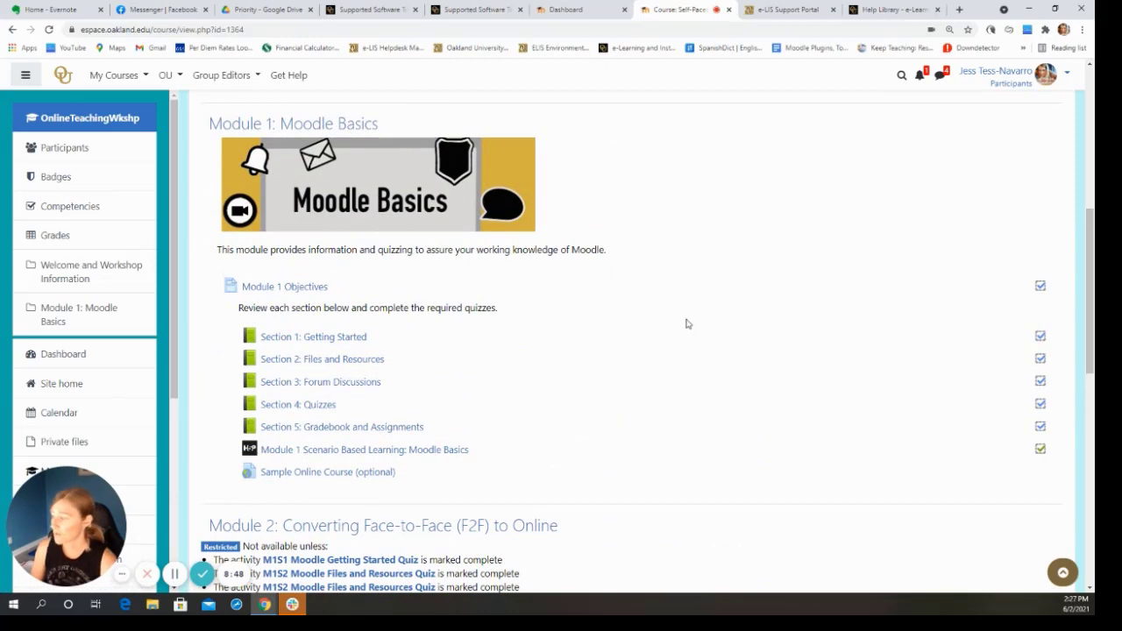
{"action": "mouse_move", "coordinate": [1030, 320]}
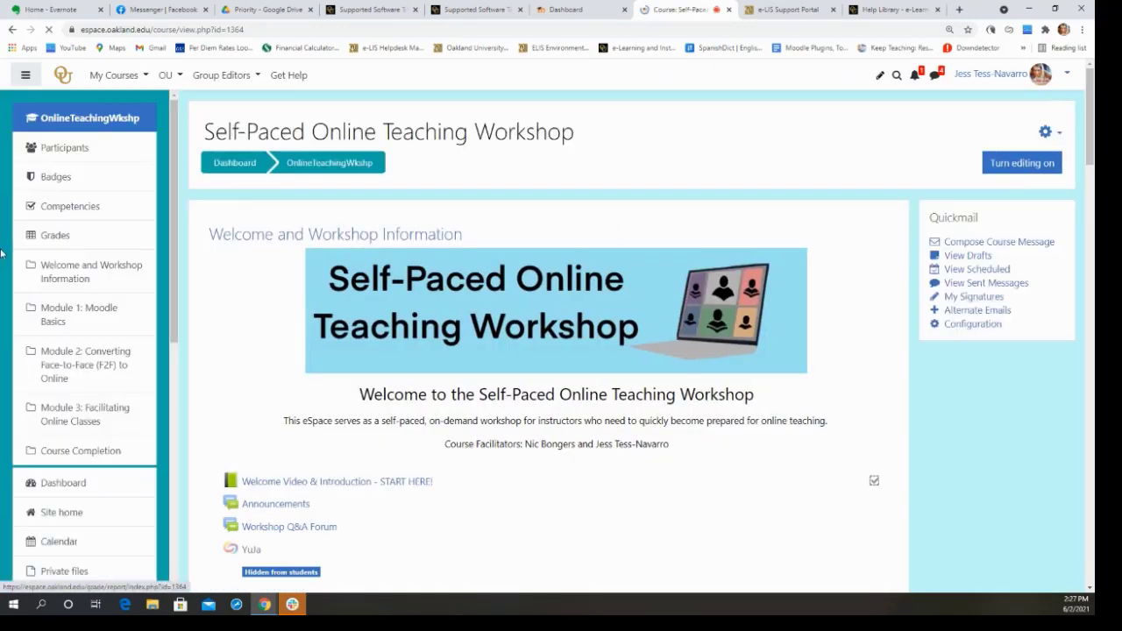
{"action": "left_click", "coordinate": [65, 147]}
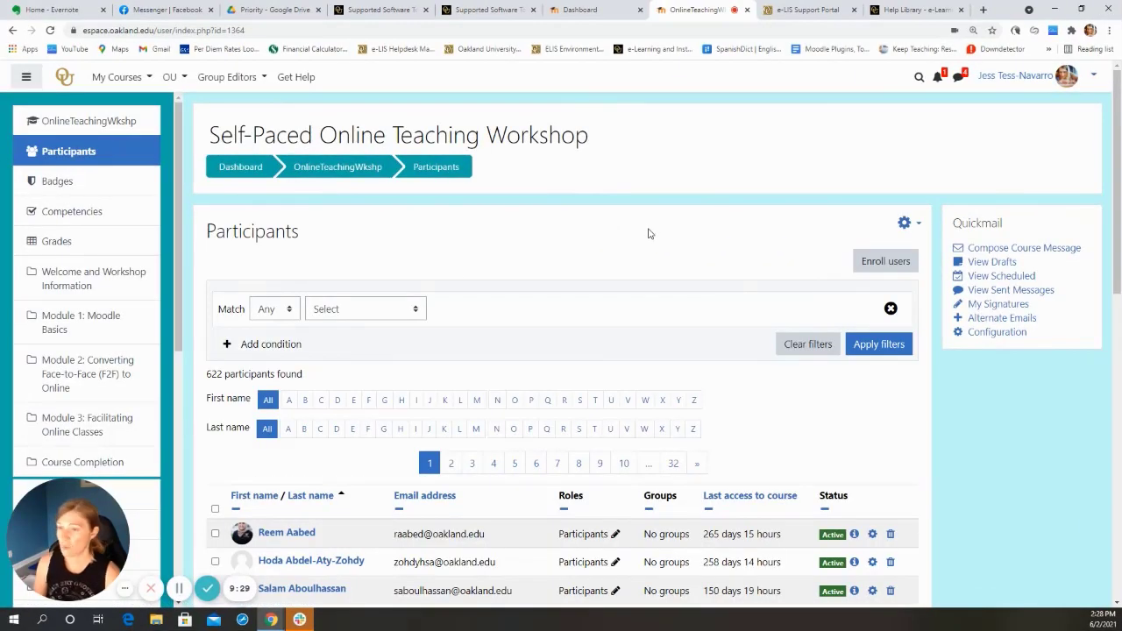
{"action": "mouse_move", "coordinate": [629, 261]}
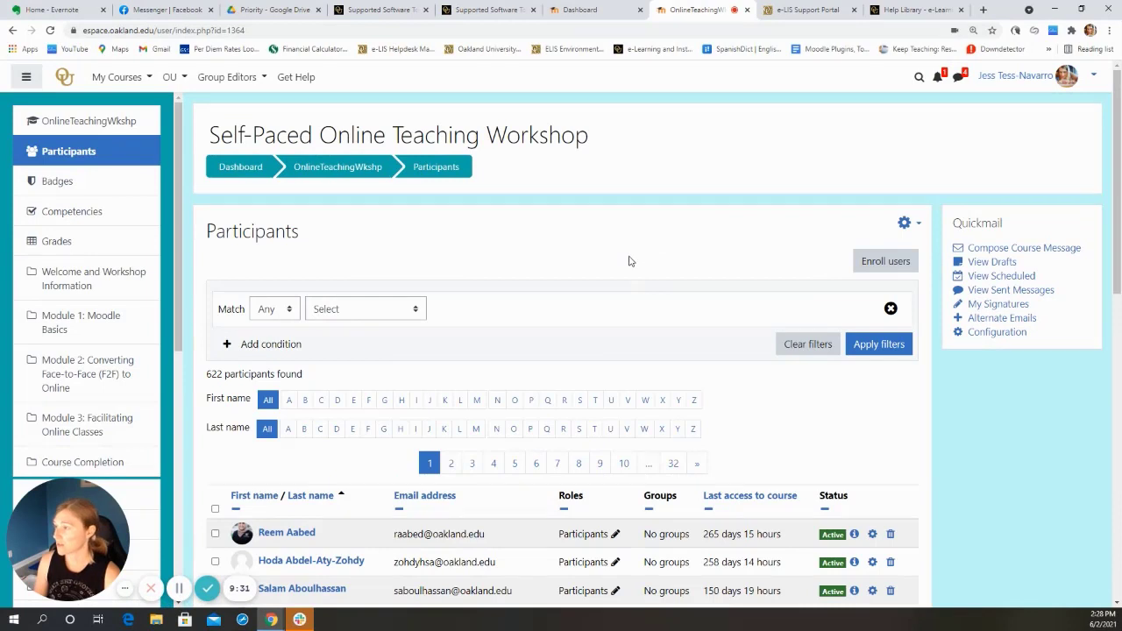
{"action": "mouse_move", "coordinate": [332, 200]}
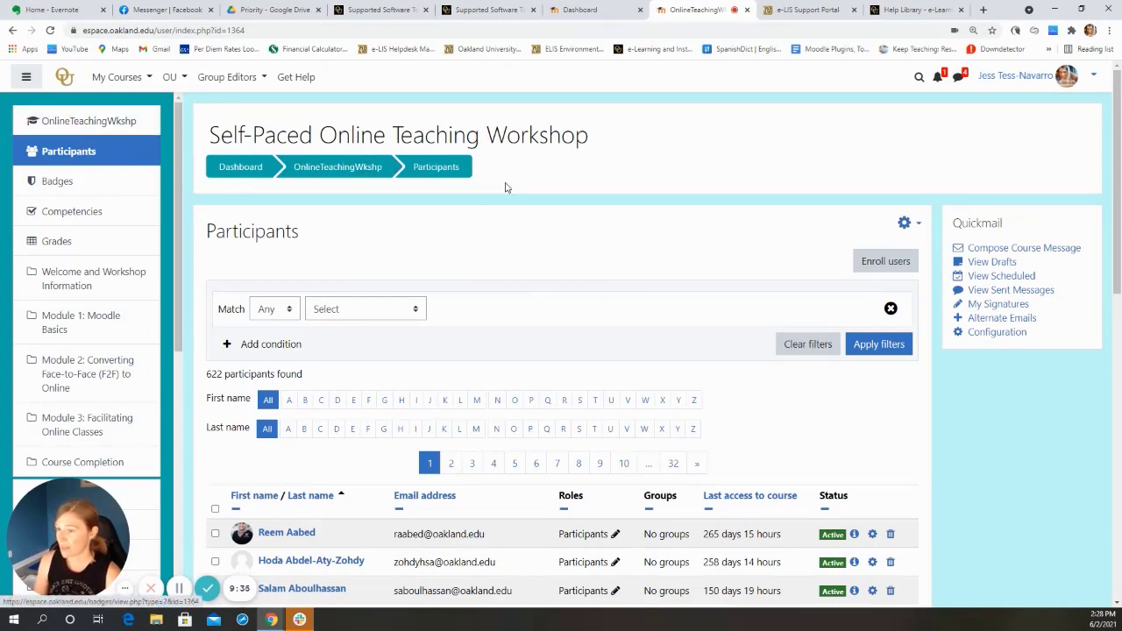
Step: Enroll the admin account found by searching 'bong' with the Group Editor role
{"action": "left_click", "coordinate": [885, 260]}
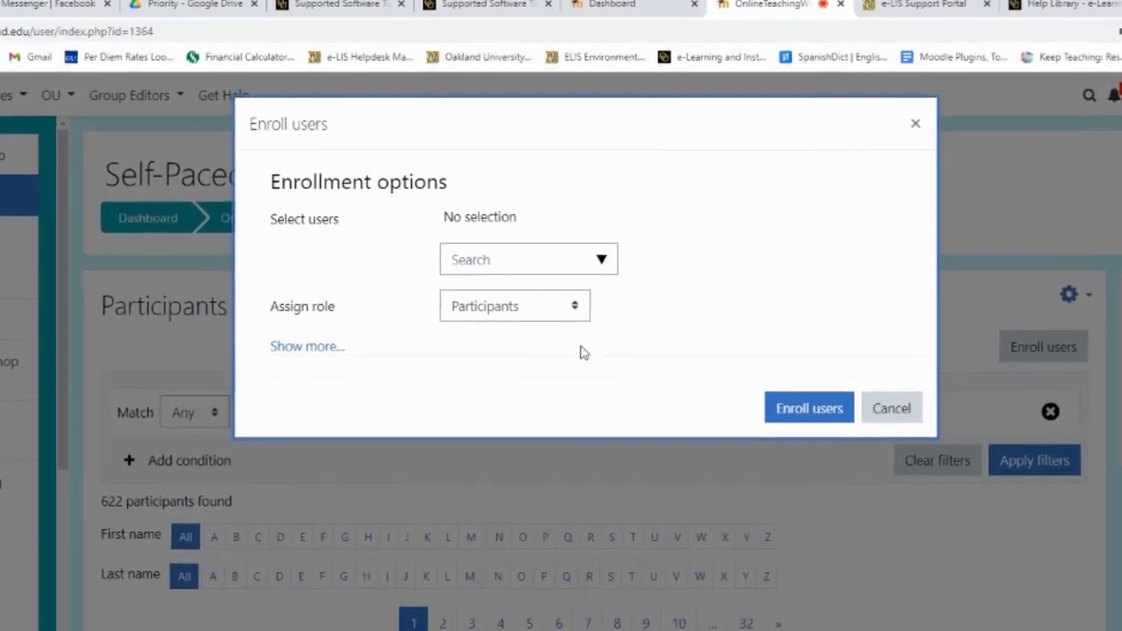
{"action": "left_click", "coordinate": [522, 259]}
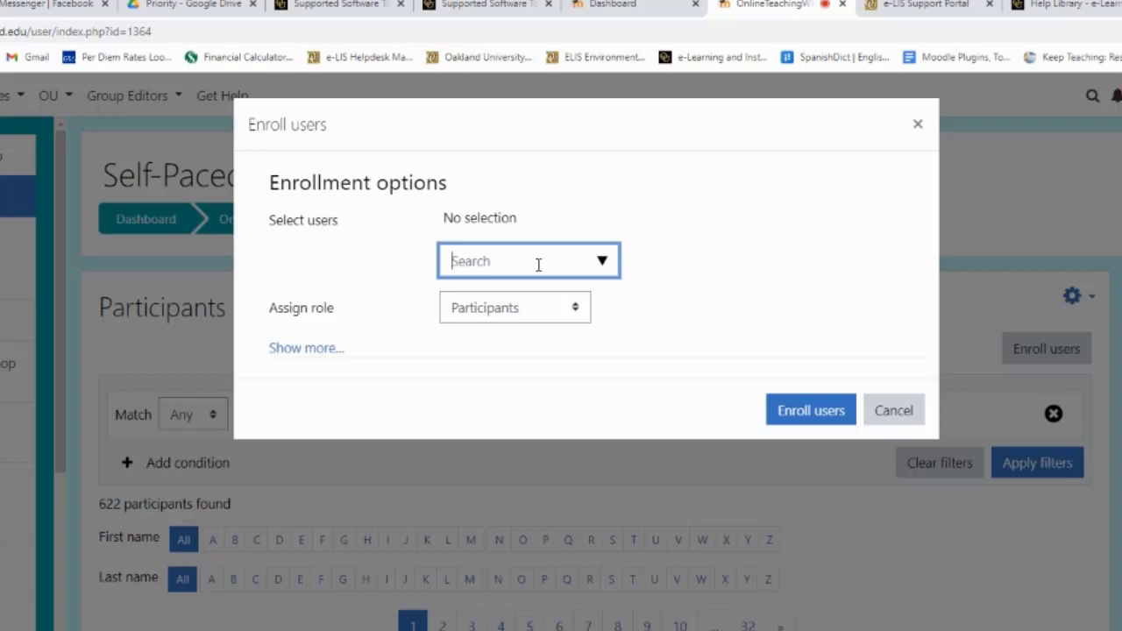
{"action": "type", "text": "bongers"}
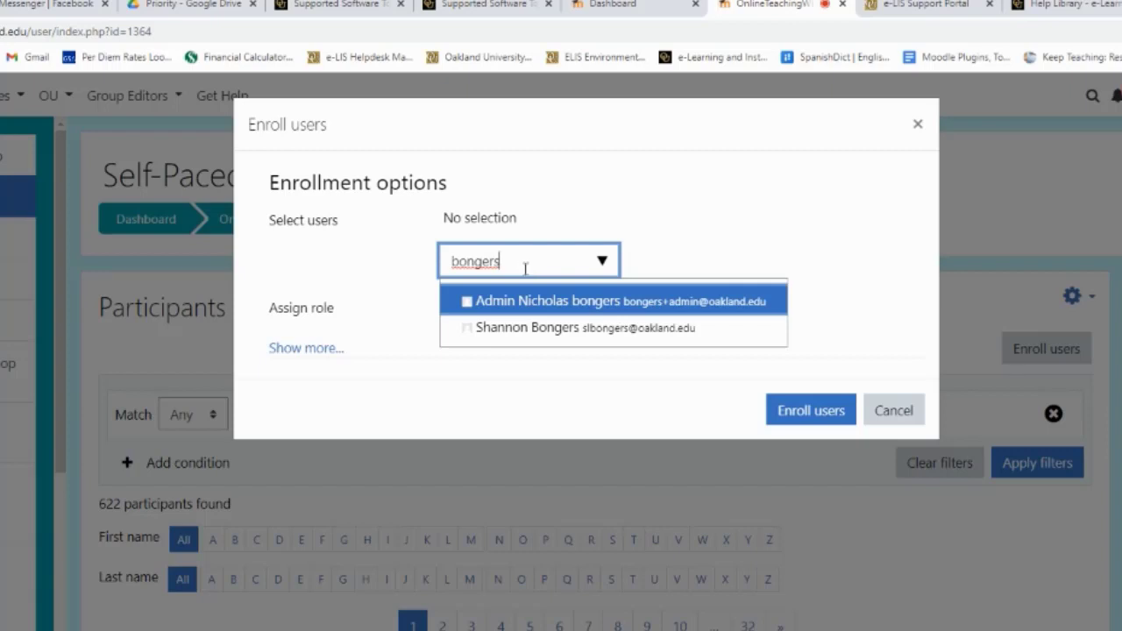
{"action": "mouse_move", "coordinate": [555, 312]}
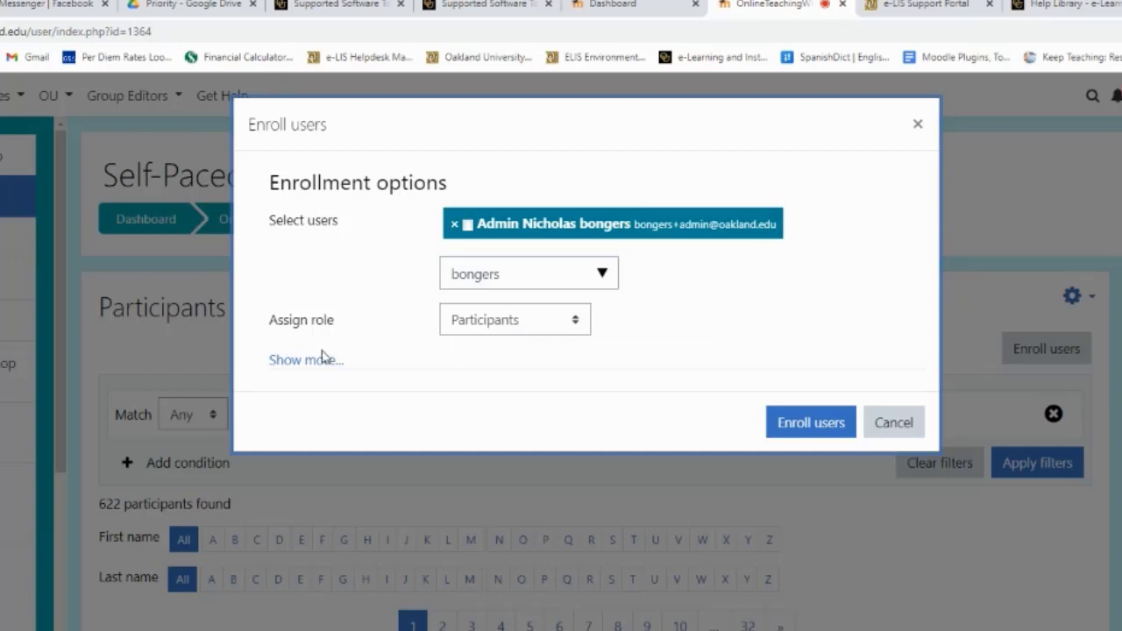
{"action": "mouse_move", "coordinate": [504, 340]}
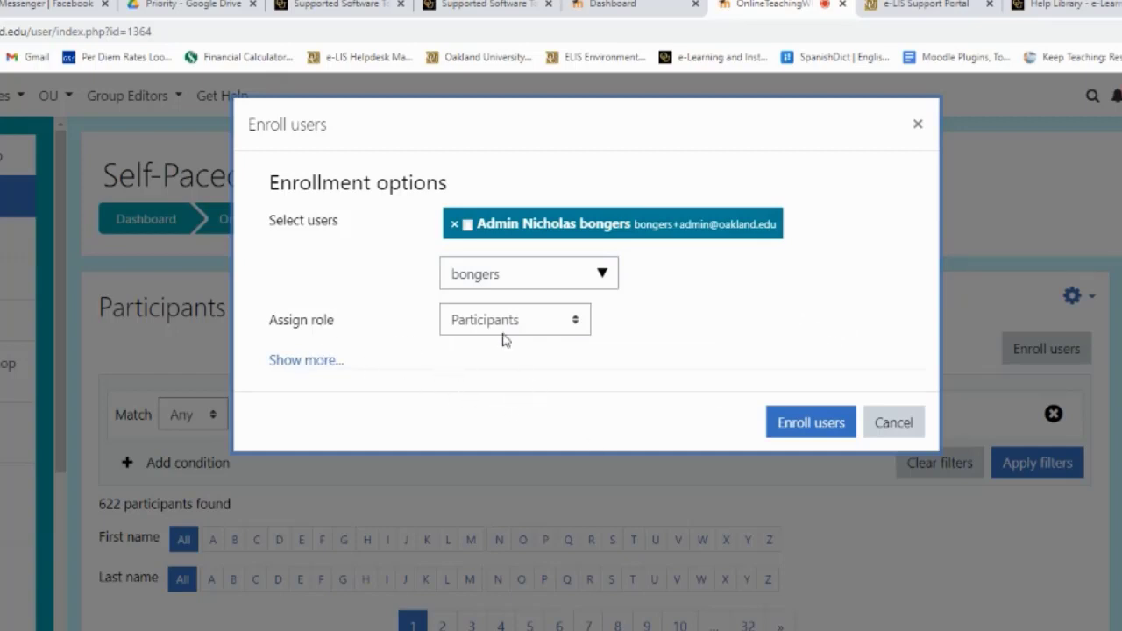
{"action": "mouse_move", "coordinate": [499, 320]}
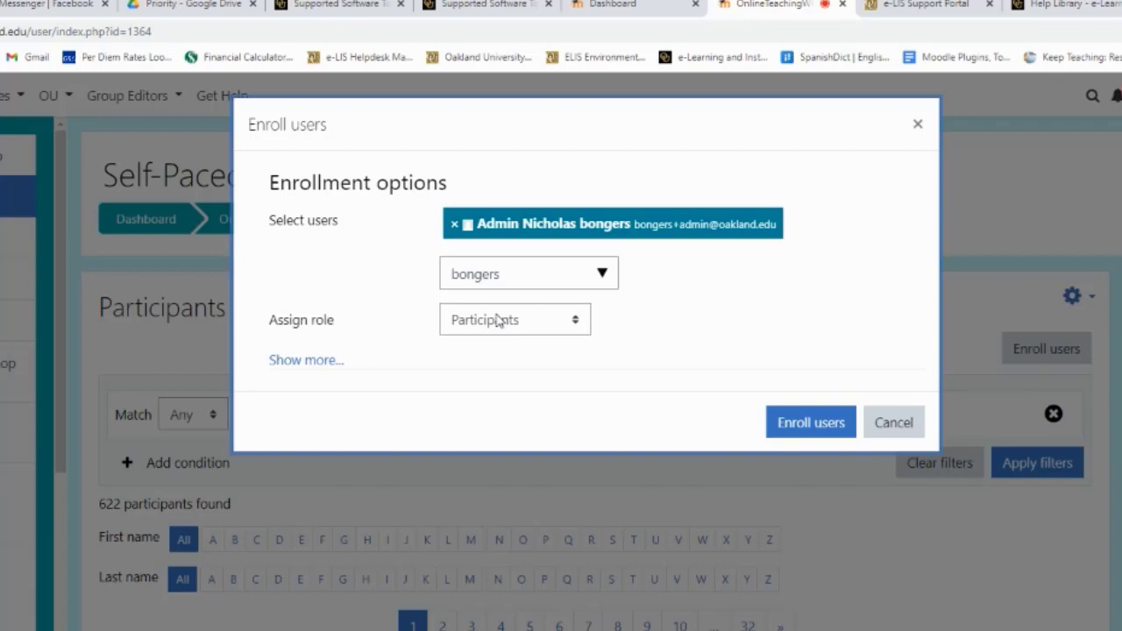
{"action": "left_click", "coordinate": [514, 319]}
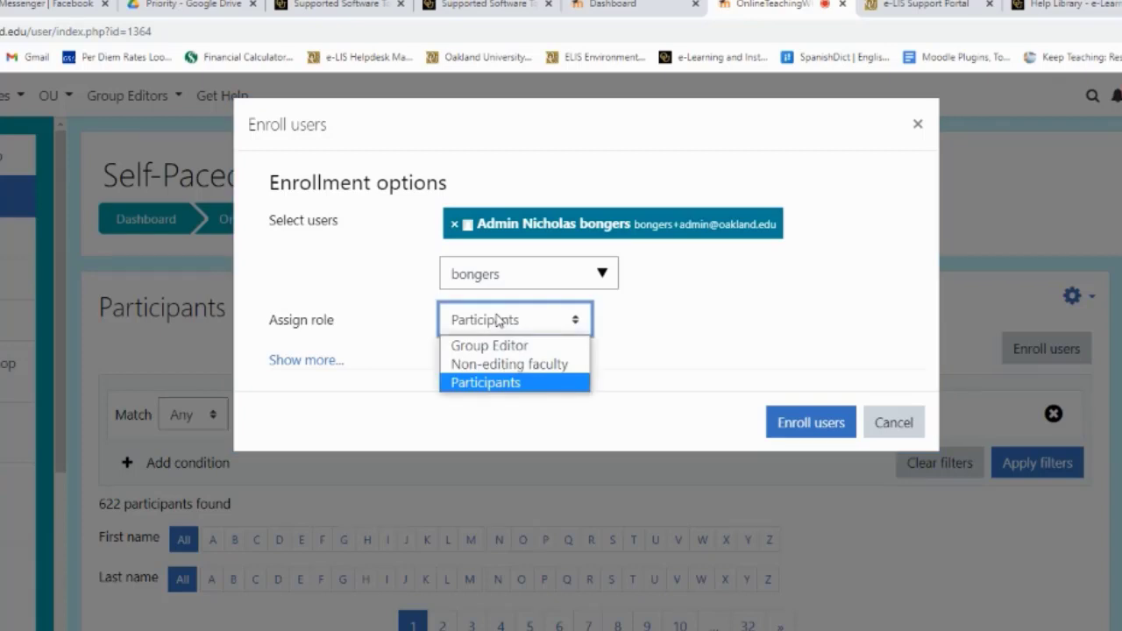
{"action": "mouse_move", "coordinate": [488, 345]}
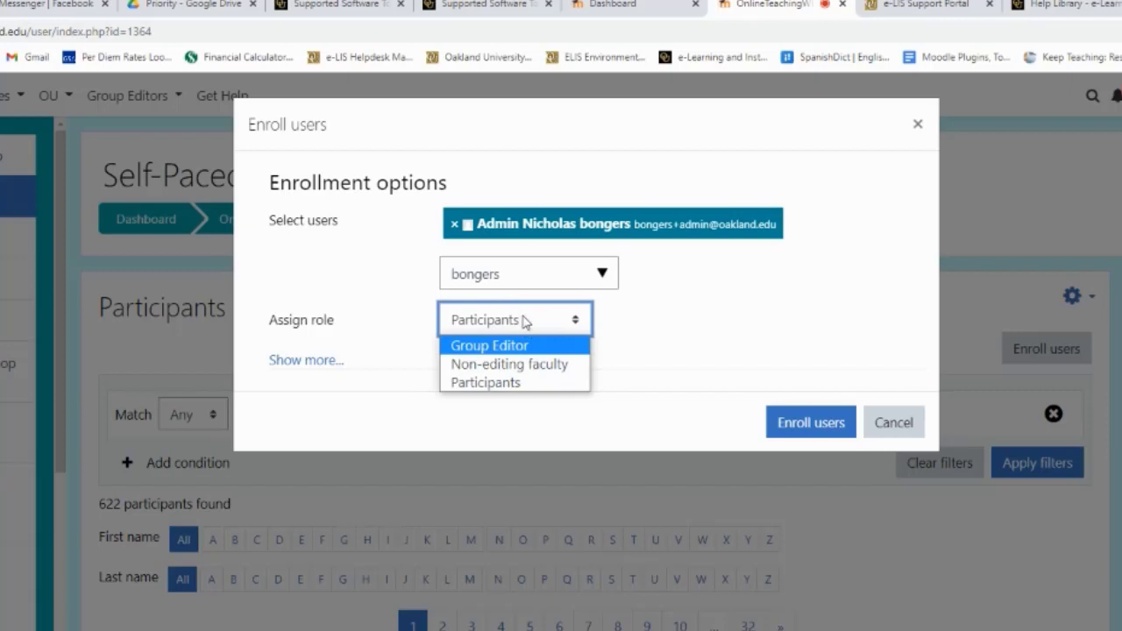
{"action": "left_click", "coordinate": [489, 344]}
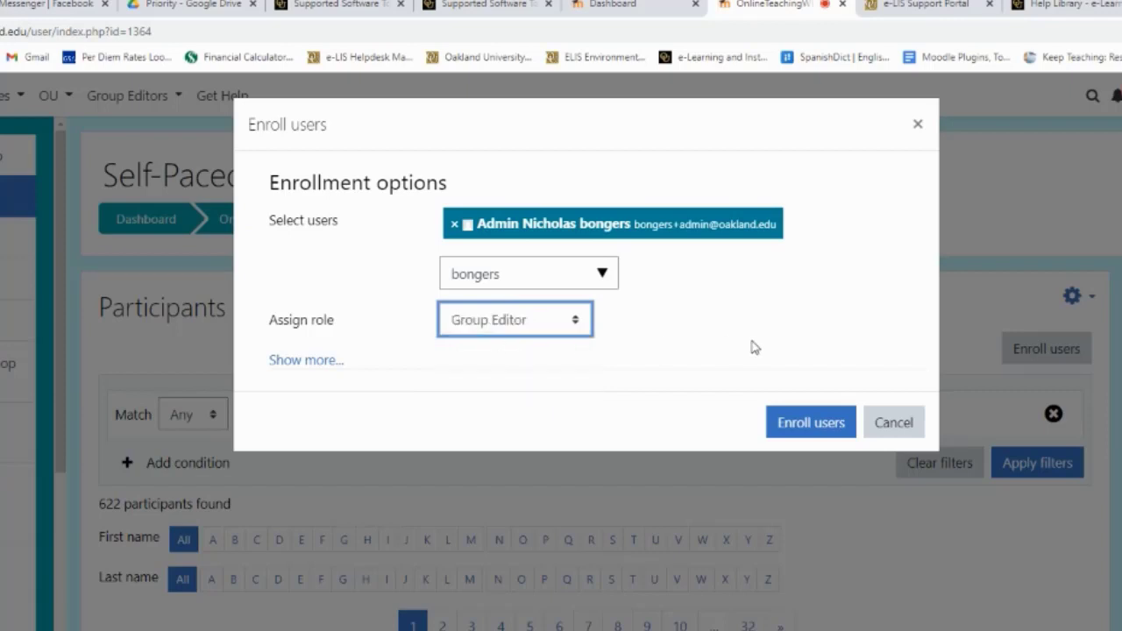
{"action": "left_click", "coordinate": [514, 319]}
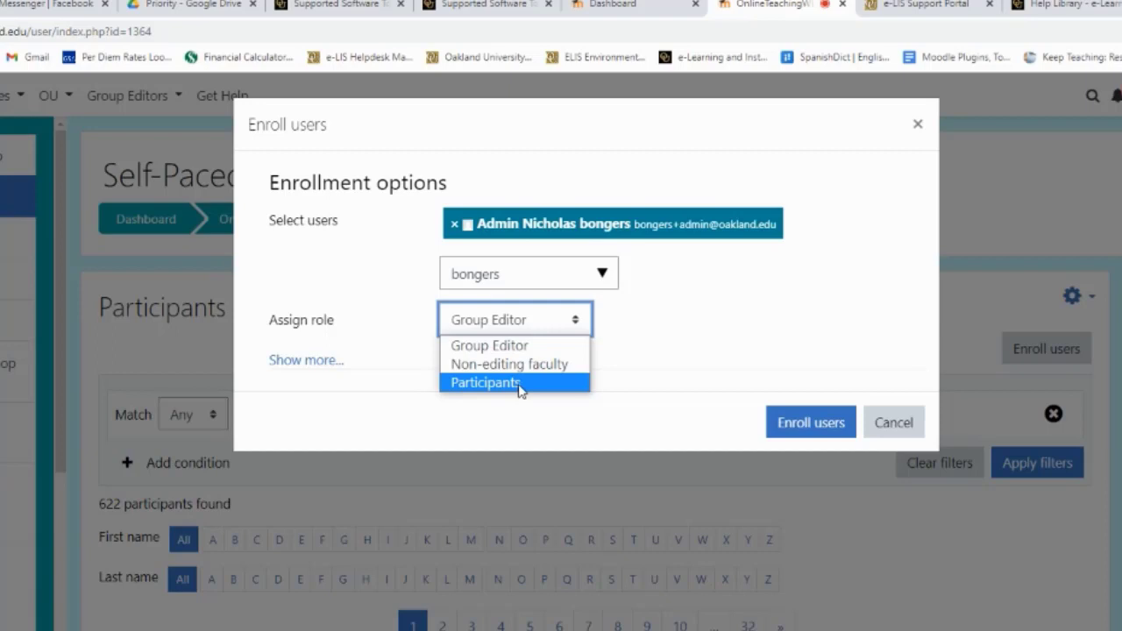
{"action": "left_click", "coordinate": [484, 383]}
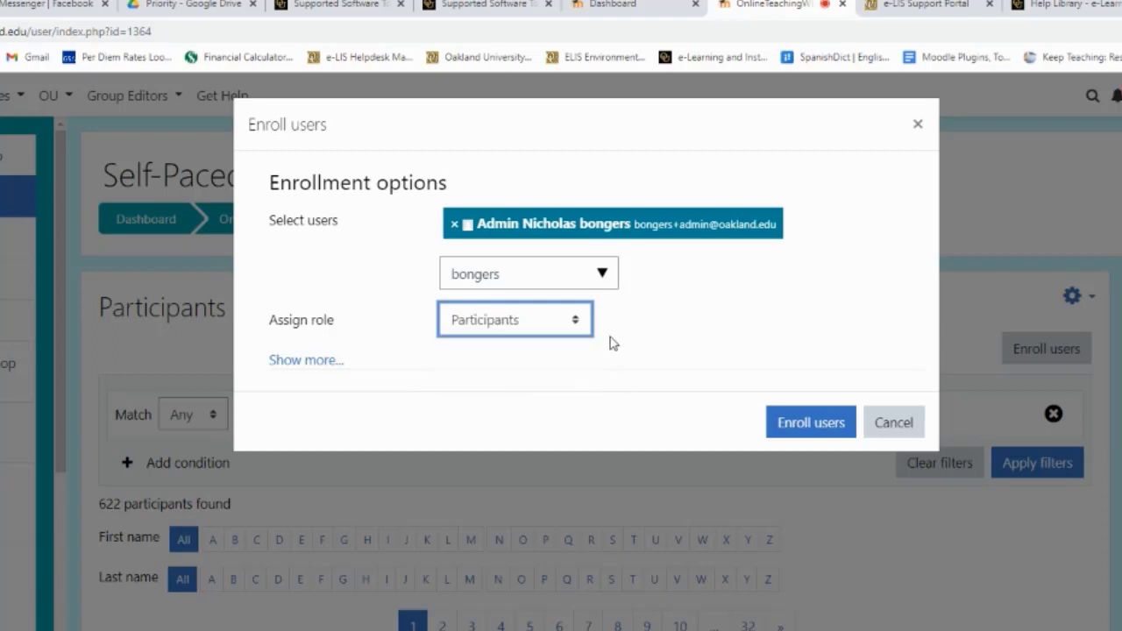
{"action": "left_click", "coordinate": [516, 319]}
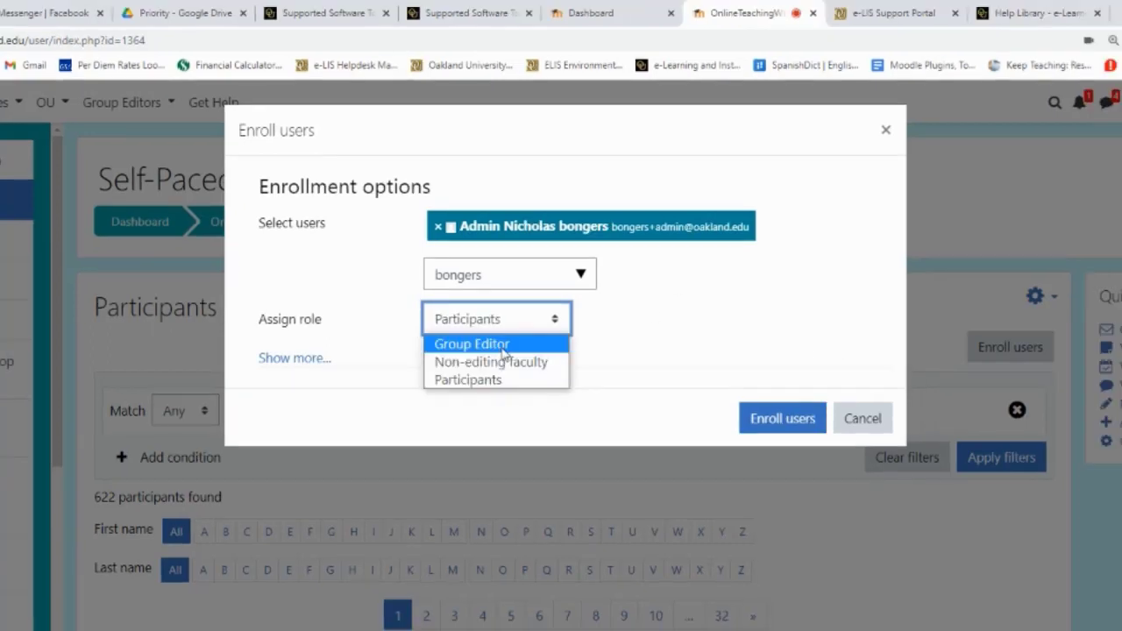
{"action": "left_click", "coordinate": [471, 344]}
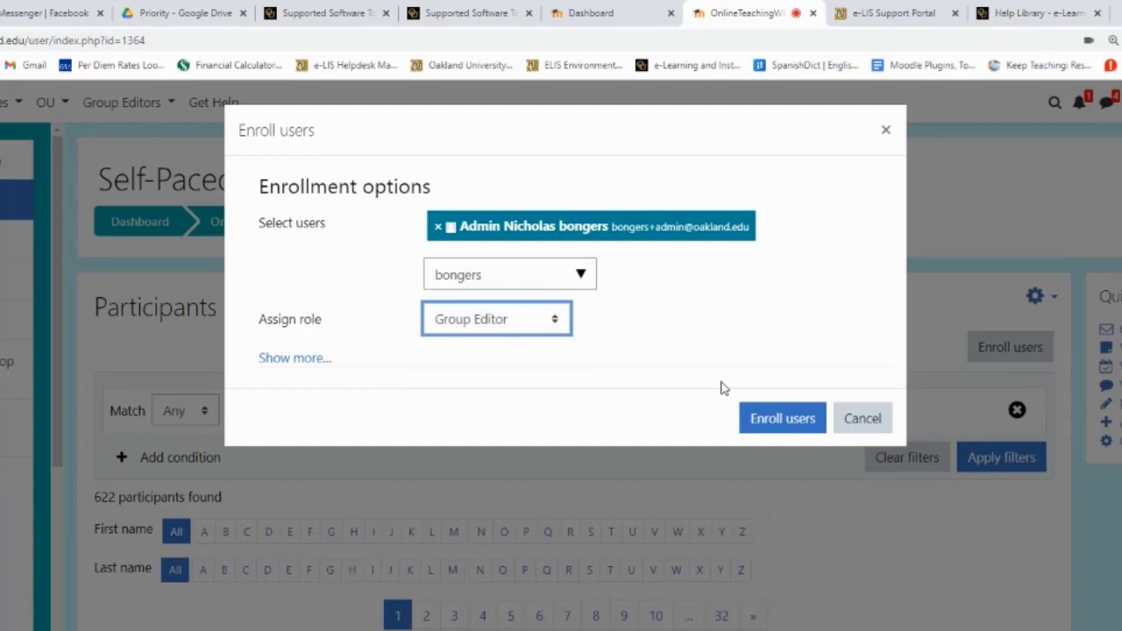
{"action": "left_click", "coordinate": [781, 417]}
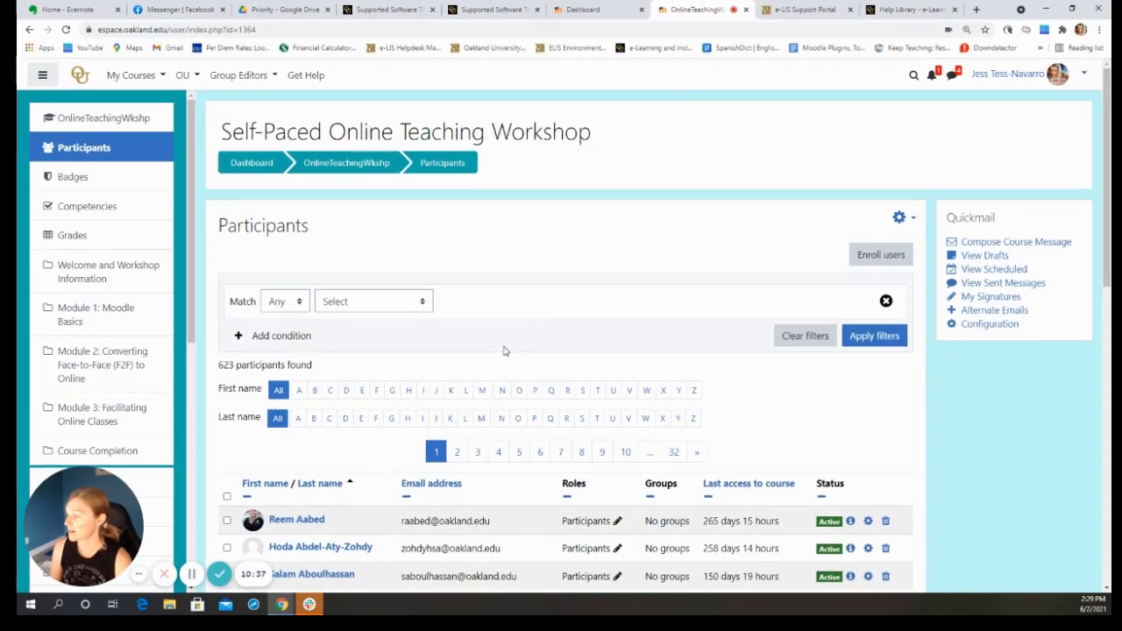
{"action": "mouse_move", "coordinate": [539, 375]}
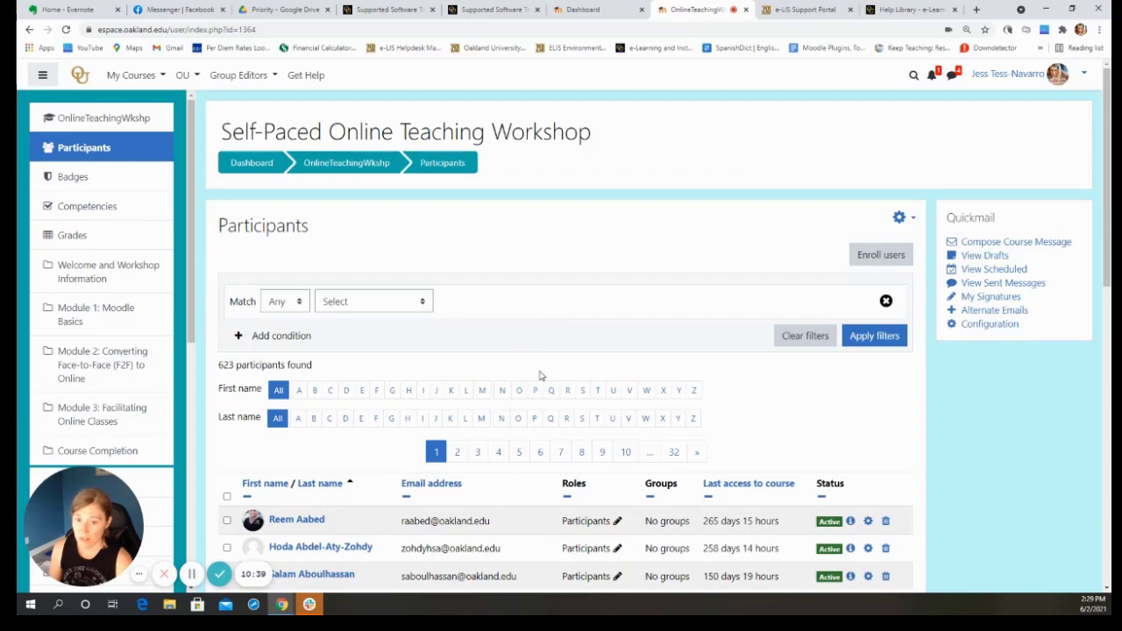
{"action": "mouse_move", "coordinate": [540, 288]}
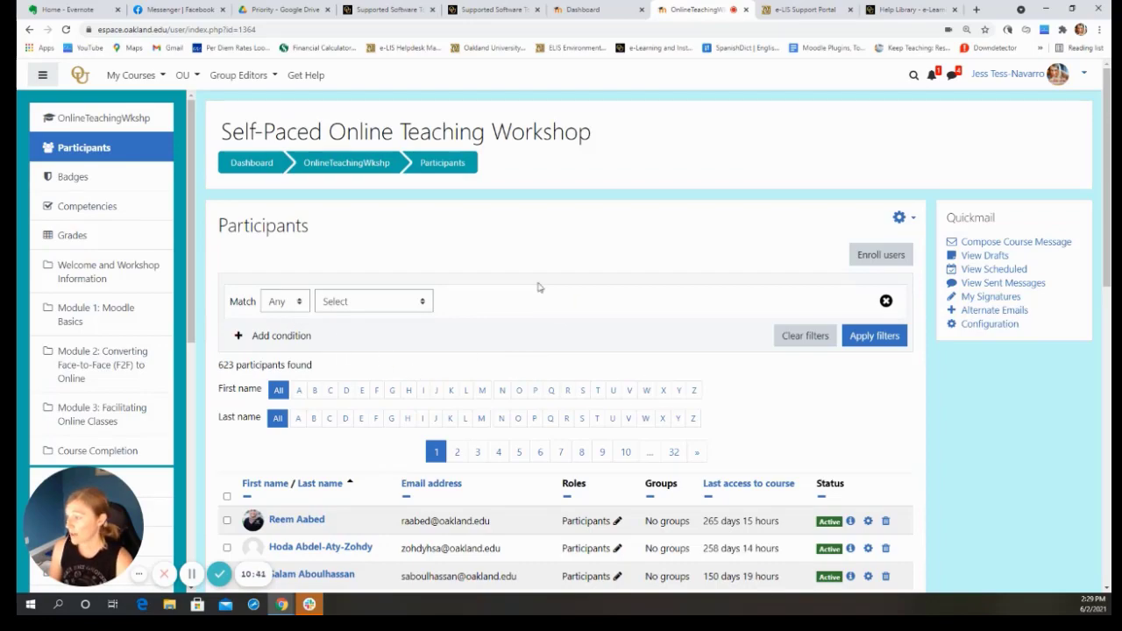
{"action": "scroll", "scroll_direction": "down", "scroll_amount": 3}
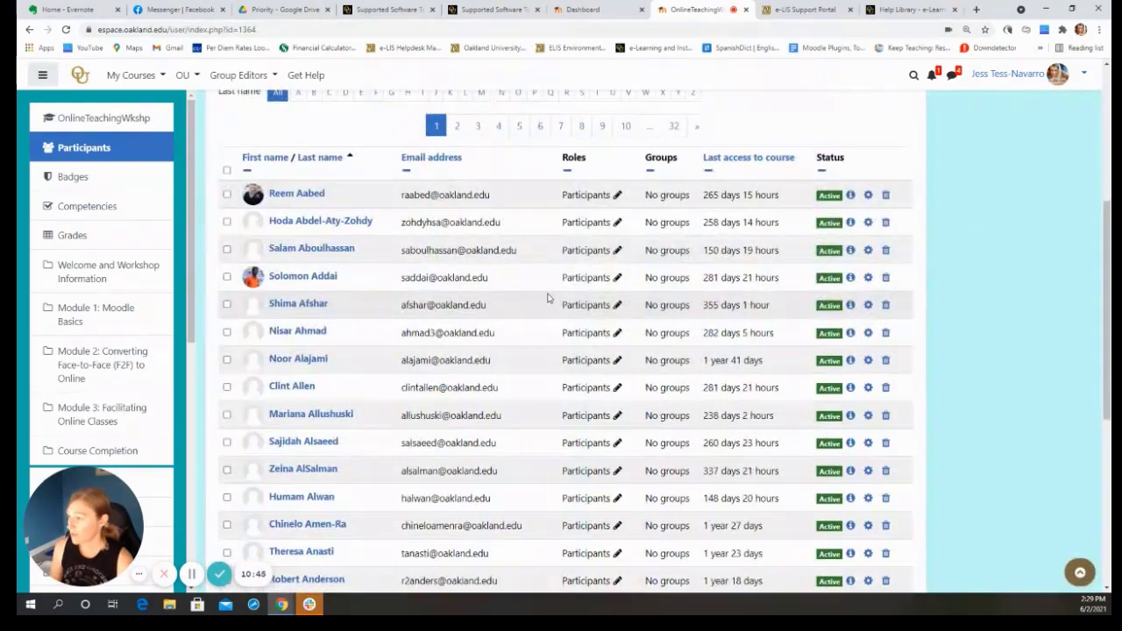
{"action": "scroll", "scroll_direction": "up", "scroll_amount": 3}
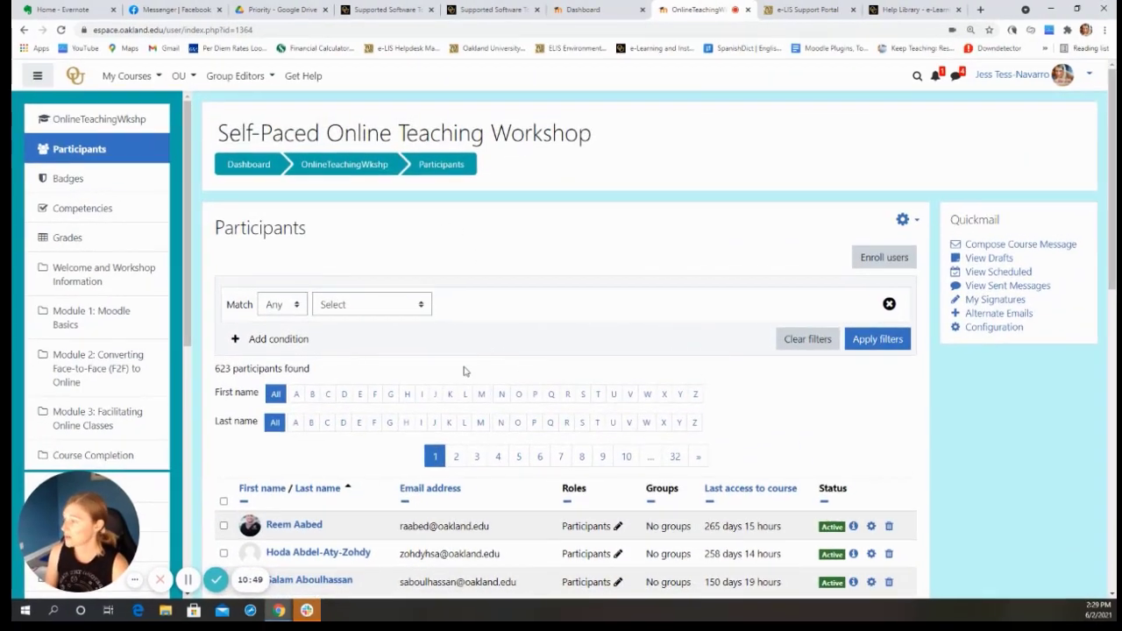
Step: Filter participants by Roles set to Group Editor and apply the filter
{"action": "left_click", "coordinate": [371, 304]}
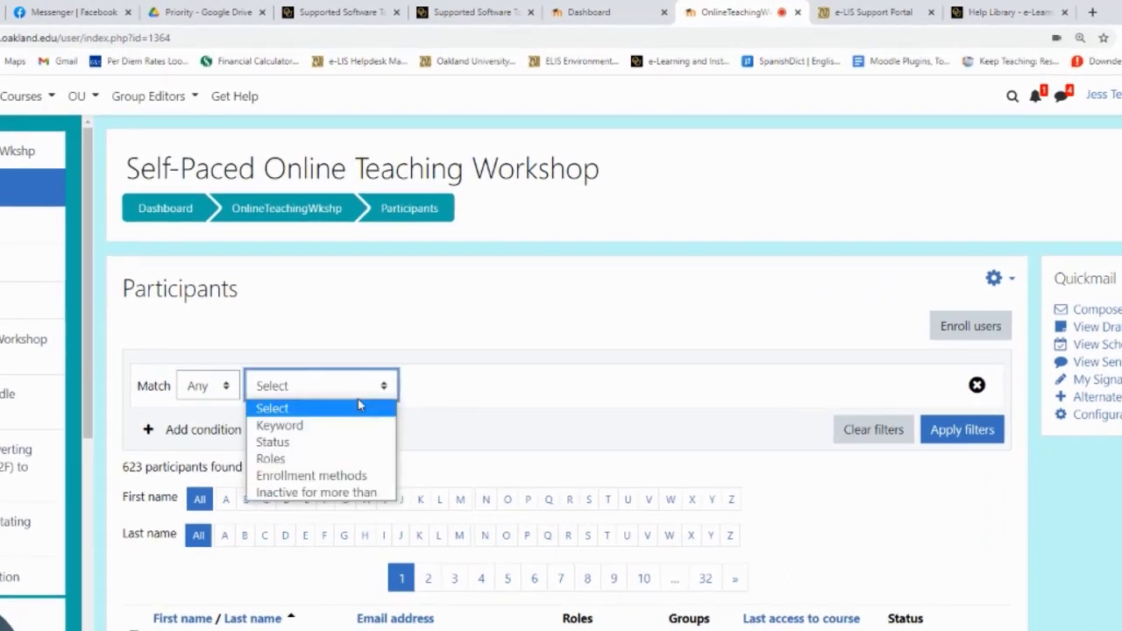
{"action": "left_click", "coordinate": [271, 458]}
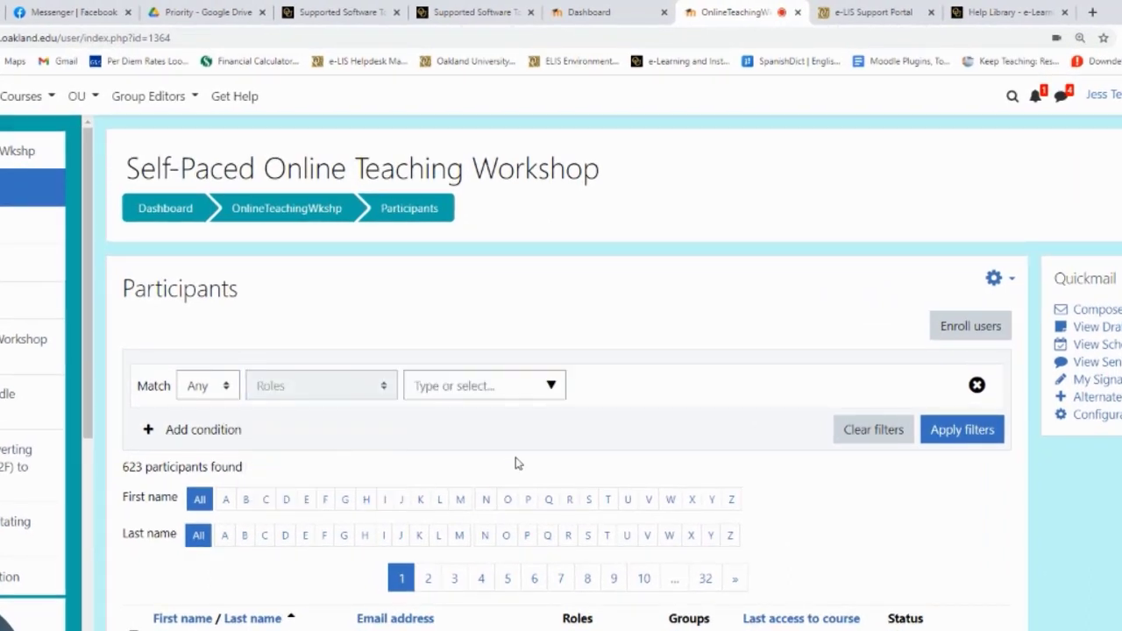
{"action": "left_click", "coordinate": [484, 385]}
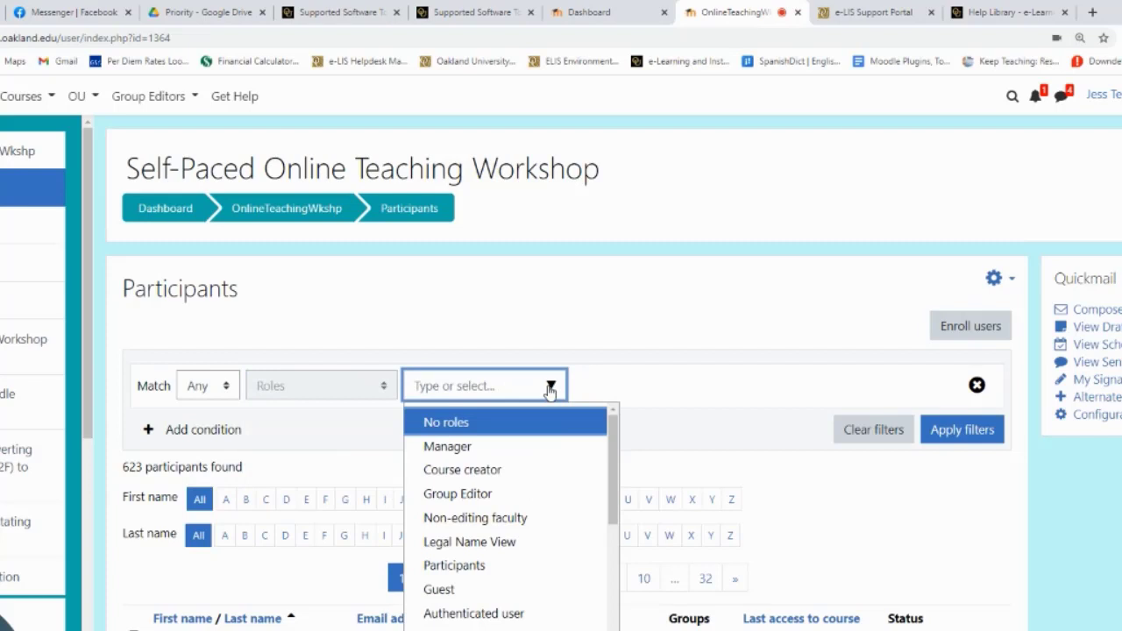
{"action": "left_click", "coordinate": [457, 493]}
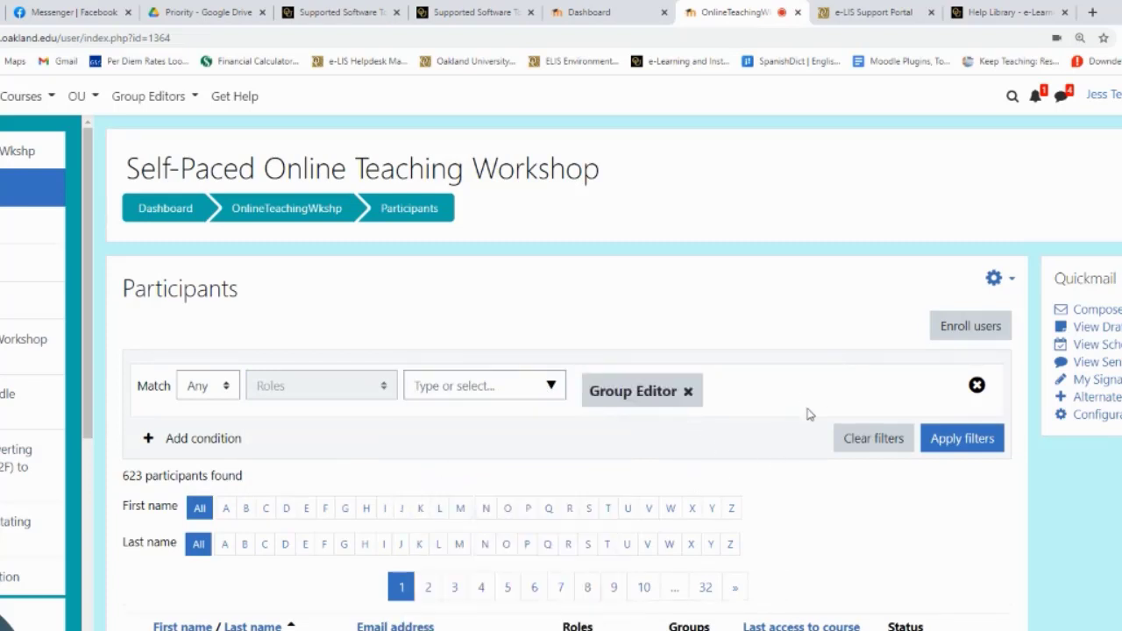
{"action": "left_click", "coordinate": [962, 439]}
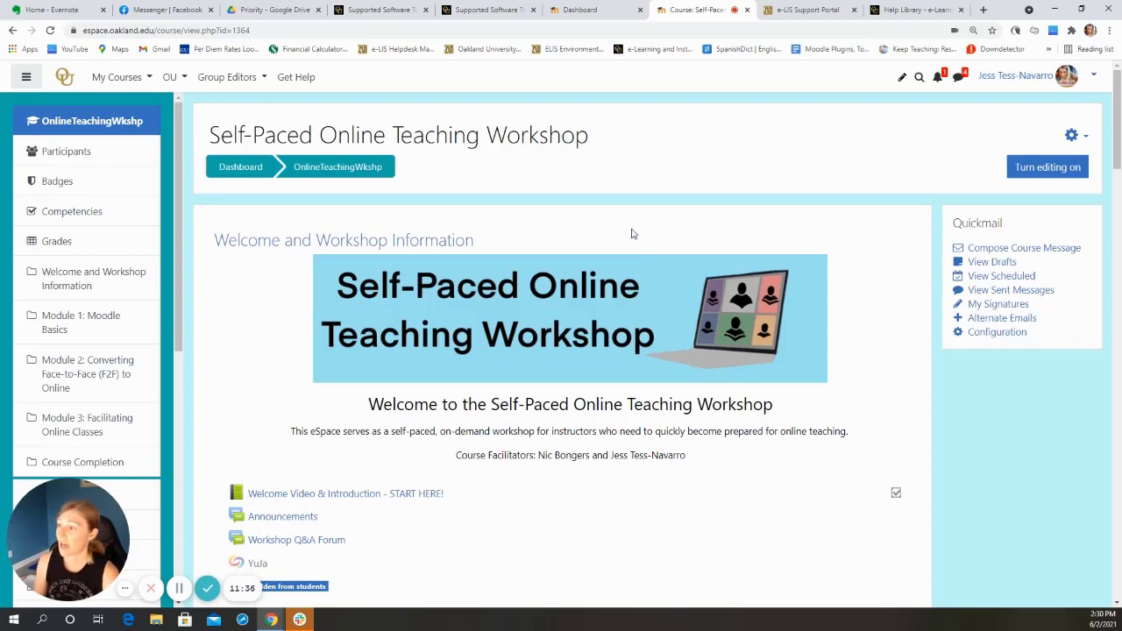
{"action": "mouse_move", "coordinate": [289, 271]}
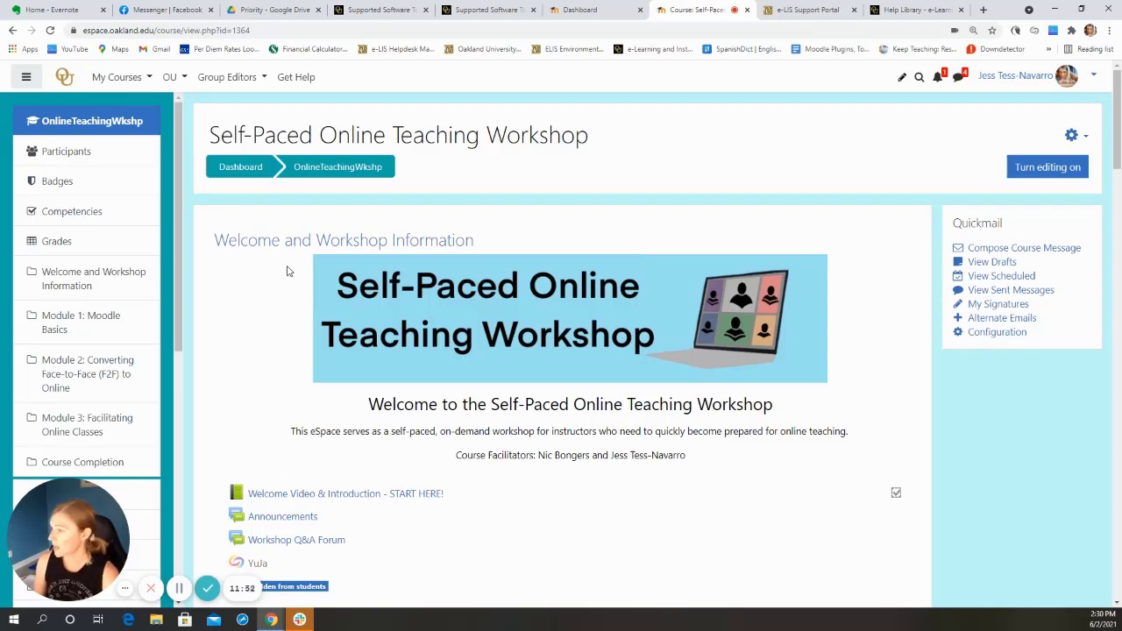
{"action": "mouse_move", "coordinate": [258, 328]}
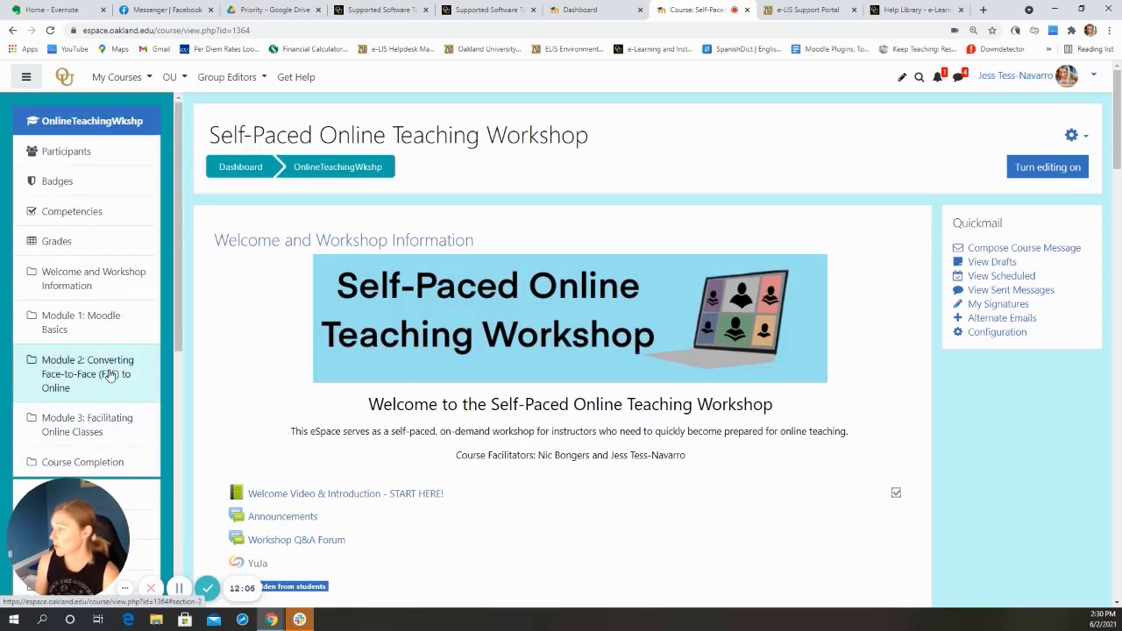
{"action": "mouse_move", "coordinate": [89, 182]}
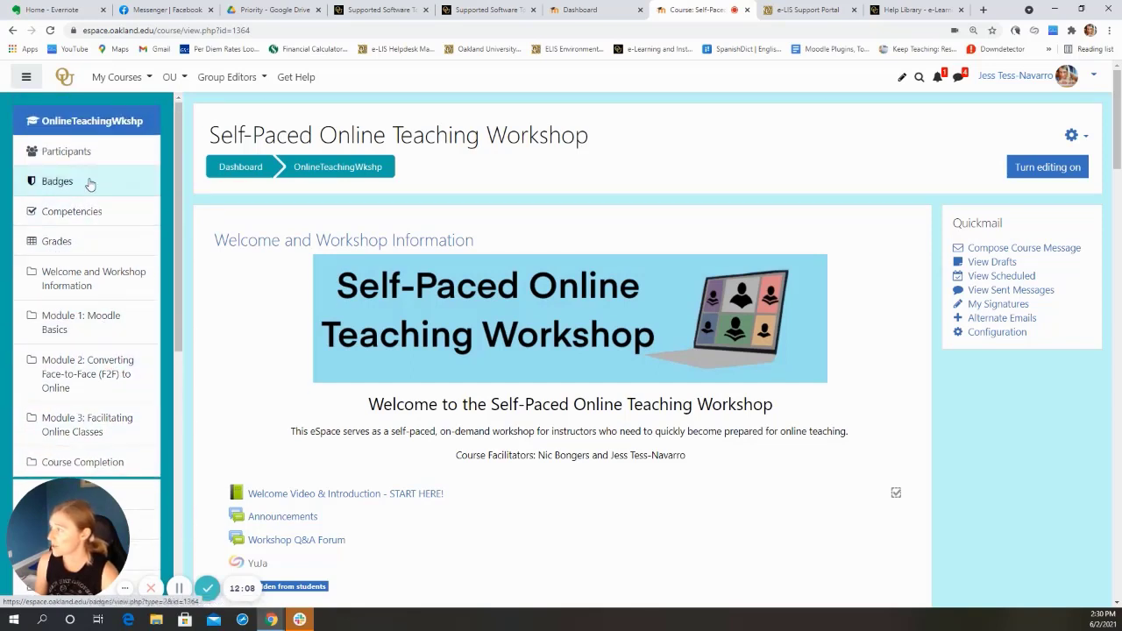
{"action": "left_click", "coordinate": [26, 77]}
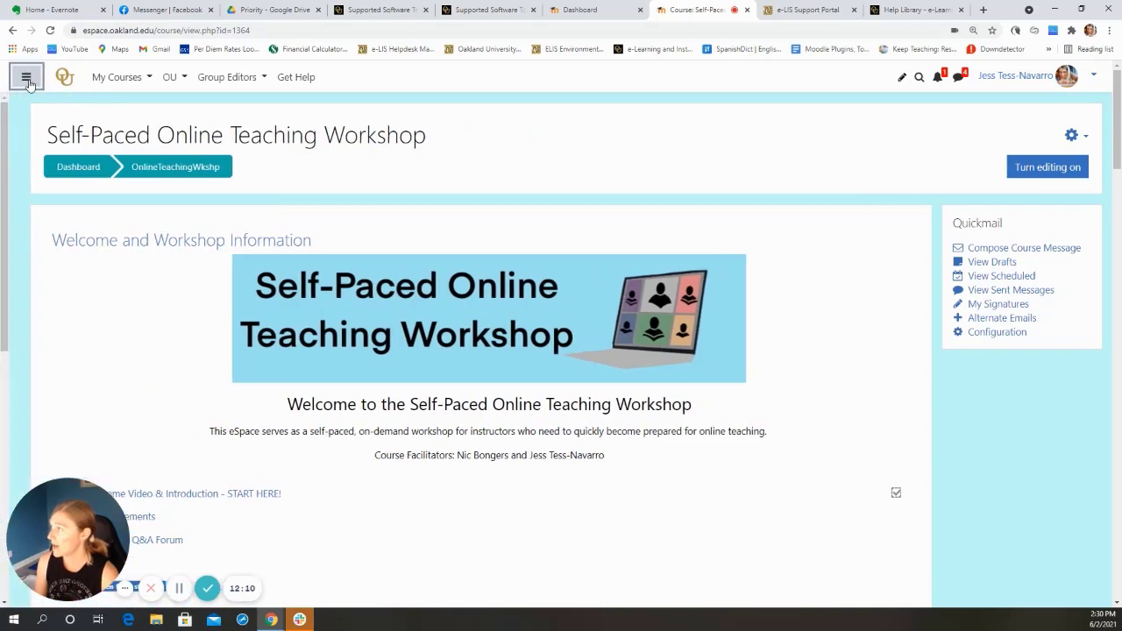
{"action": "left_click", "coordinate": [26, 76]}
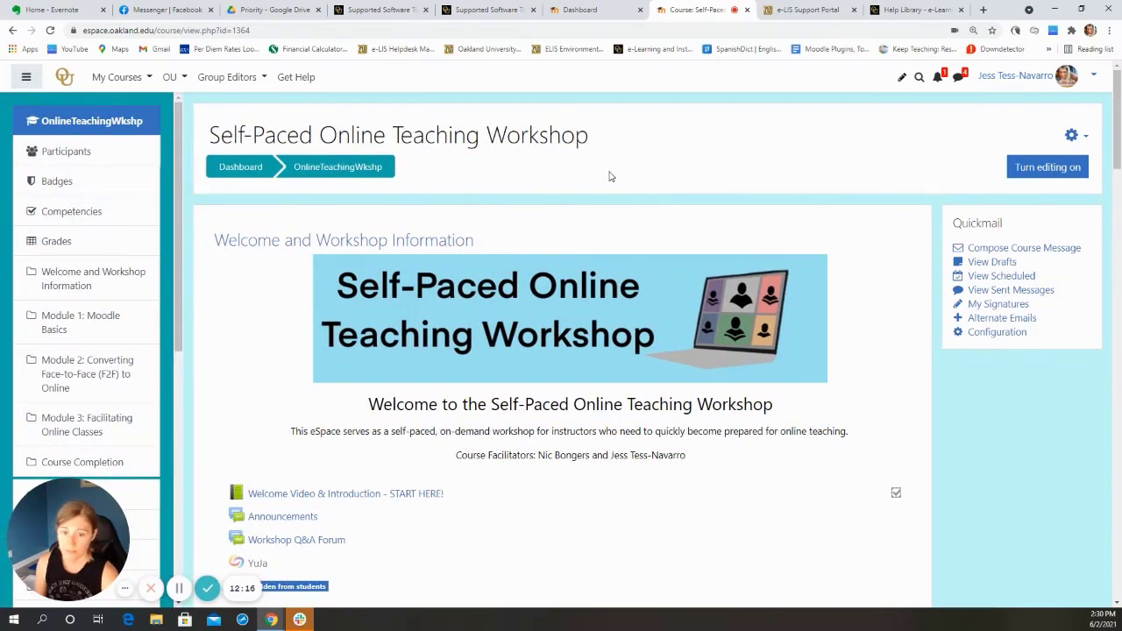
{"action": "mouse_move", "coordinate": [675, 193]}
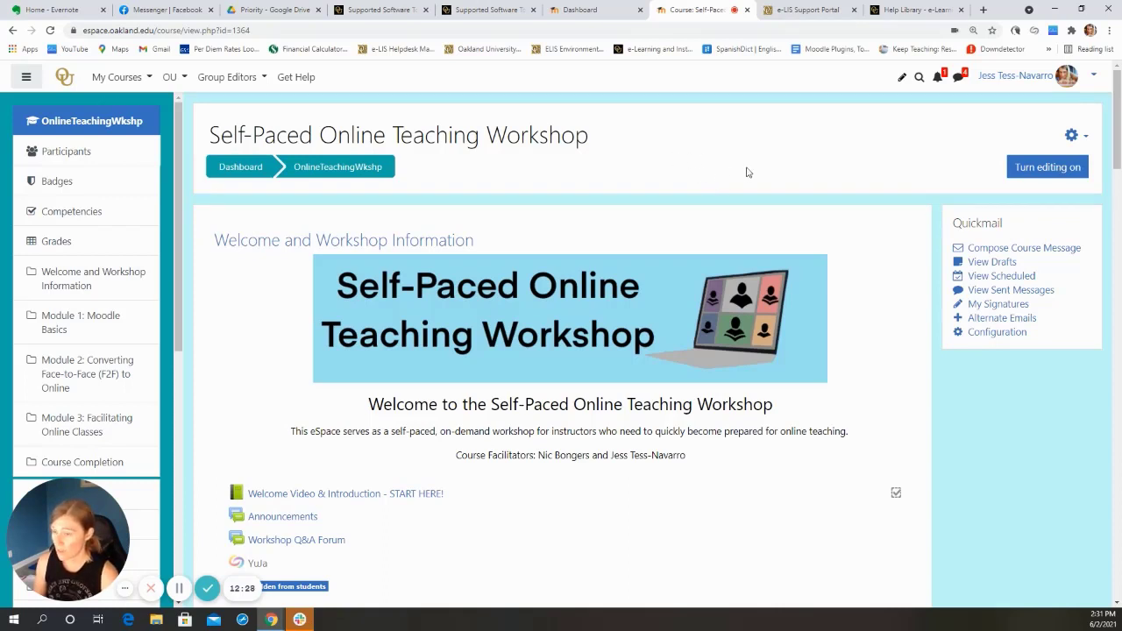
{"action": "mouse_move", "coordinate": [920, 161]}
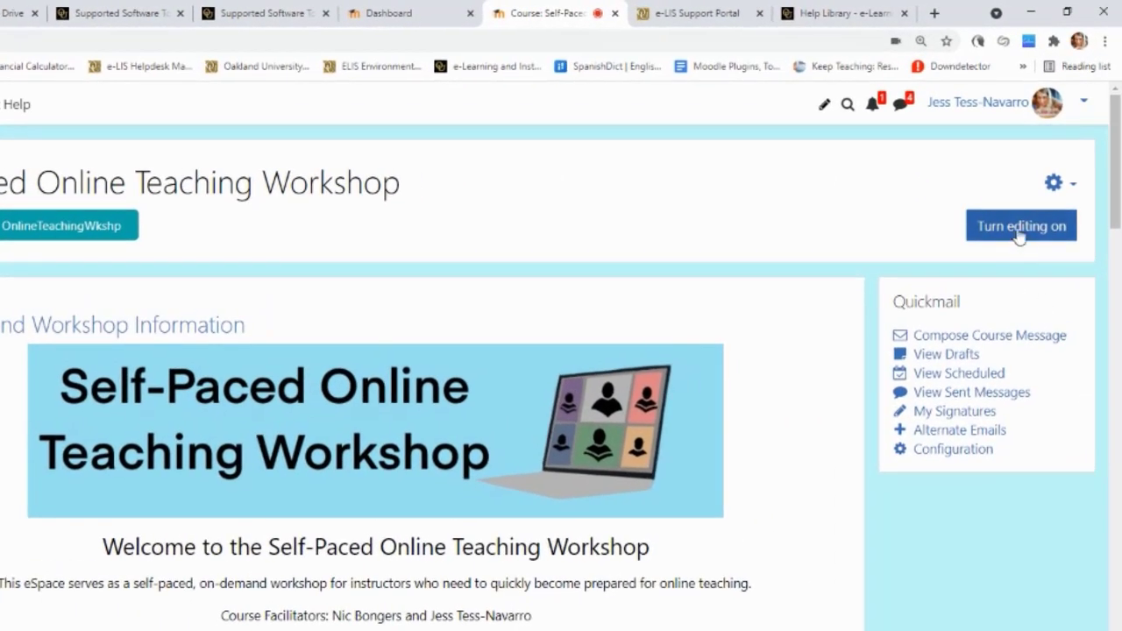
Step: Turn editing on for the course and scroll through the editable sections
{"action": "left_click", "coordinate": [1020, 225]}
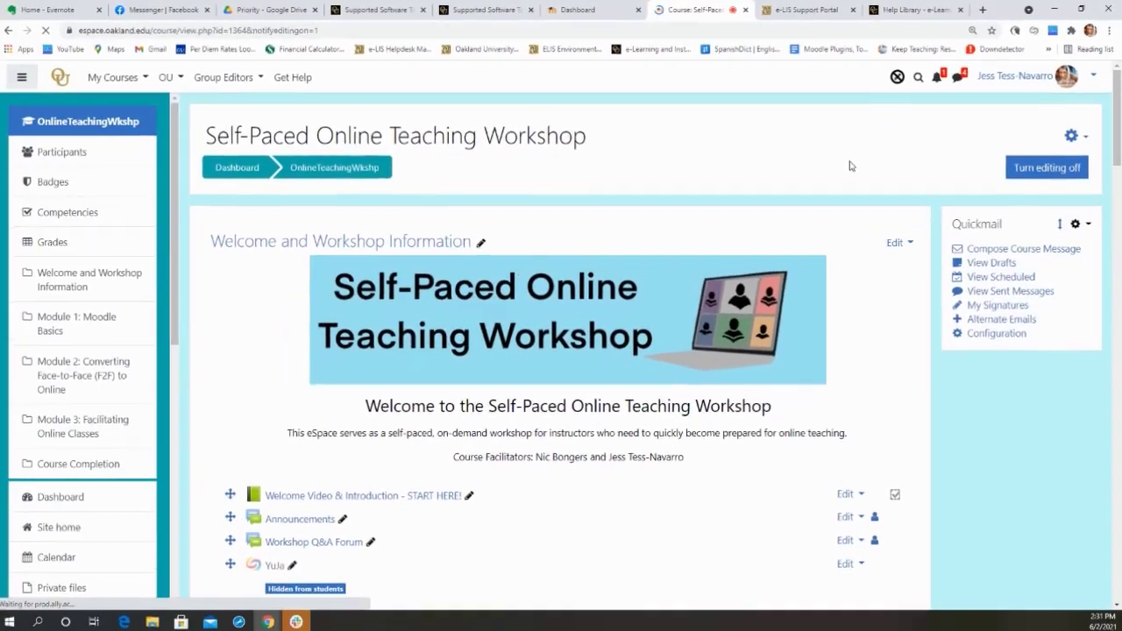
{"action": "scroll", "scroll_direction": "down", "scroll_amount": 3}
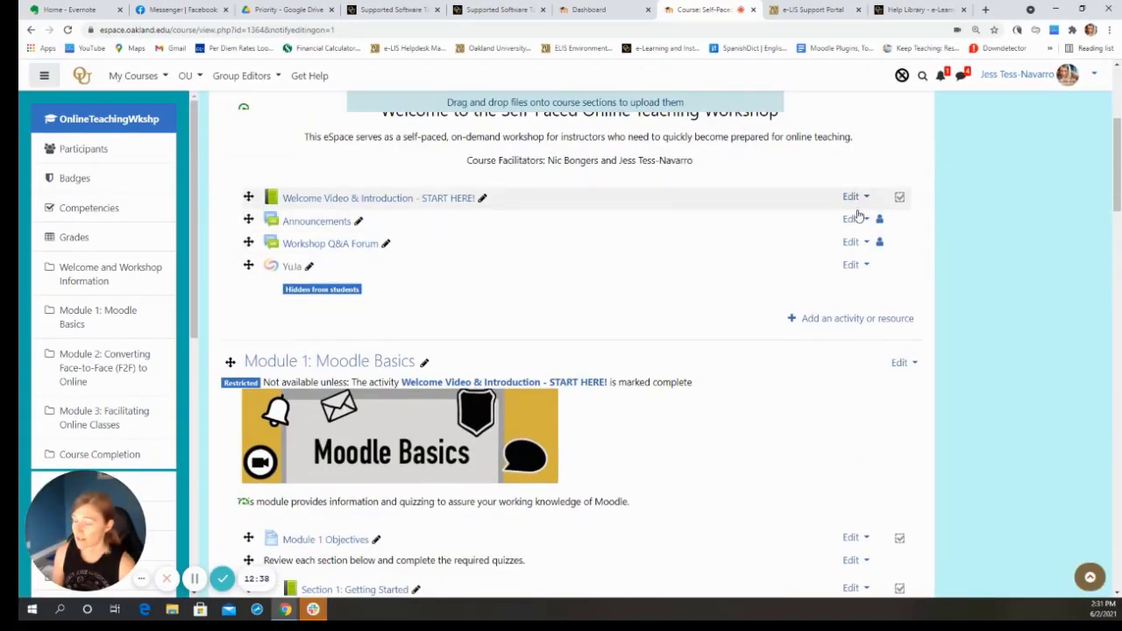
{"action": "scroll", "scroll_direction": "down", "scroll_amount": 3}
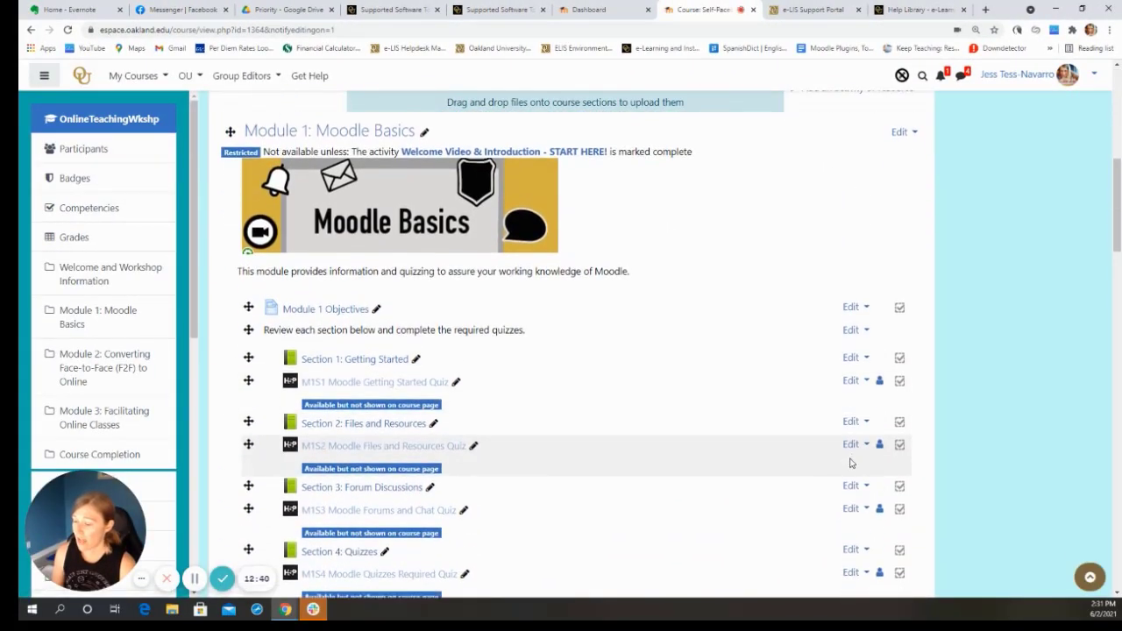
{"action": "scroll", "scroll_direction": "down", "scroll_amount": 3}
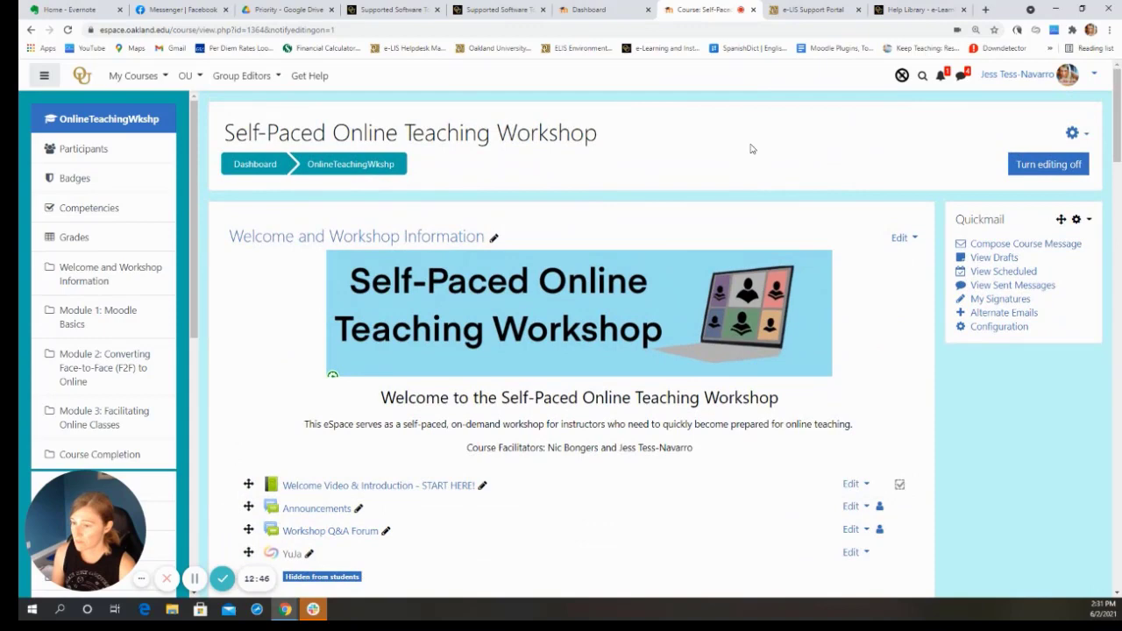
{"action": "mouse_move", "coordinate": [915, 444]}
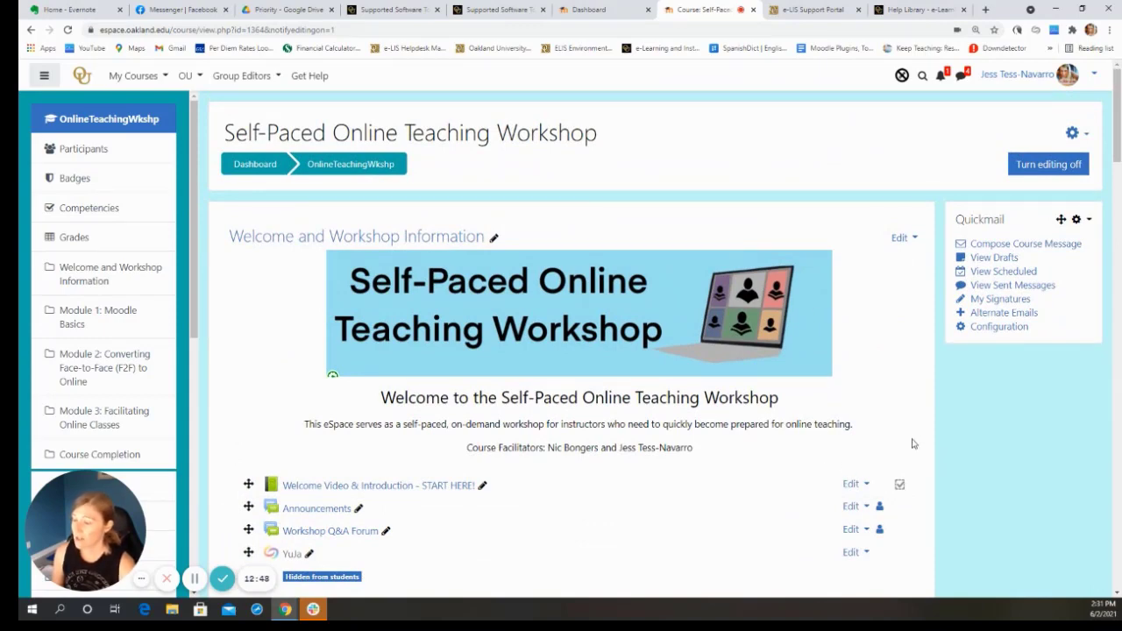
{"action": "mouse_move", "coordinate": [892, 427]}
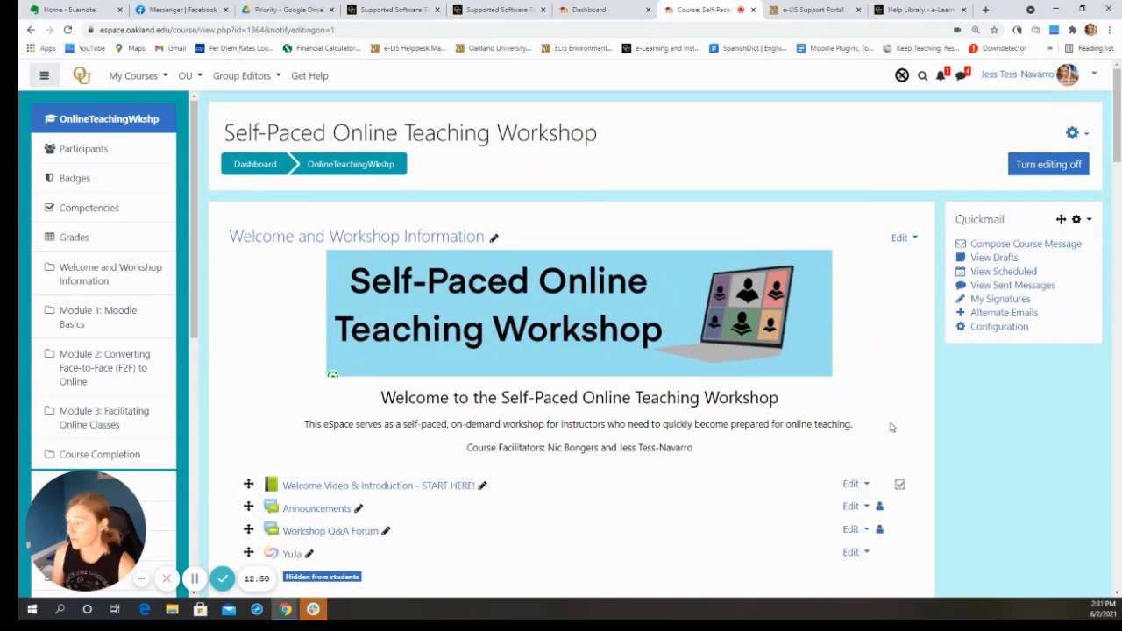
{"action": "mouse_move", "coordinate": [838, 350]}
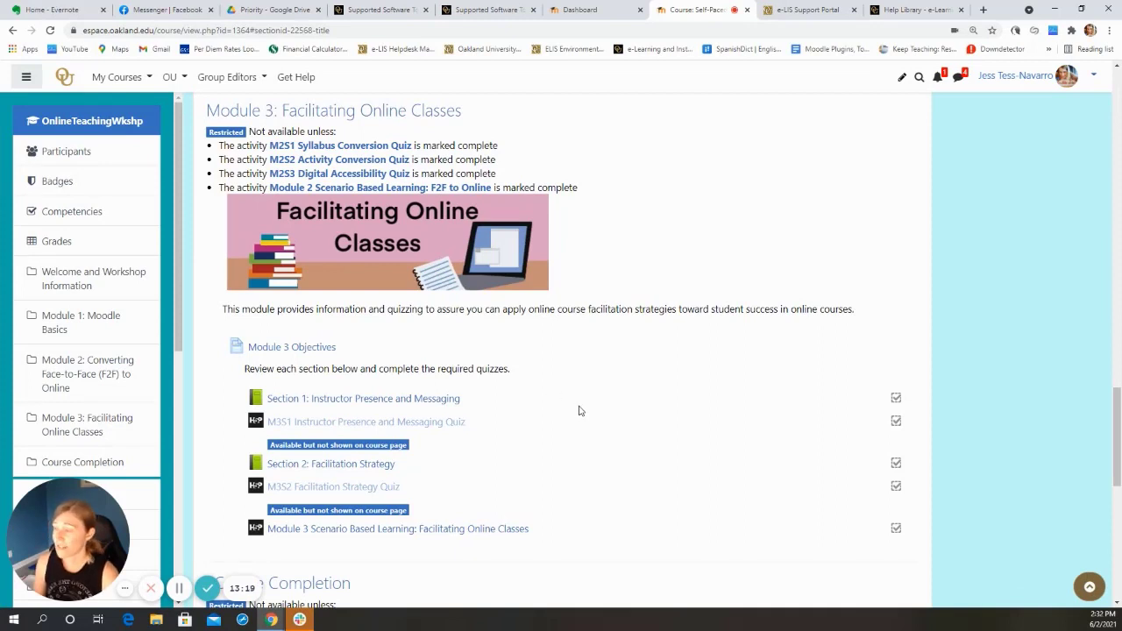
{"action": "mouse_move", "coordinate": [586, 433]}
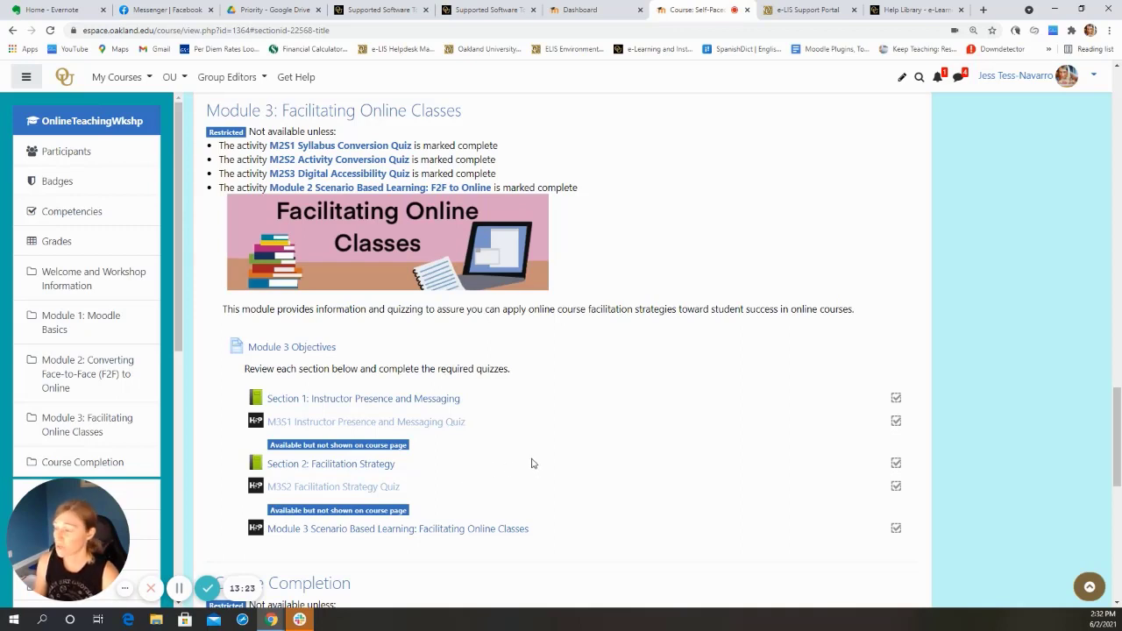
{"action": "mouse_move", "coordinate": [632, 454]}
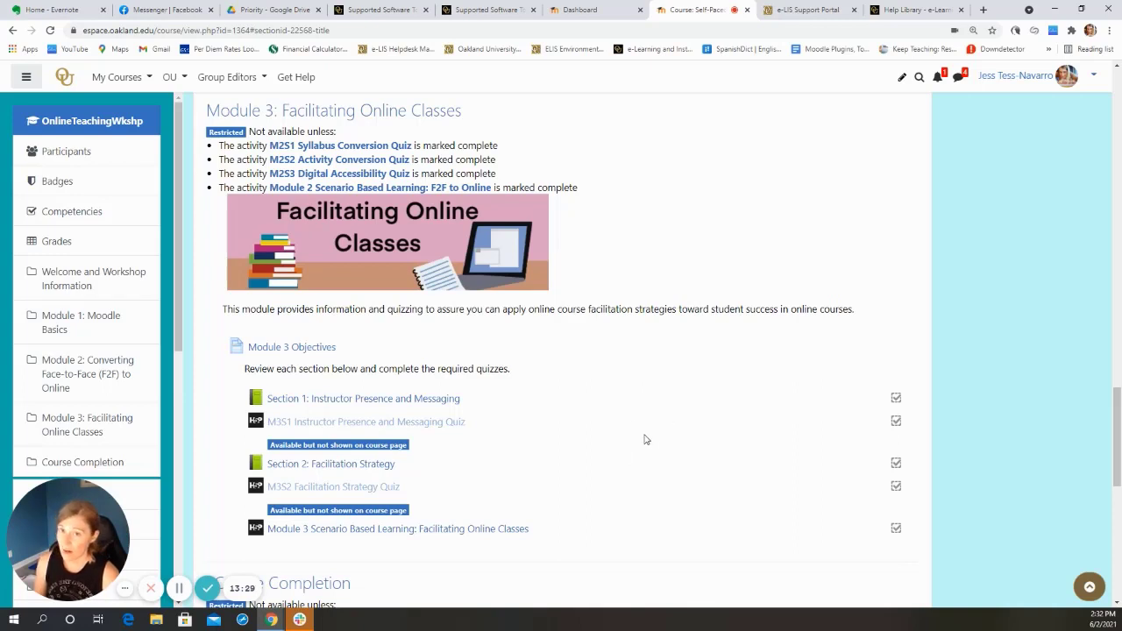
{"action": "mouse_move", "coordinate": [661, 409]}
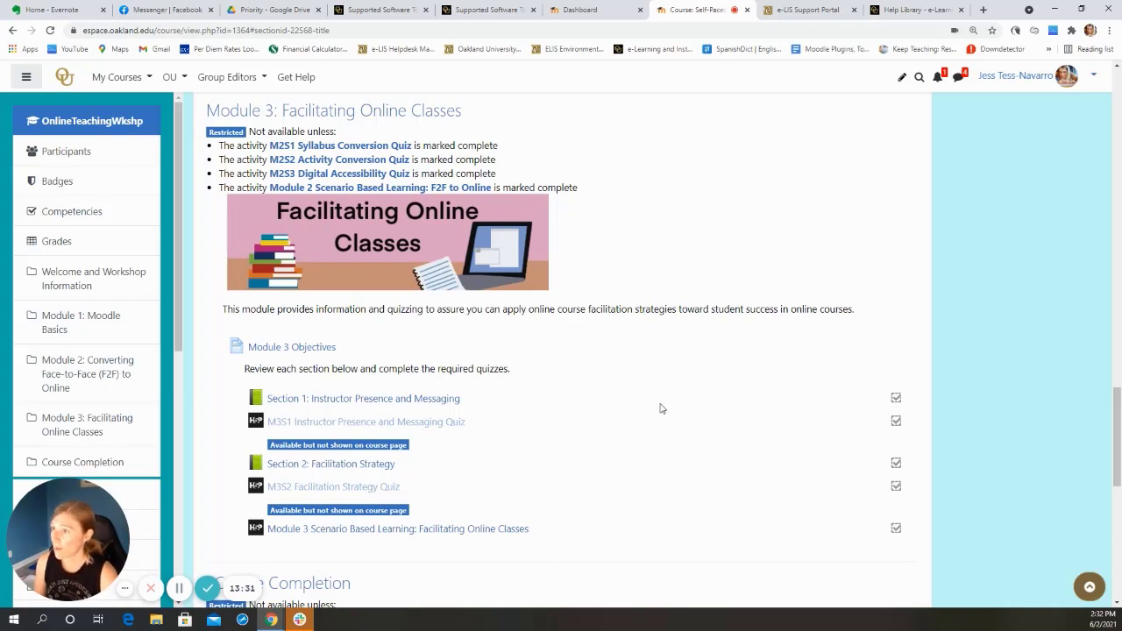
{"action": "mouse_move", "coordinate": [646, 400]}
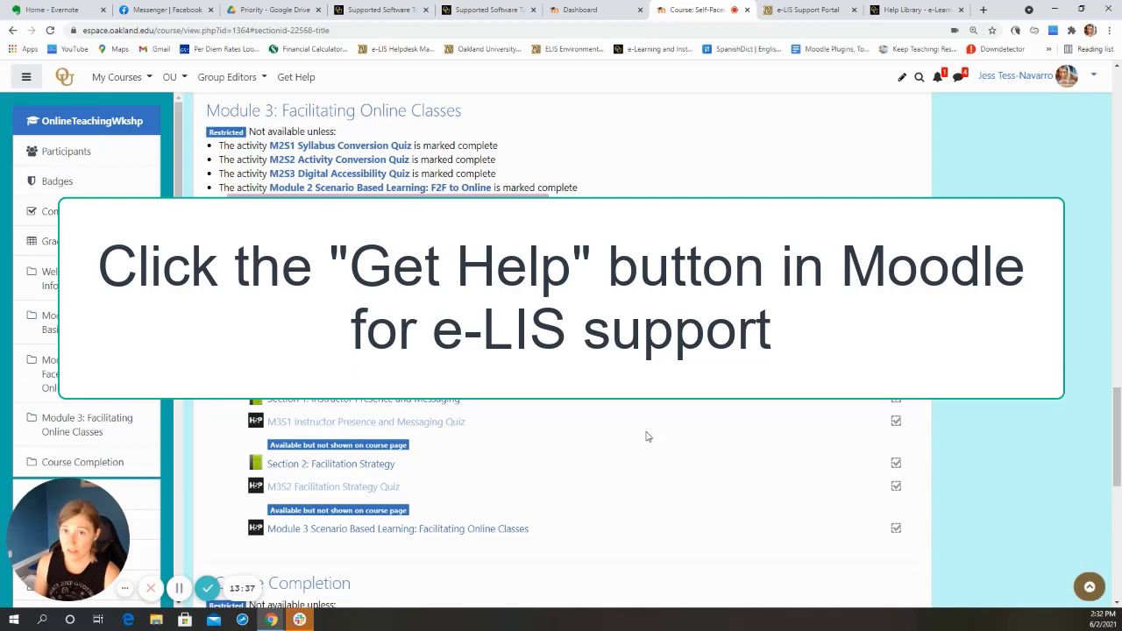
{"action": "mouse_move", "coordinate": [614, 404]}
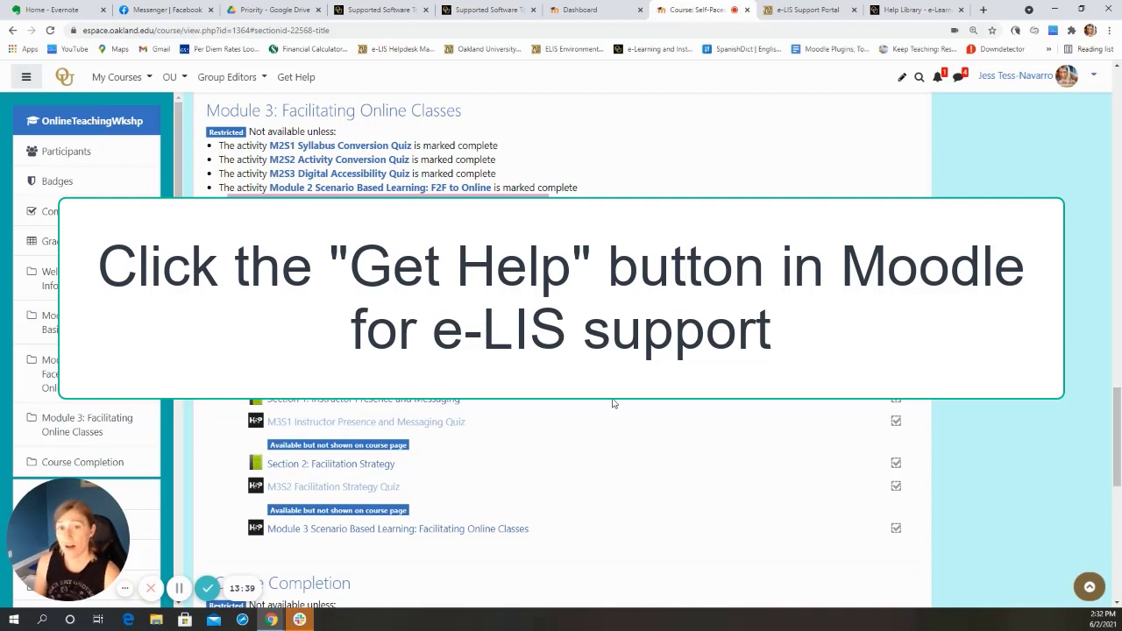
{"action": "mouse_move", "coordinate": [679, 461]}
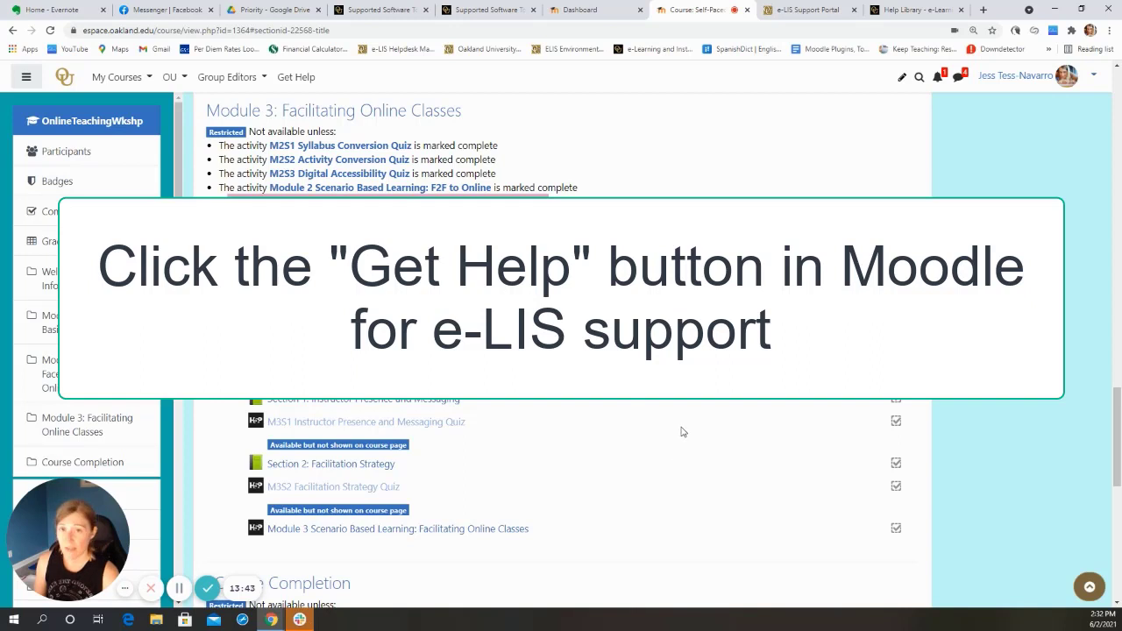
{"action": "mouse_move", "coordinate": [571, 429]}
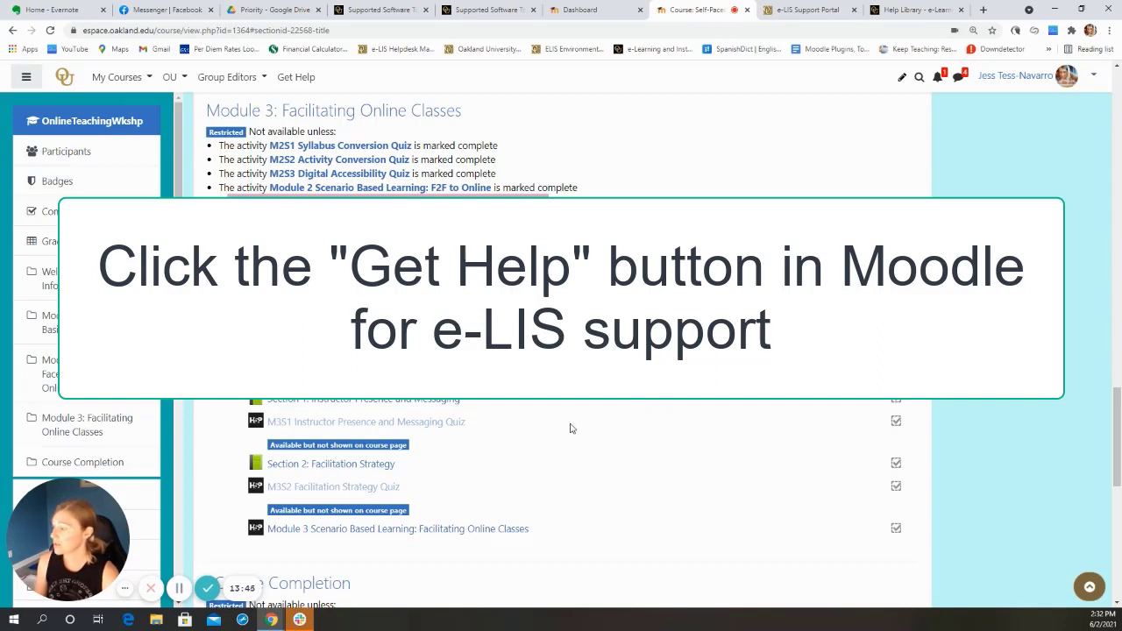